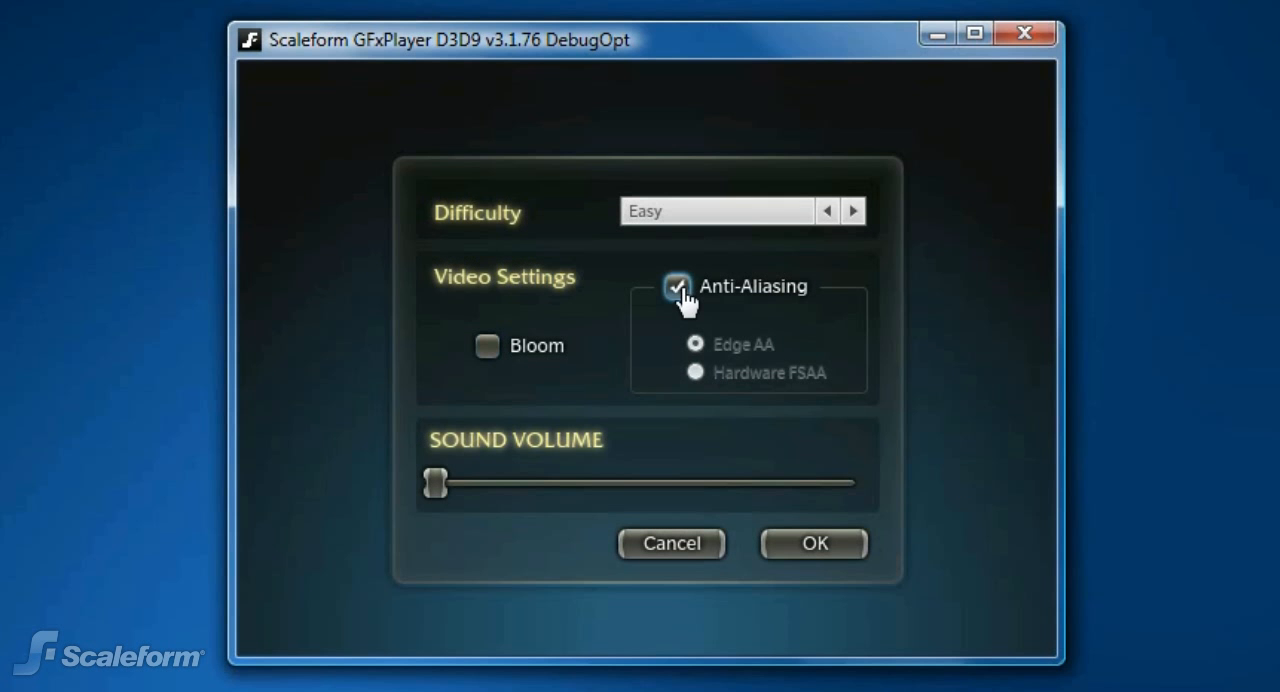
Tick Bloom and Anti-Aliasing in the GFxPlayer demo, then edit the CheckBox symbol in Flash.
click(487, 345)
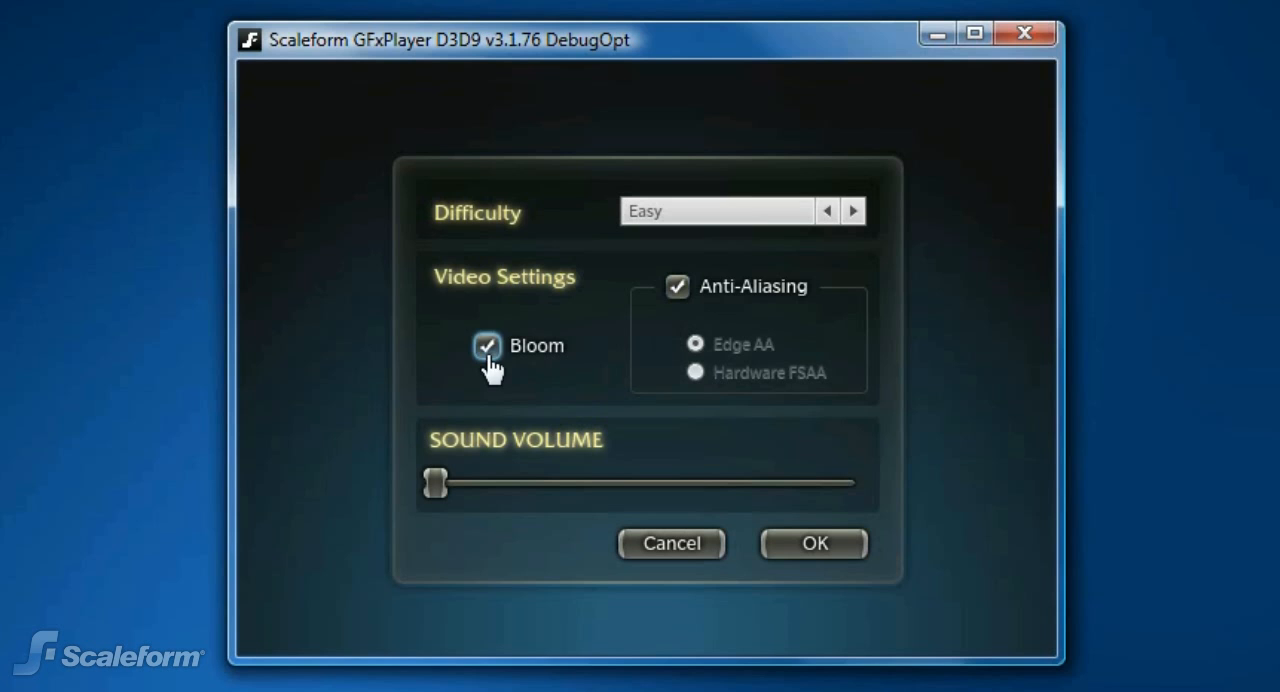
mouse_move(675, 310)
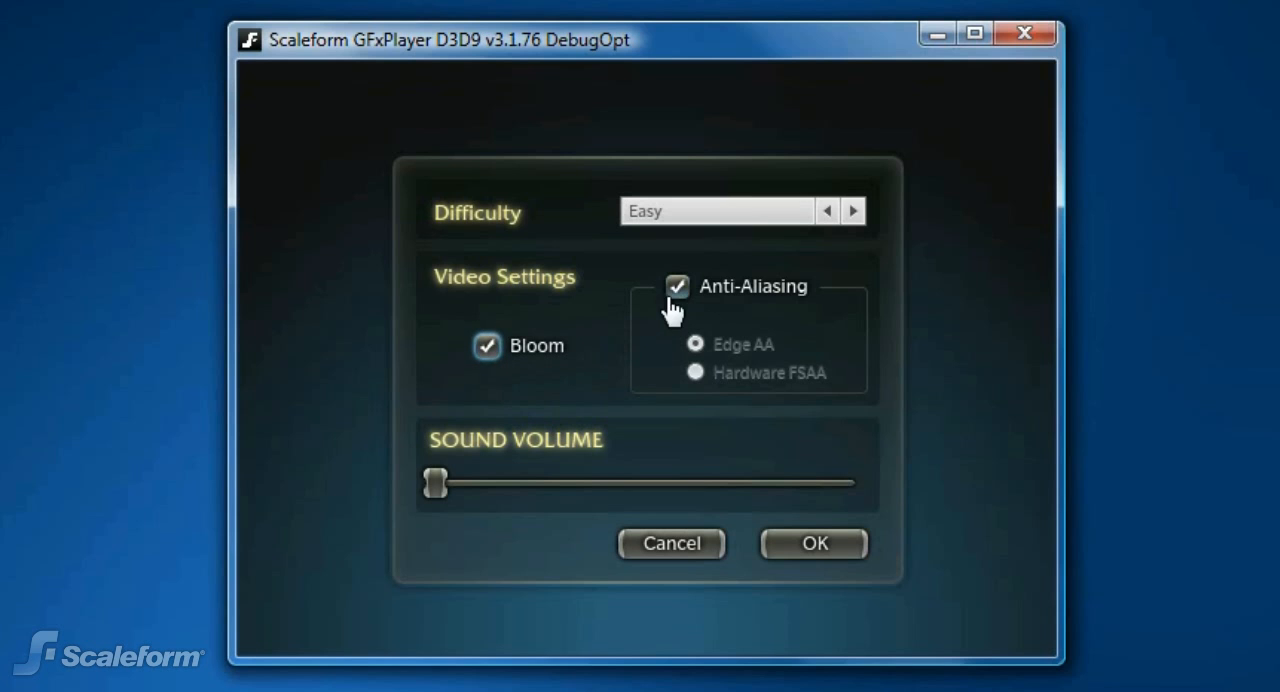
click(677, 286)
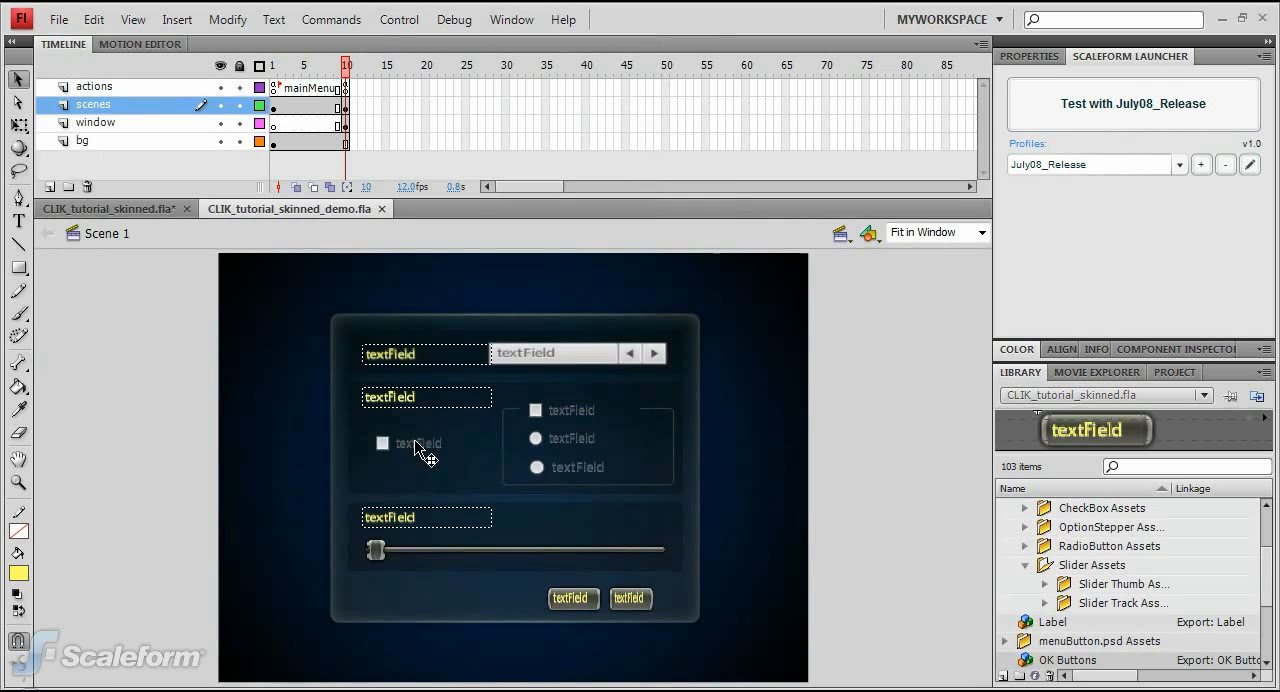
click(420, 443)
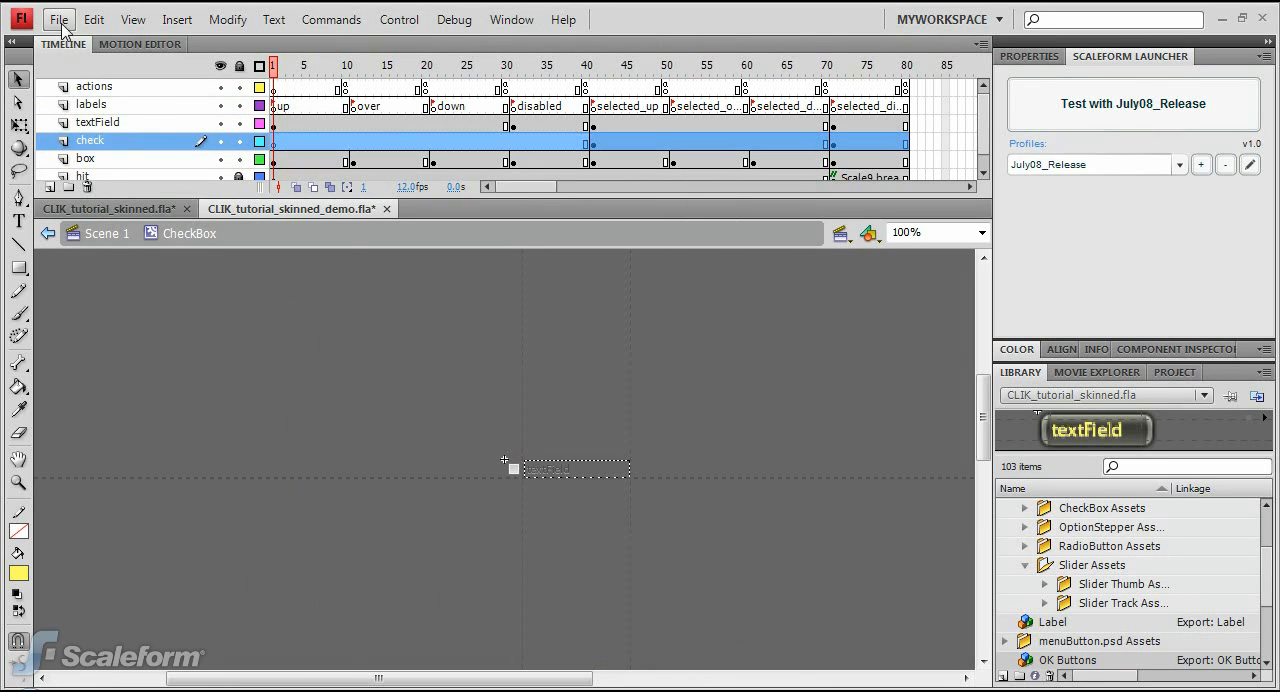
Import check.psd to the stage, bringing in its up layer as a movie clip.
click(58, 19)
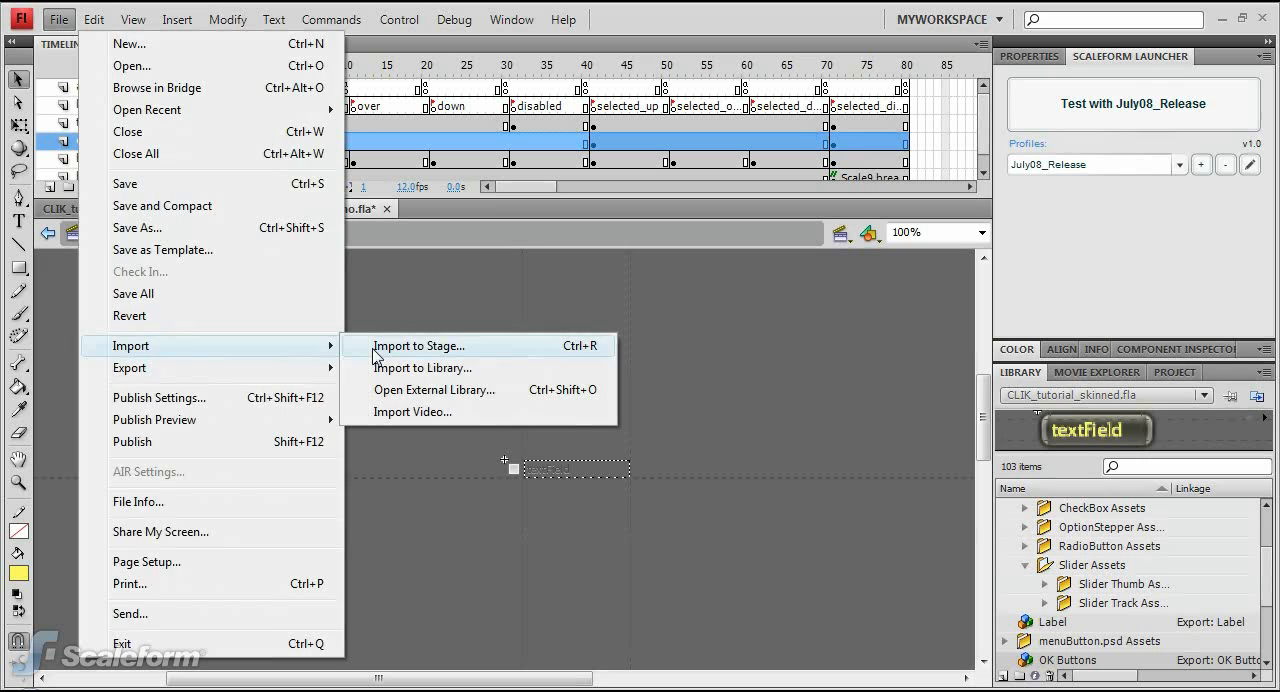
click(418, 345)
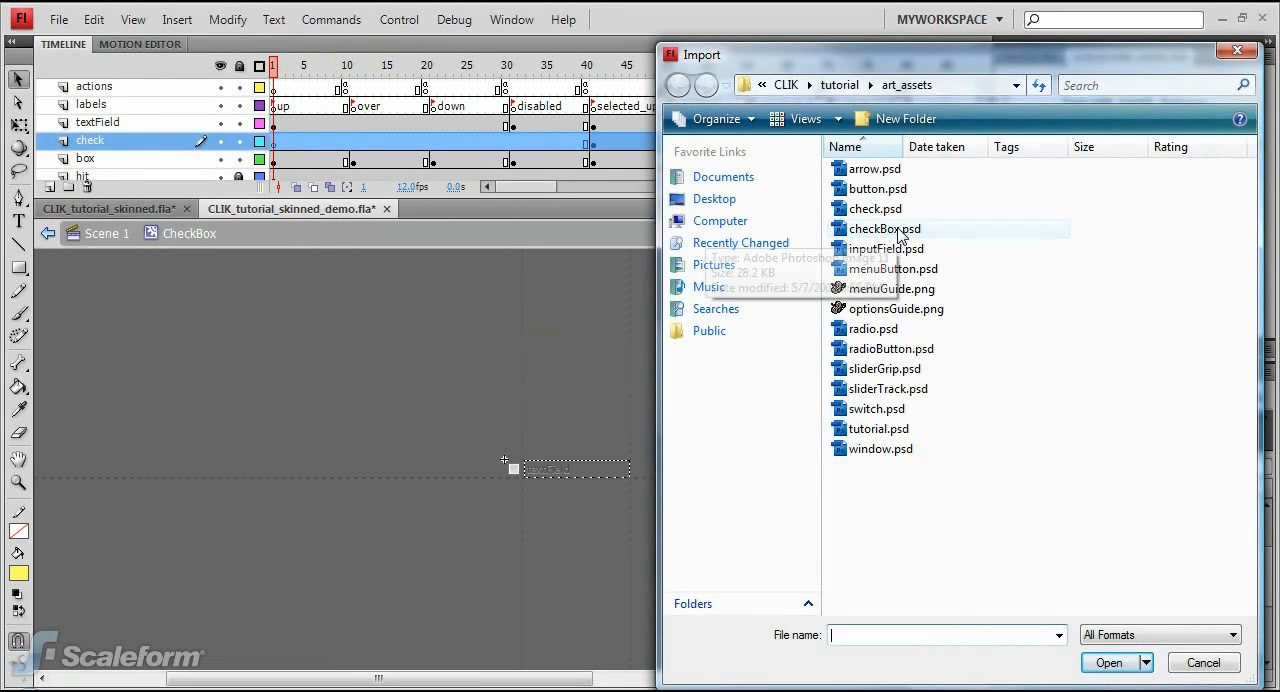
click(875, 208)
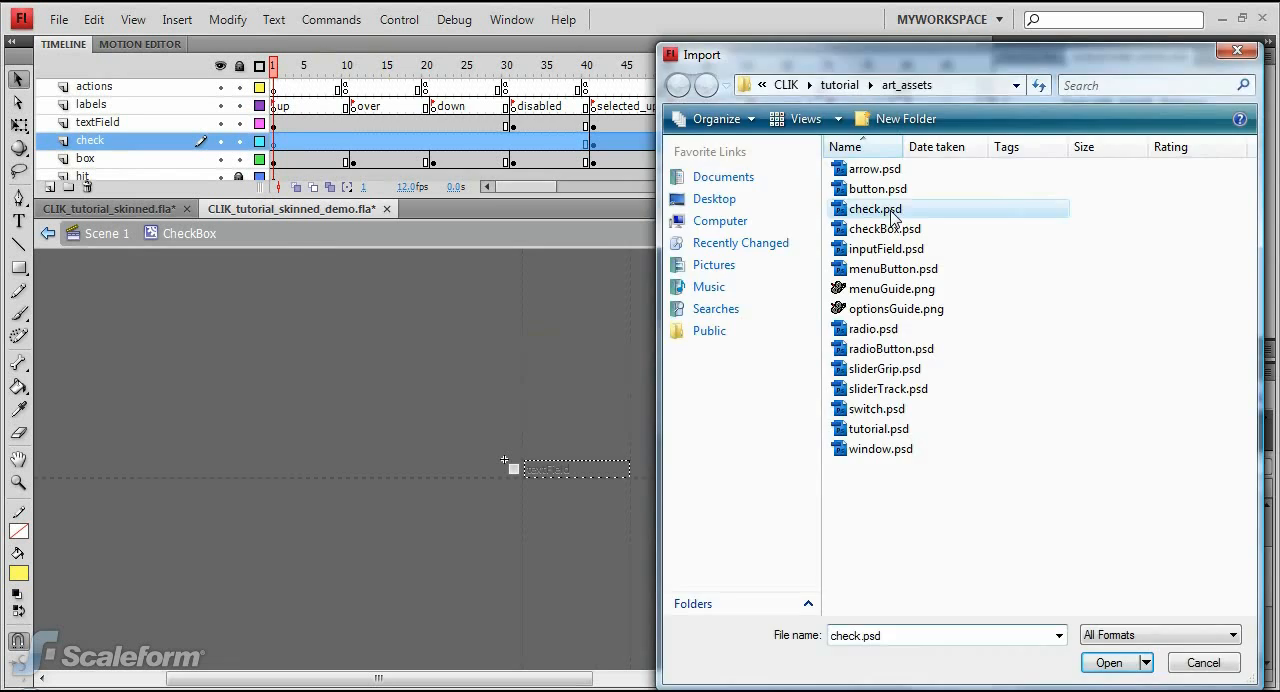
click(1110, 662)
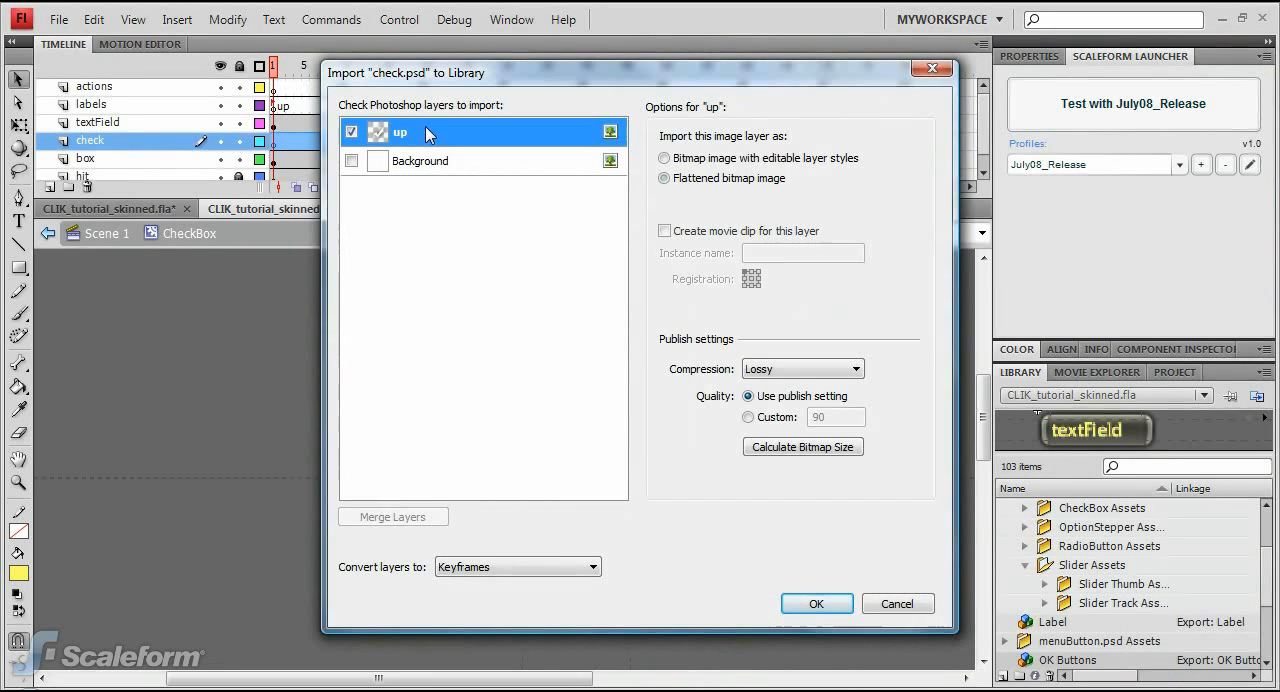
click(663, 178)
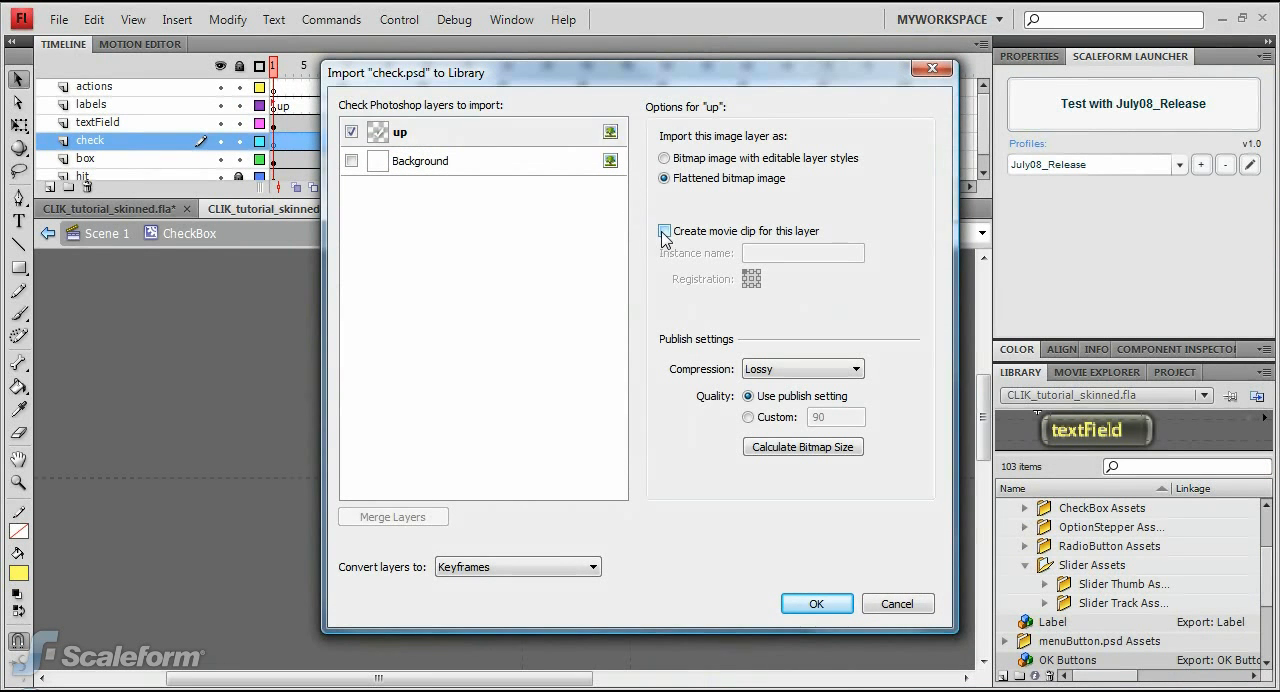
click(663, 231)
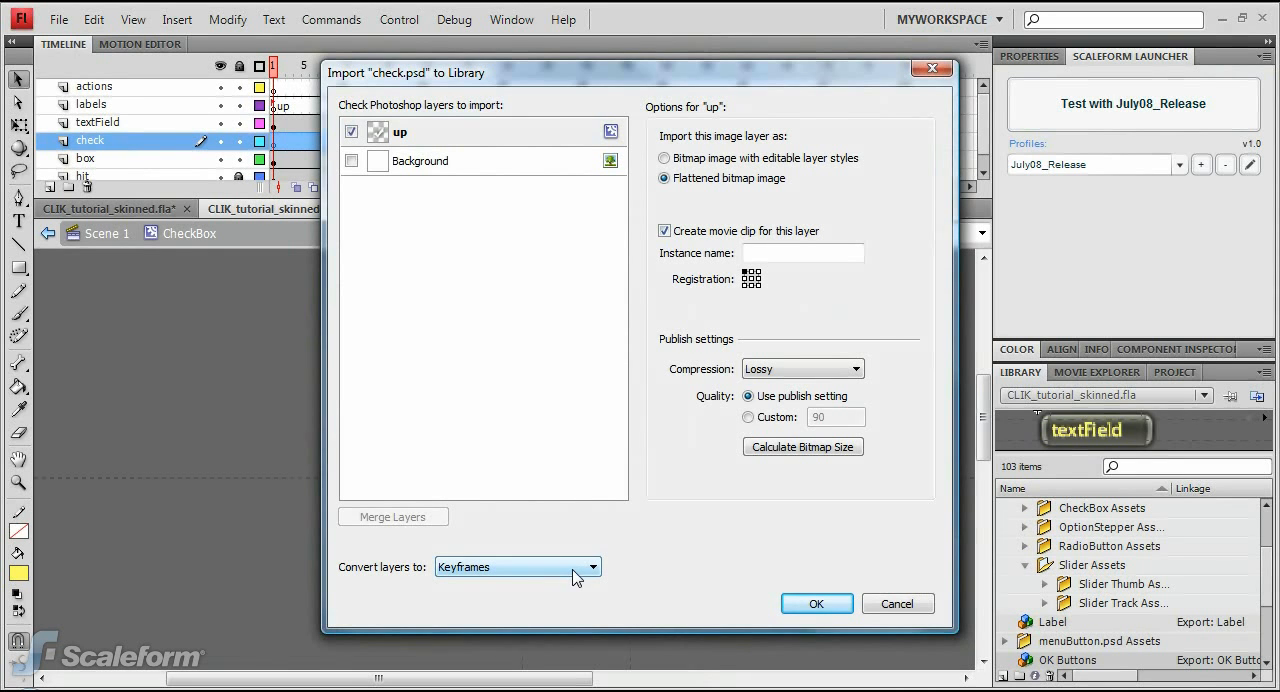
click(816, 603)
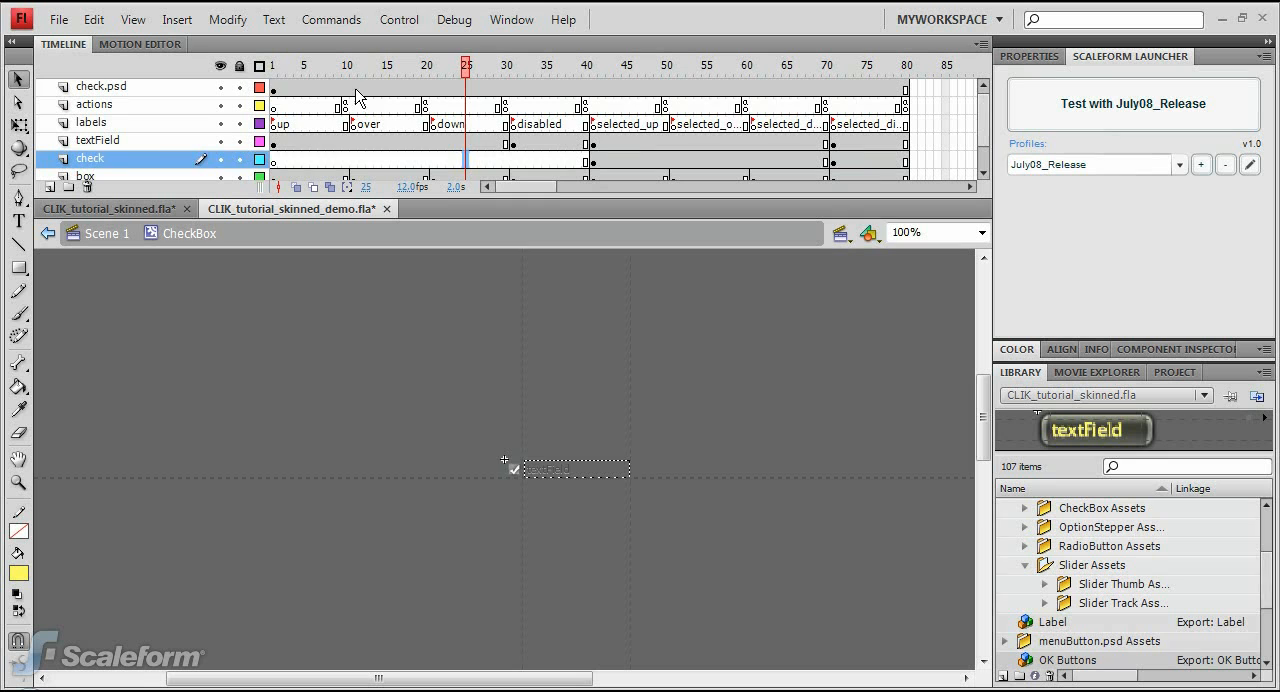
Move the check.psd layer's keyframe from frame 1 to 41 and add a keyframe at 71.
click(272, 66)
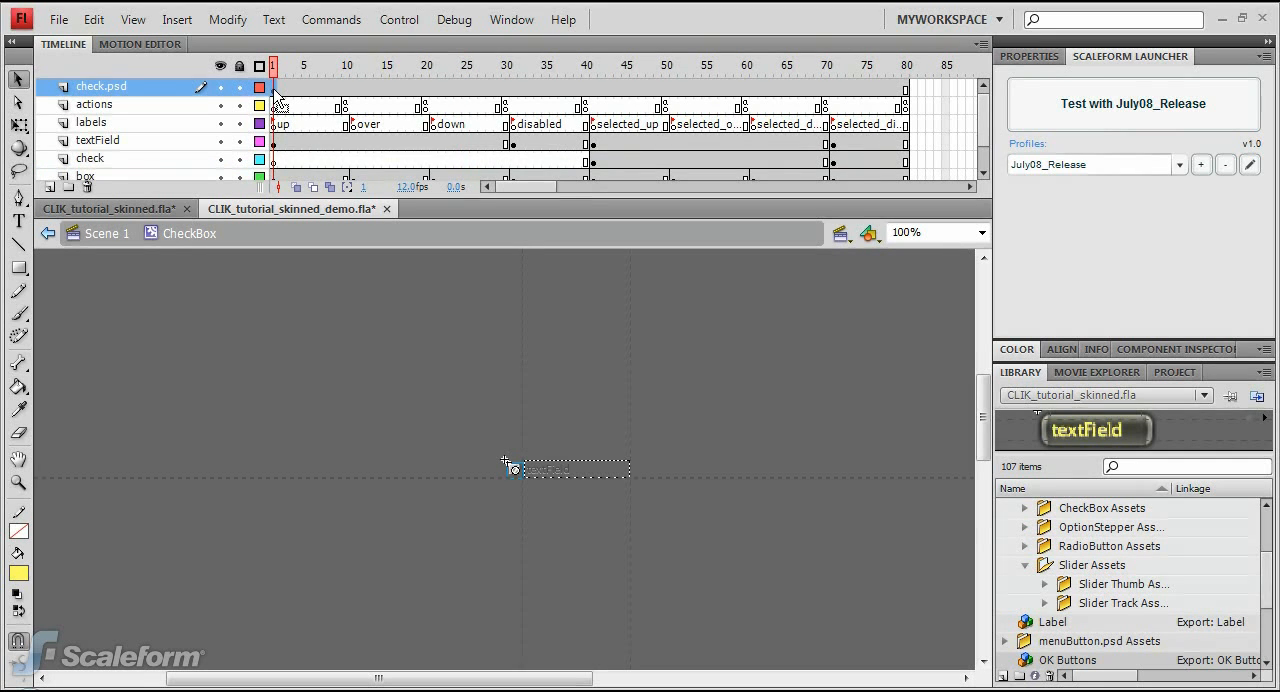
click(588, 66)
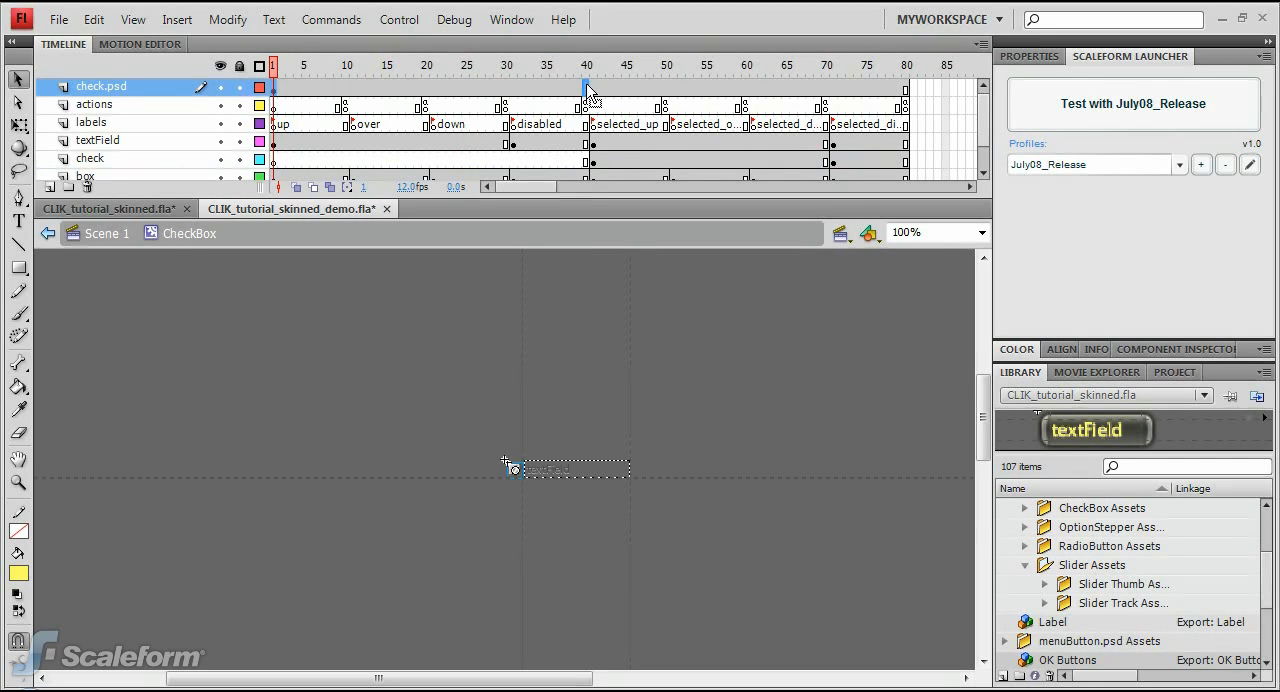
click(591, 65)
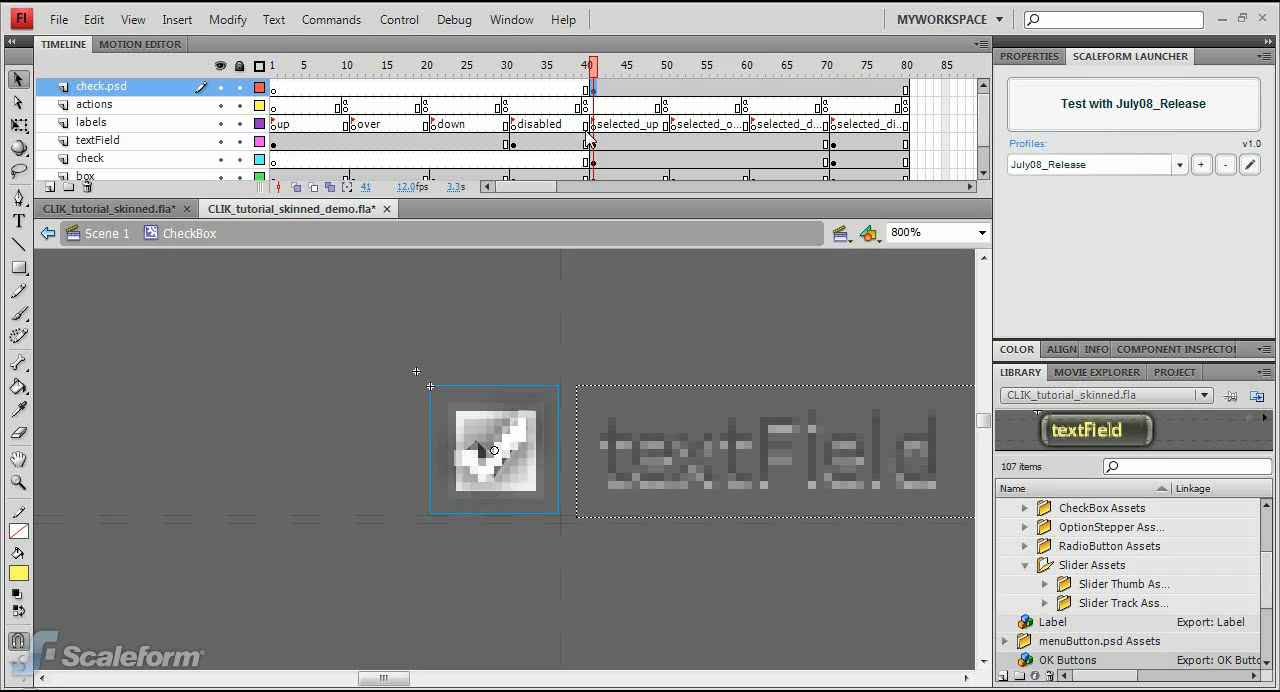
click(831, 65)
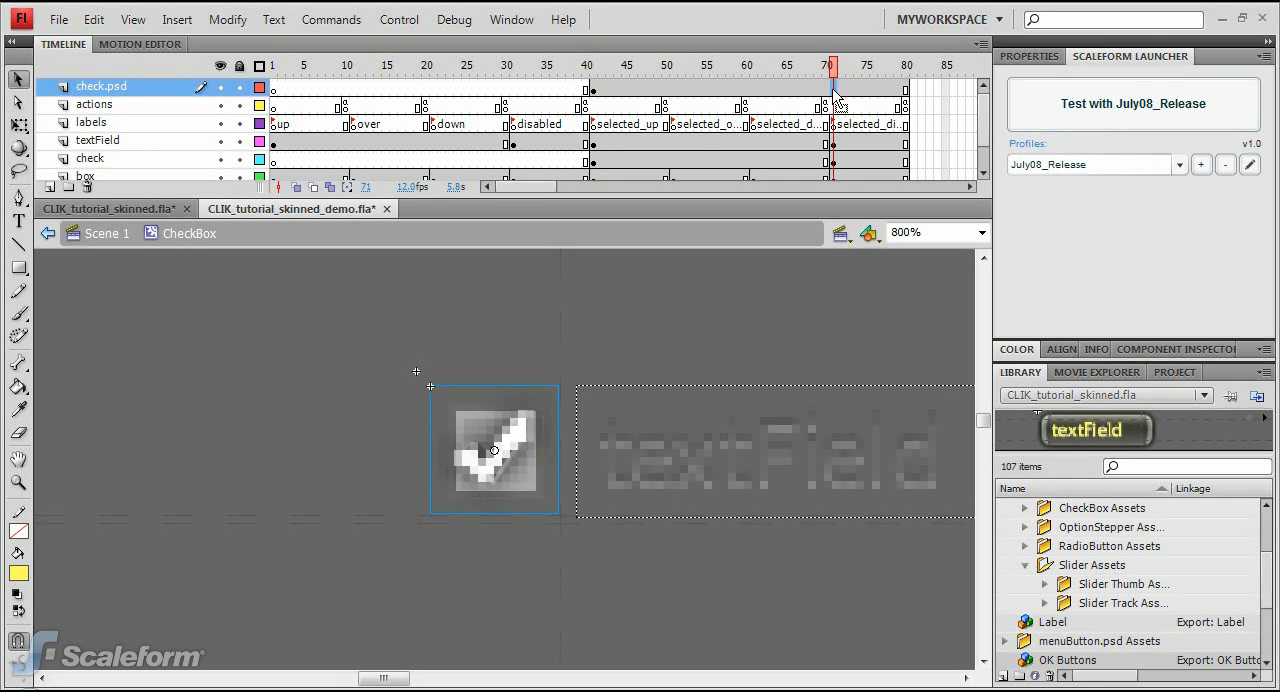
right_click(830, 90)
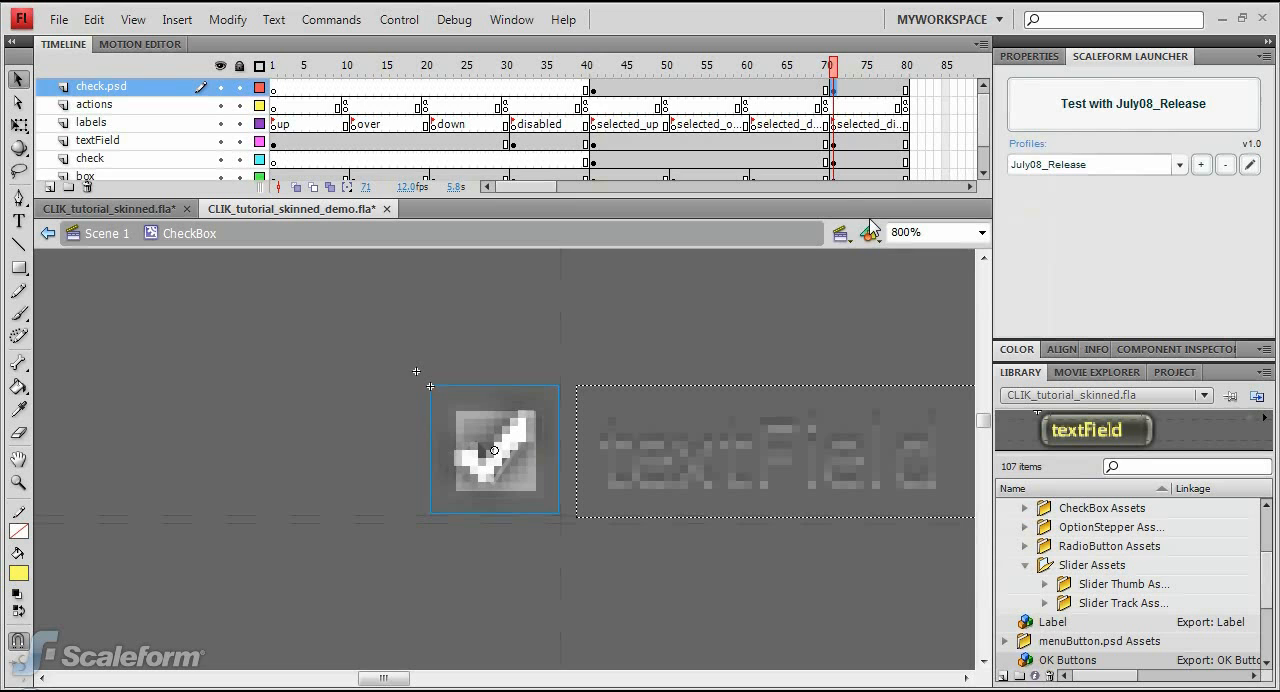
mouse_move(940, 157)
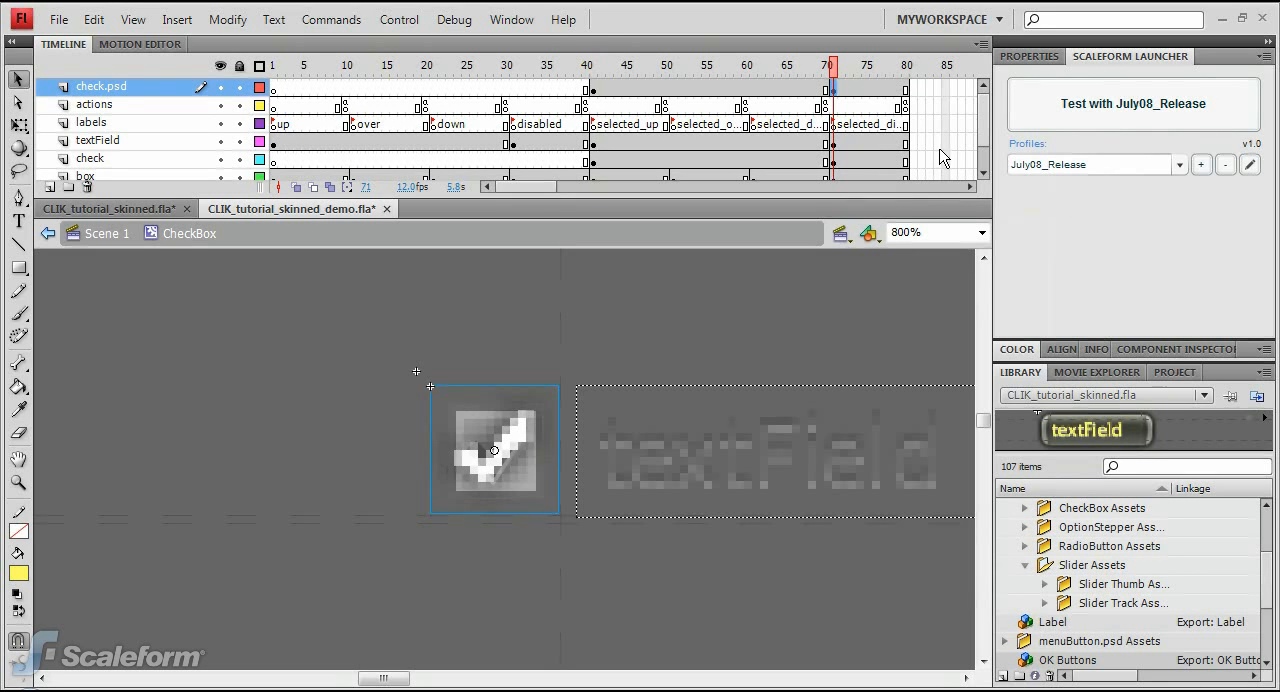
mouse_move(518, 445)
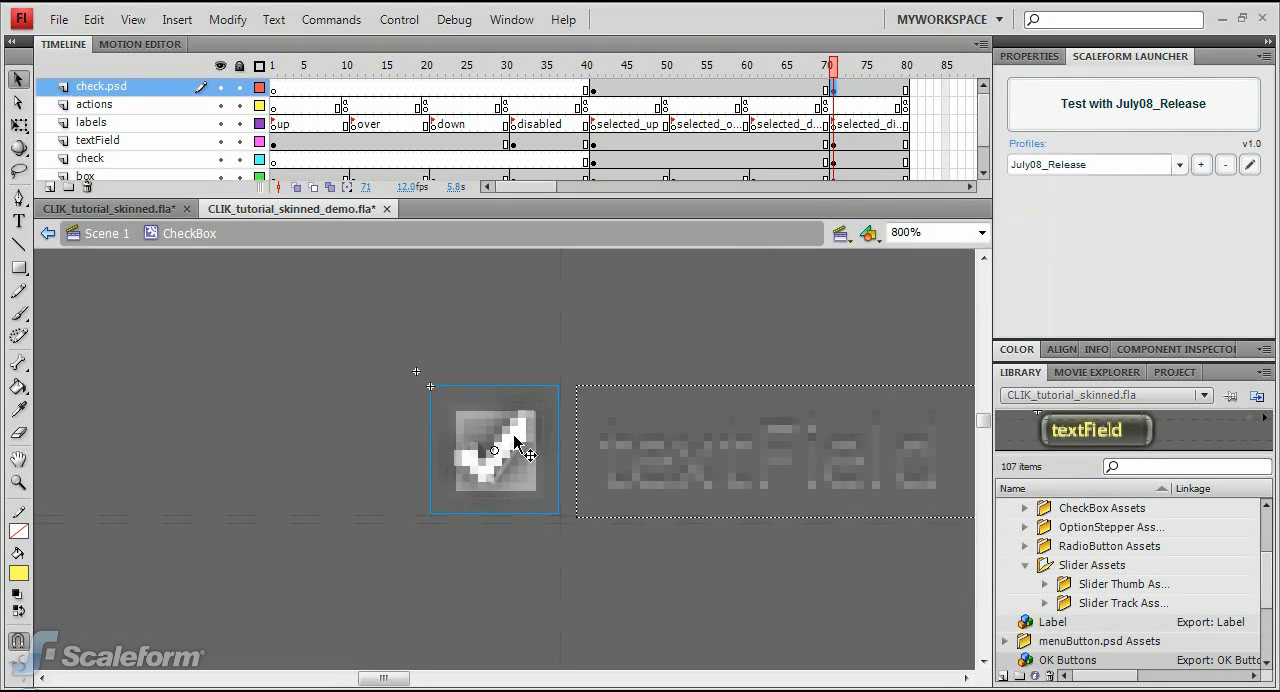
Set the frame-71 check instance's Color Effect style to Alpha at 50%.
click(493, 448)
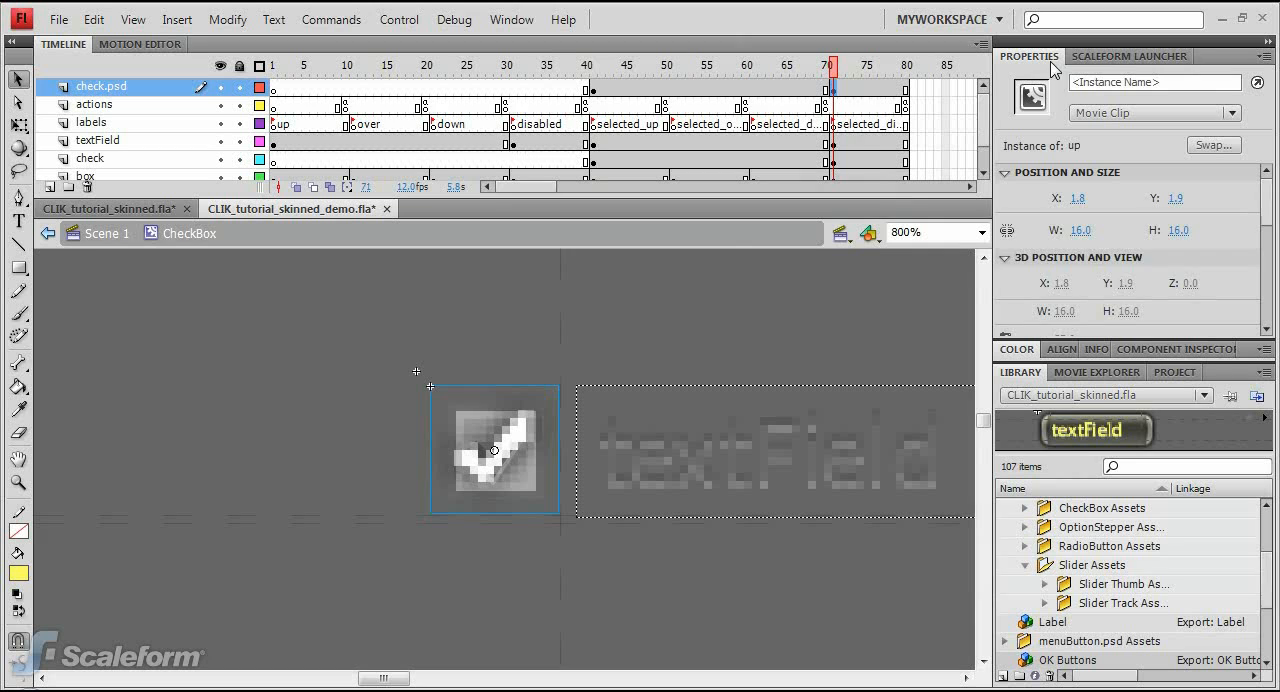
click(1180, 228)
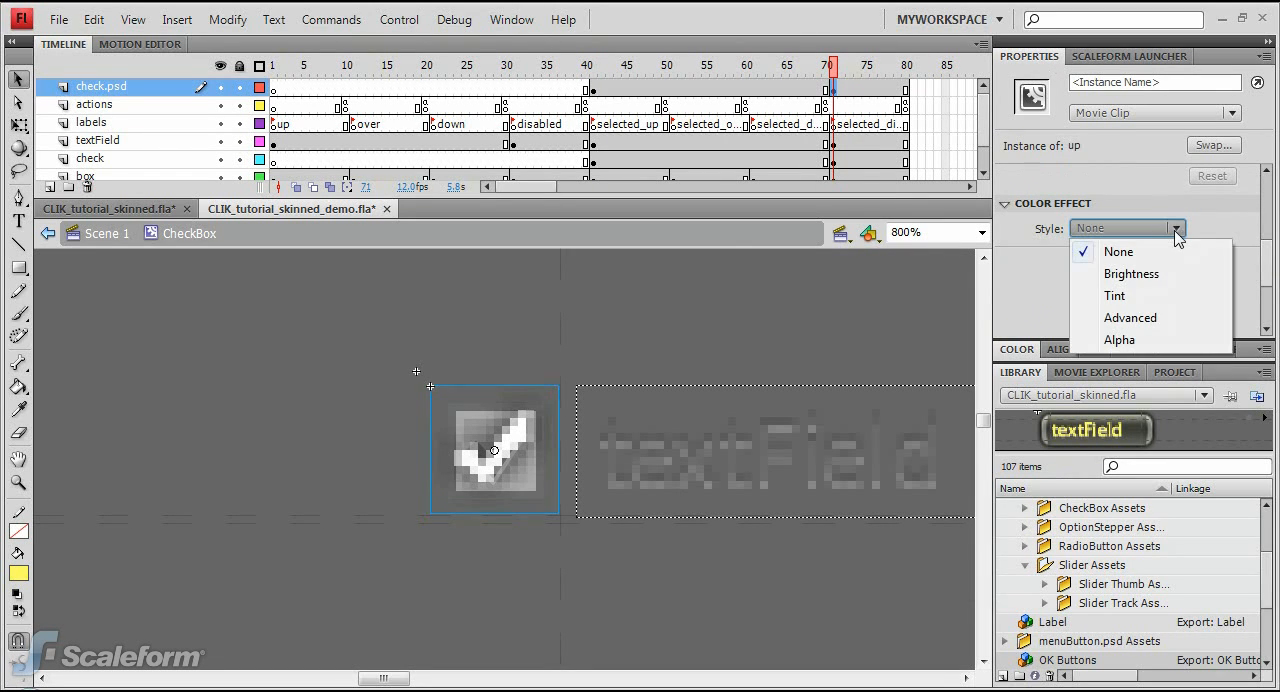
click(1119, 339)
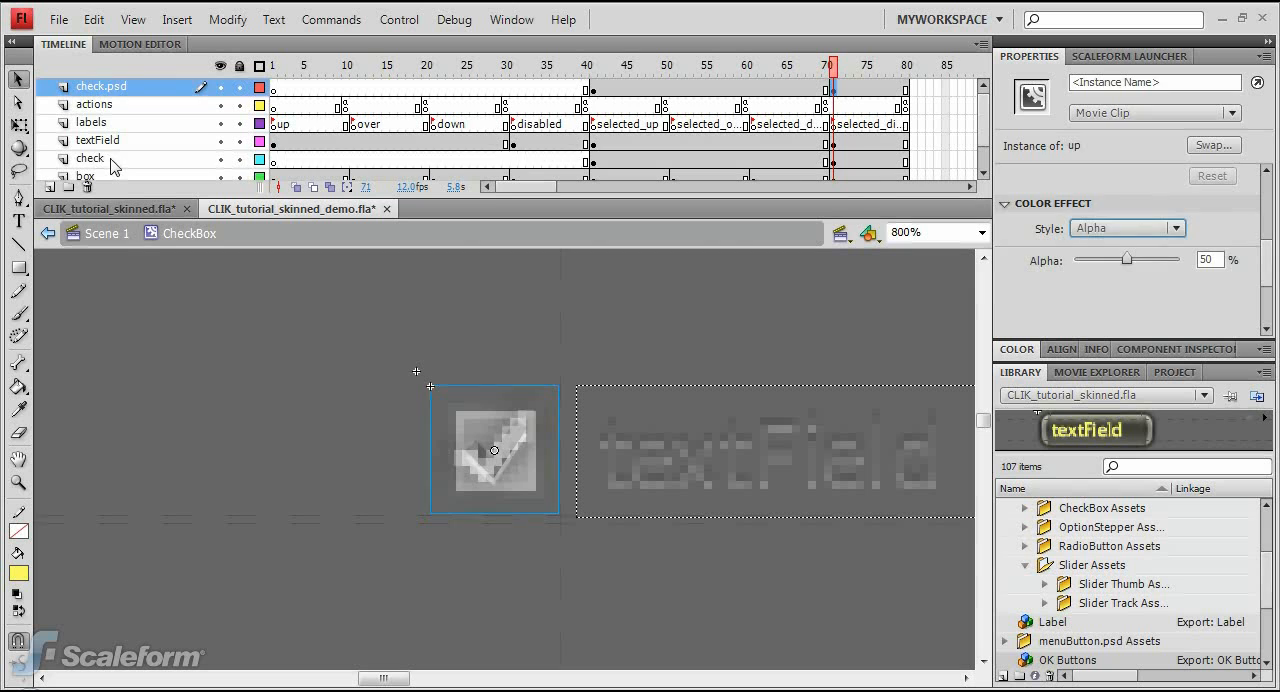
Move the check.psd layer below textField and select the box layer for a new import.
click(90, 158)
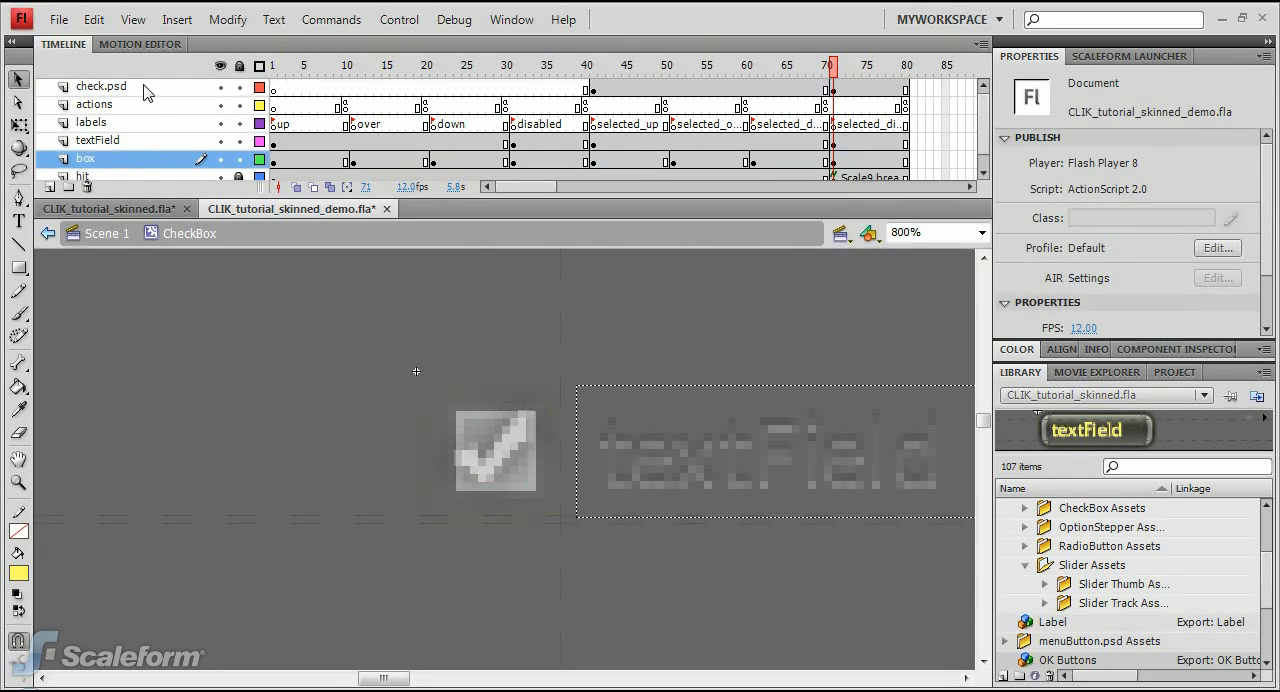
click(101, 86)
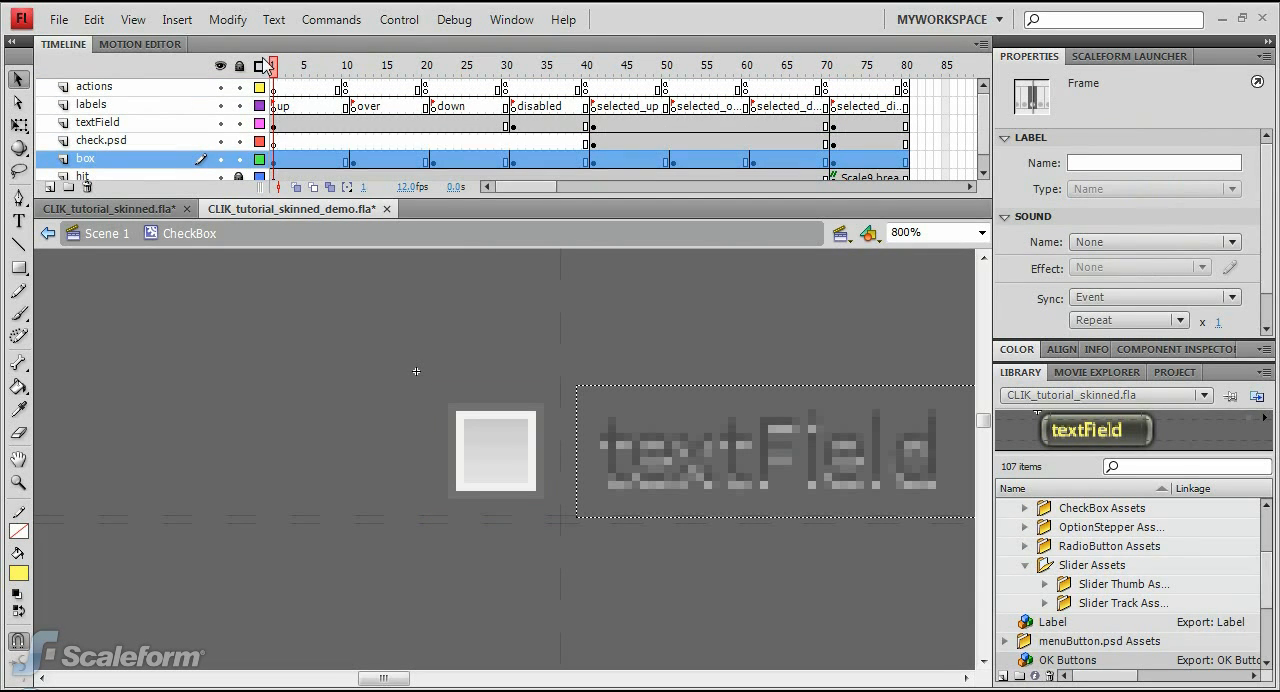
click(58, 19)
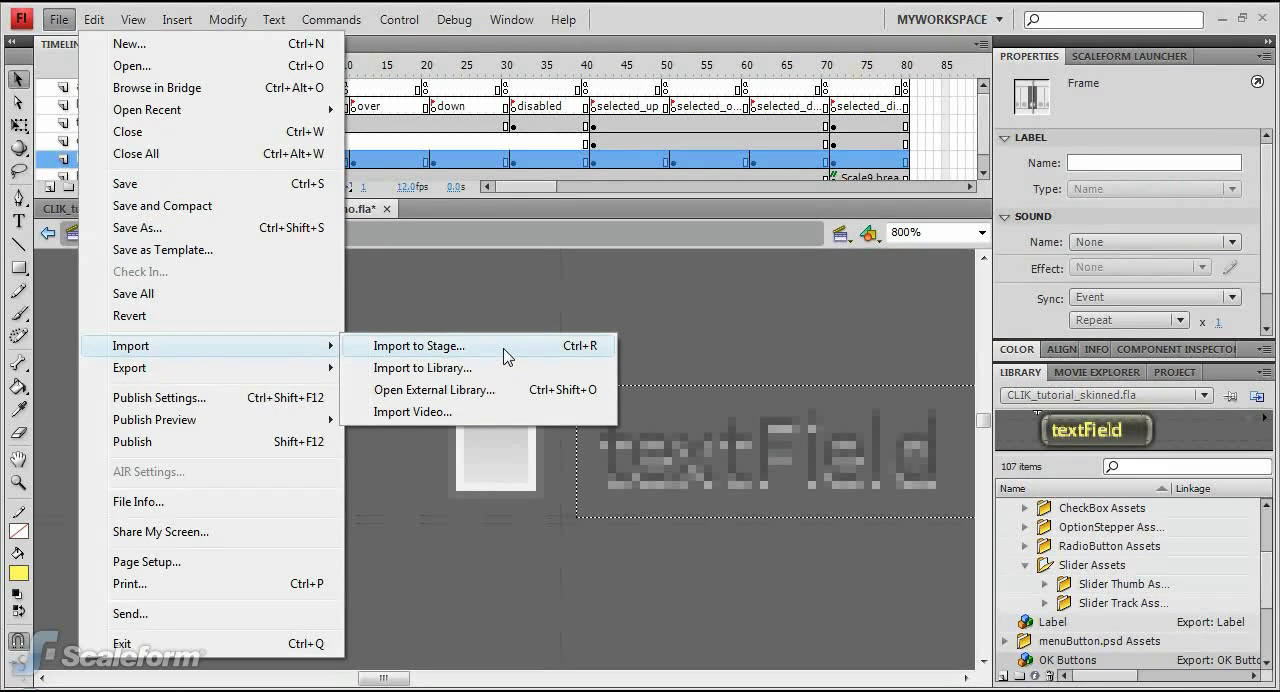
Import checkBox.psd's down, over and up layers as movie clips, without the Background layer.
click(413, 345)
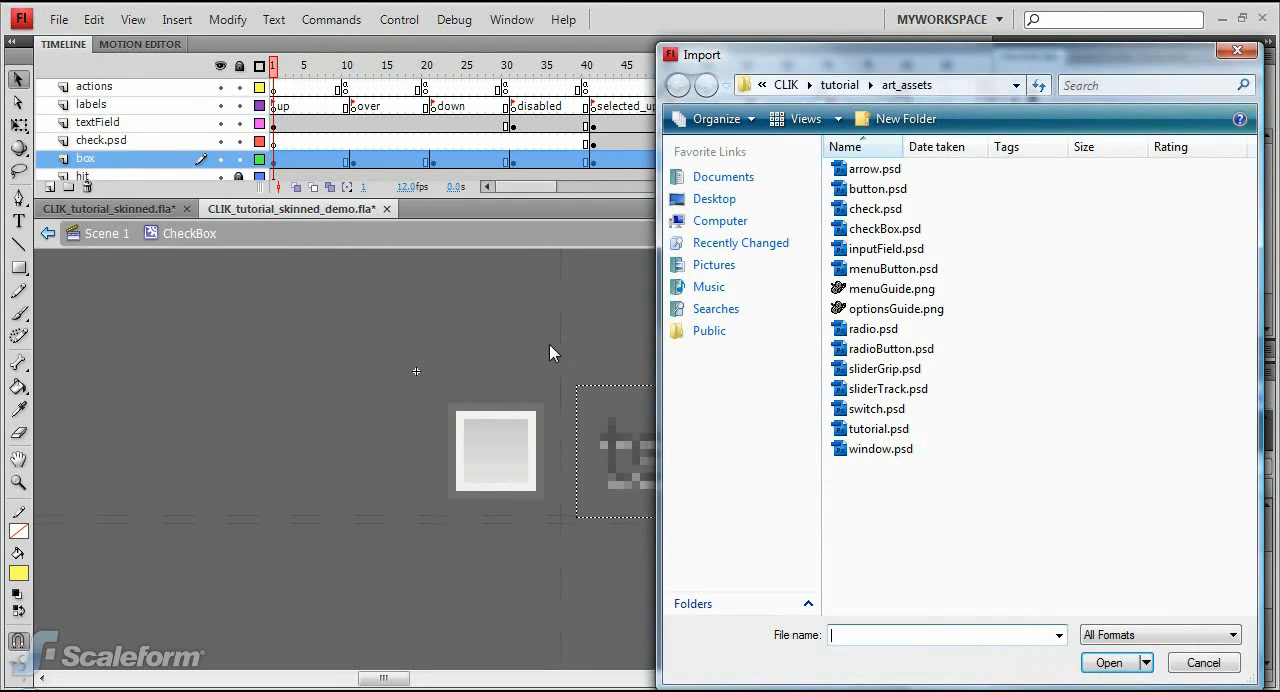
mouse_move(915, 232)
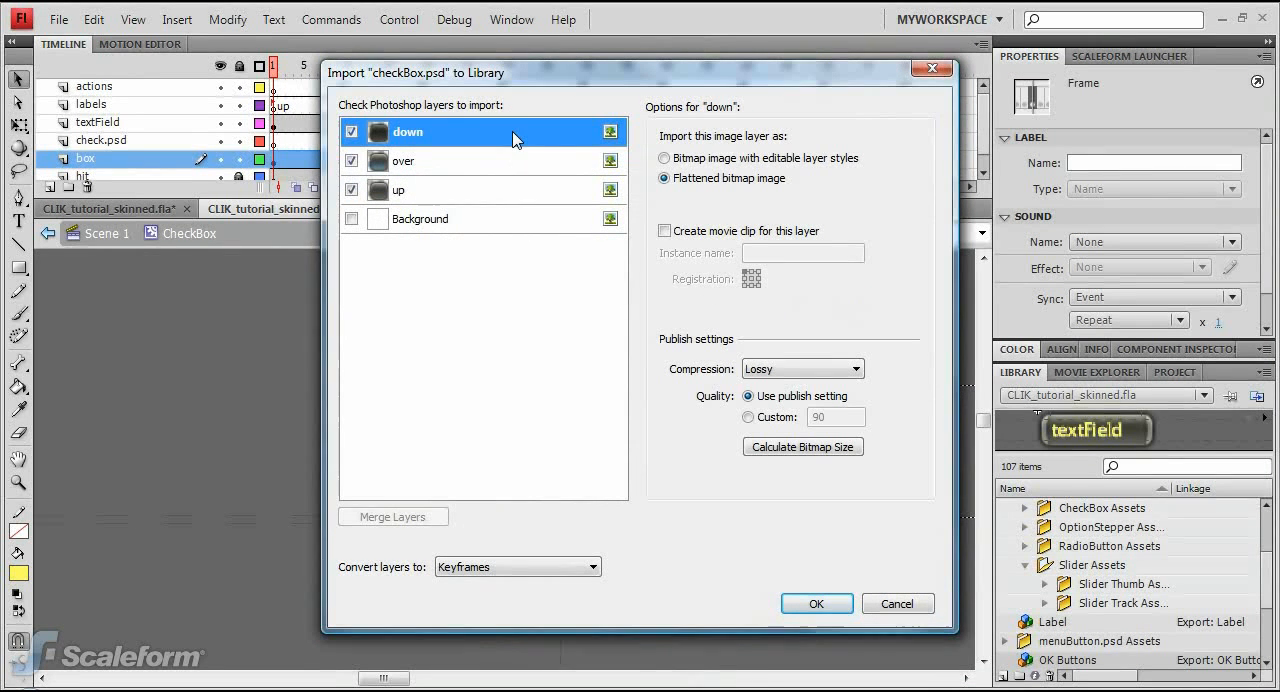
click(663, 231)
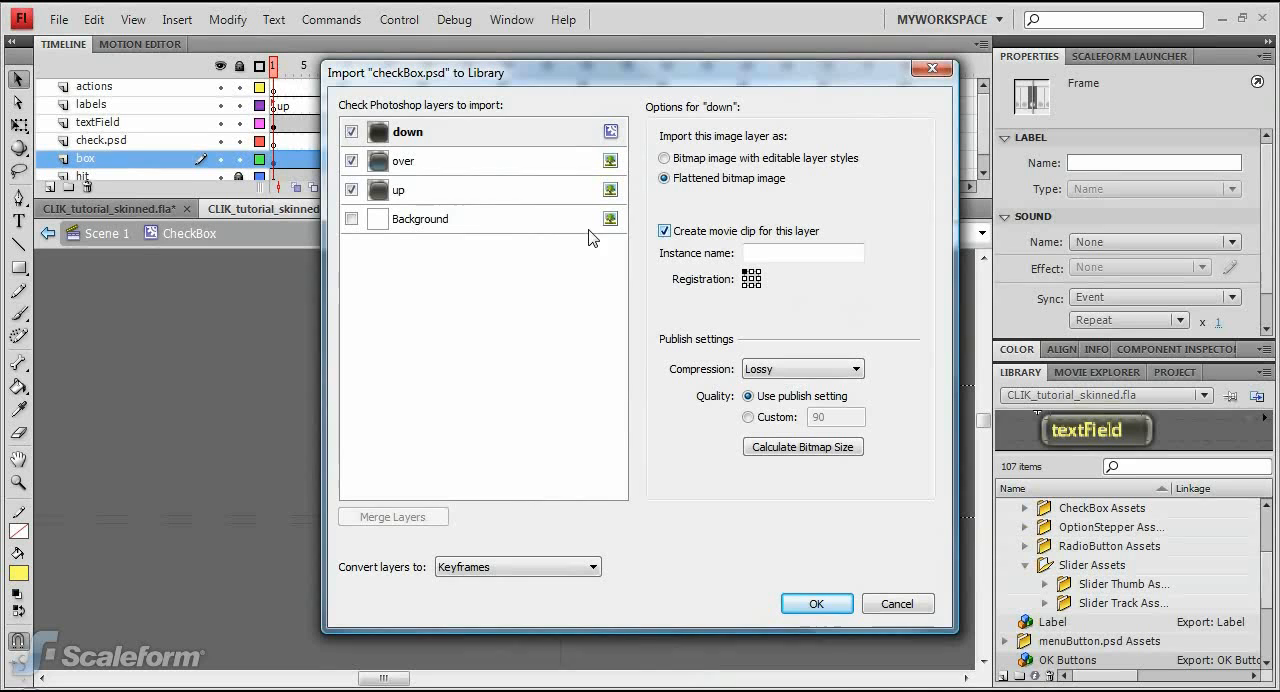
click(405, 160)
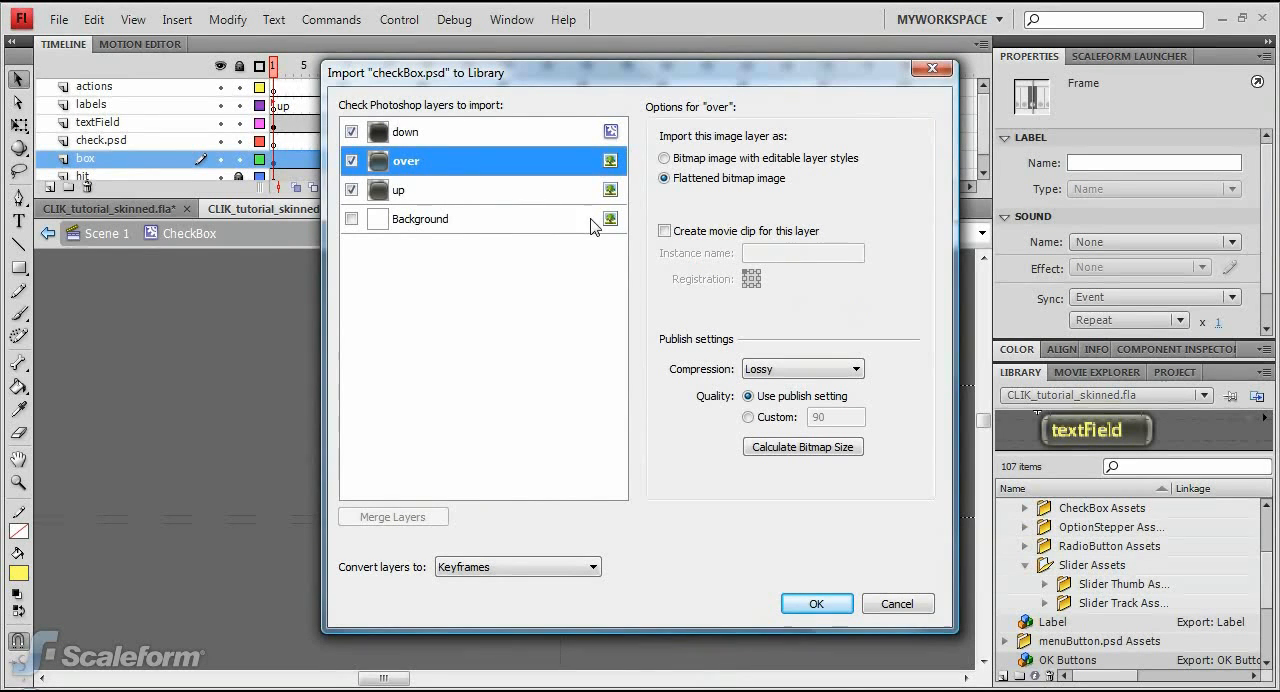
click(400, 190)
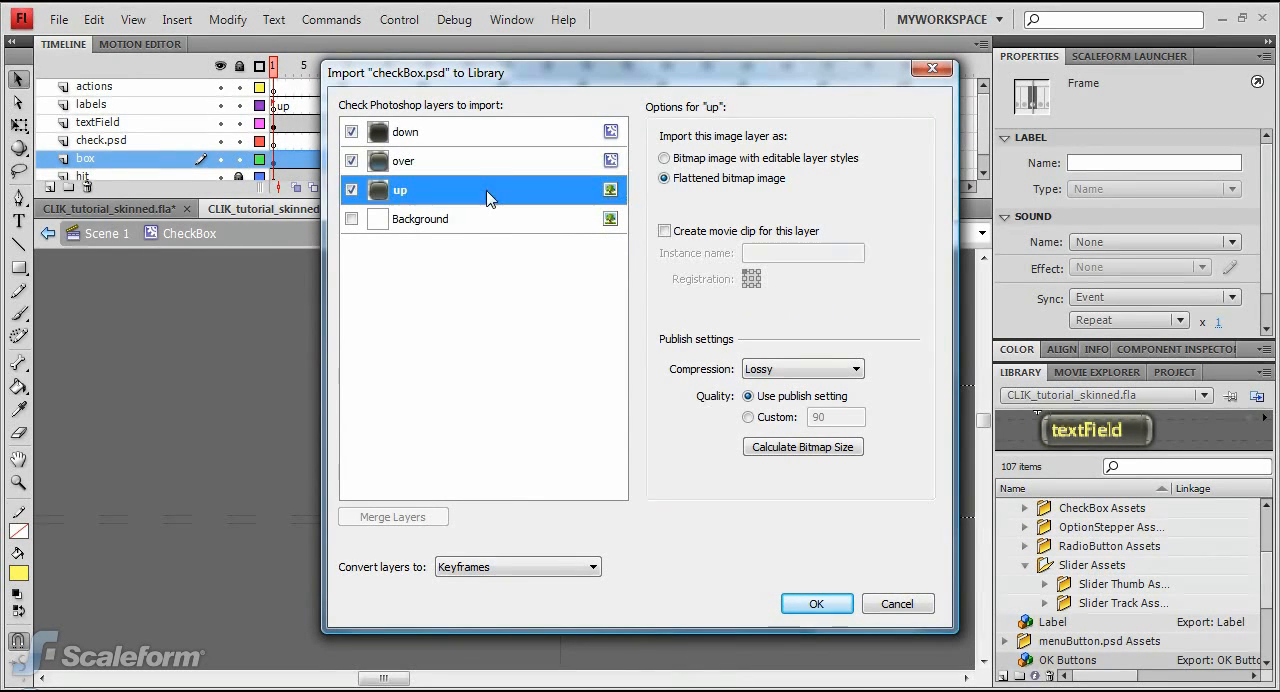
click(664, 231)
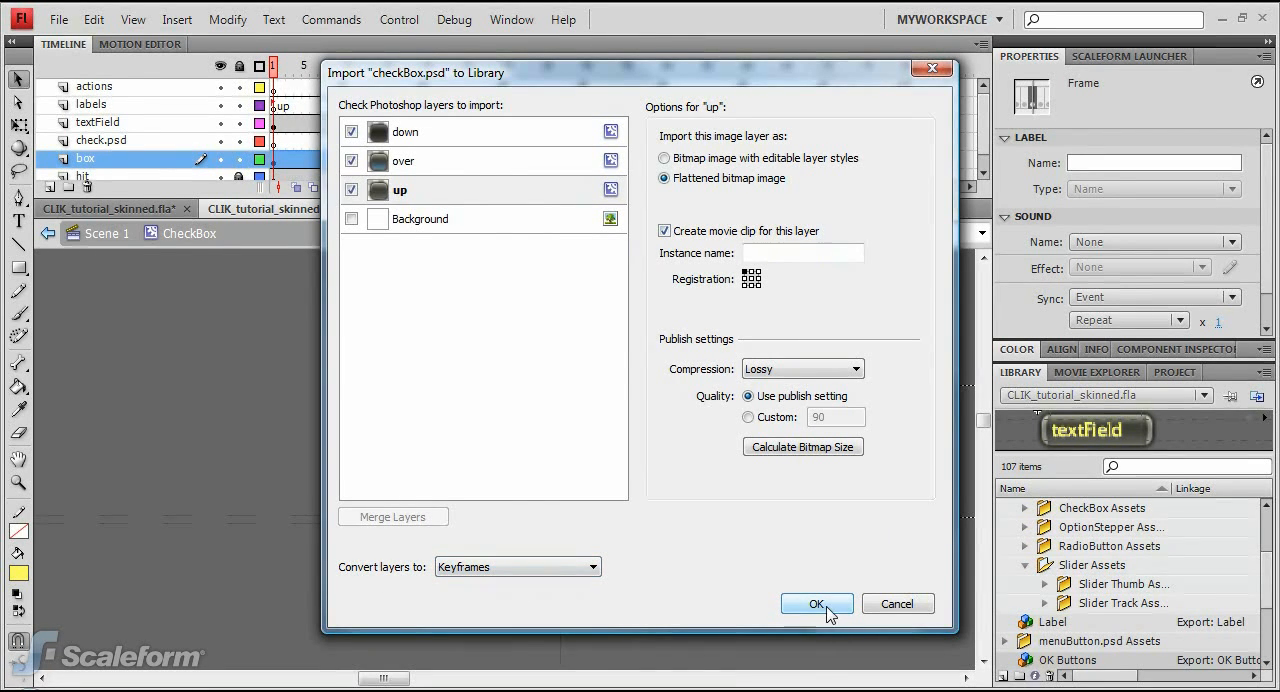
click(816, 603)
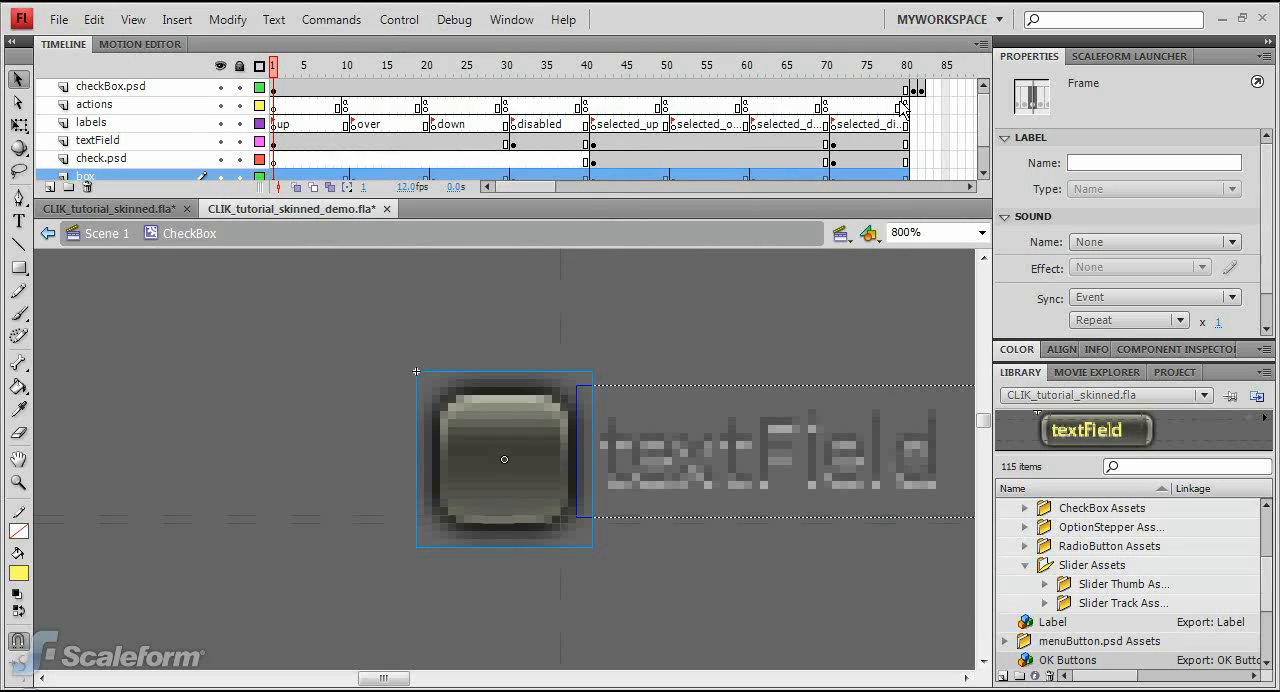
Reposition the checkBox.psd keyframes to frames 1, 10, 20 and 30 for the state labels.
click(910, 65)
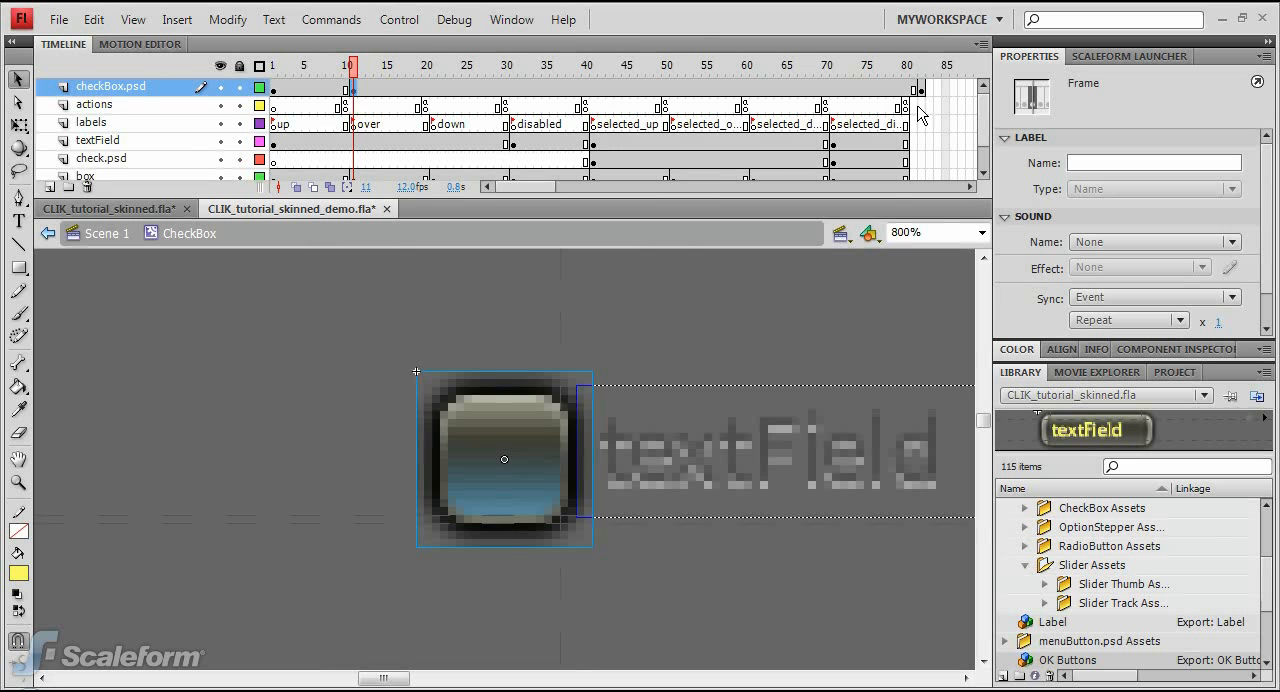
click(920, 65)
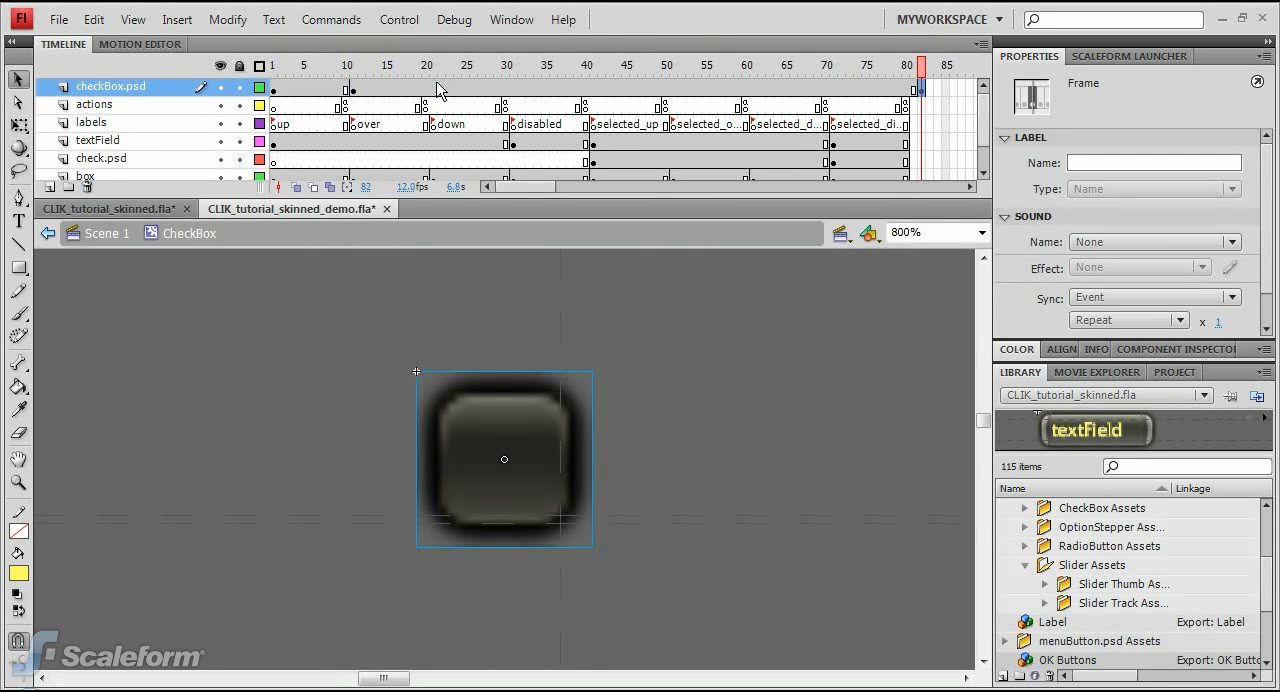
right_click(512, 100)
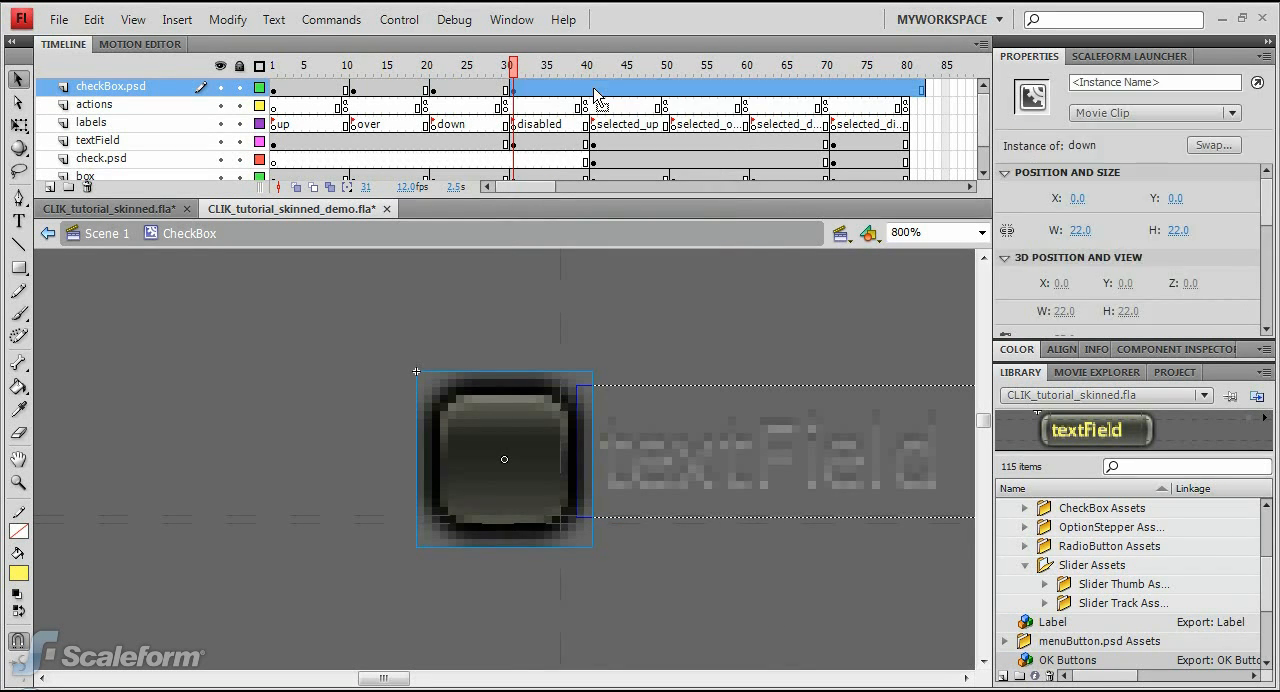
click(590, 65)
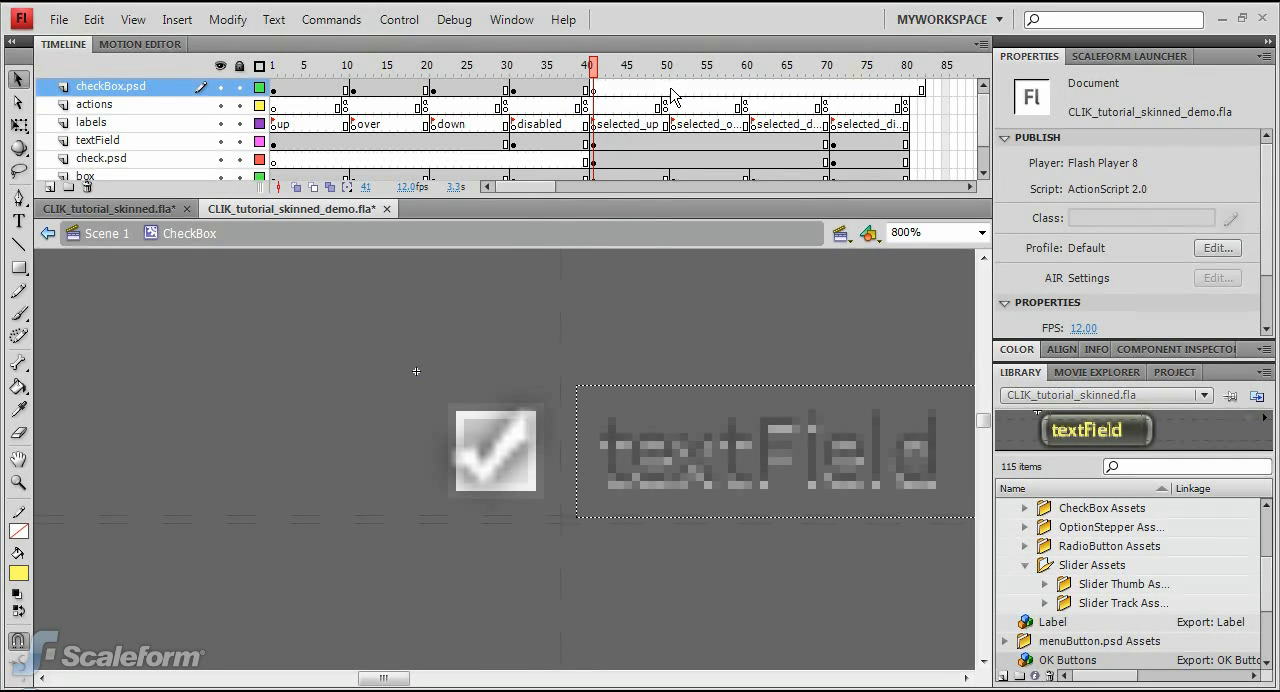
Insert keyframes on the checkBox.psd layer at frames 51, 61 and 71.
right_click(672, 90)
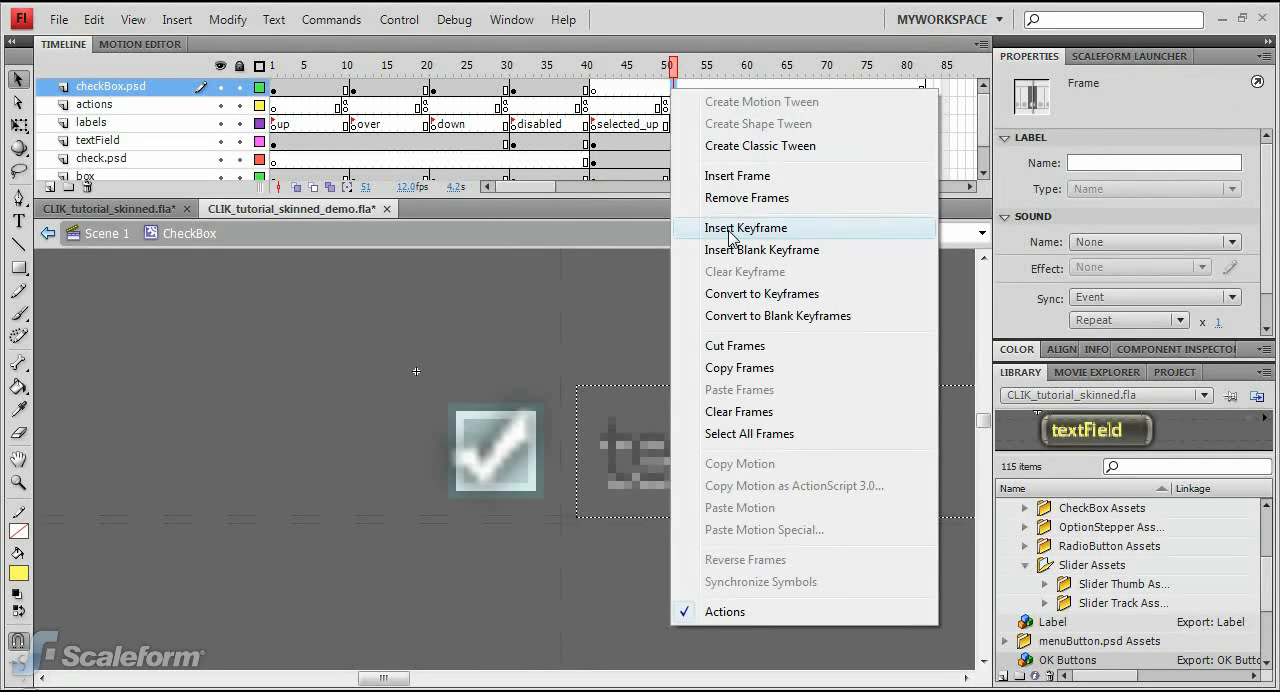
click(745, 228)
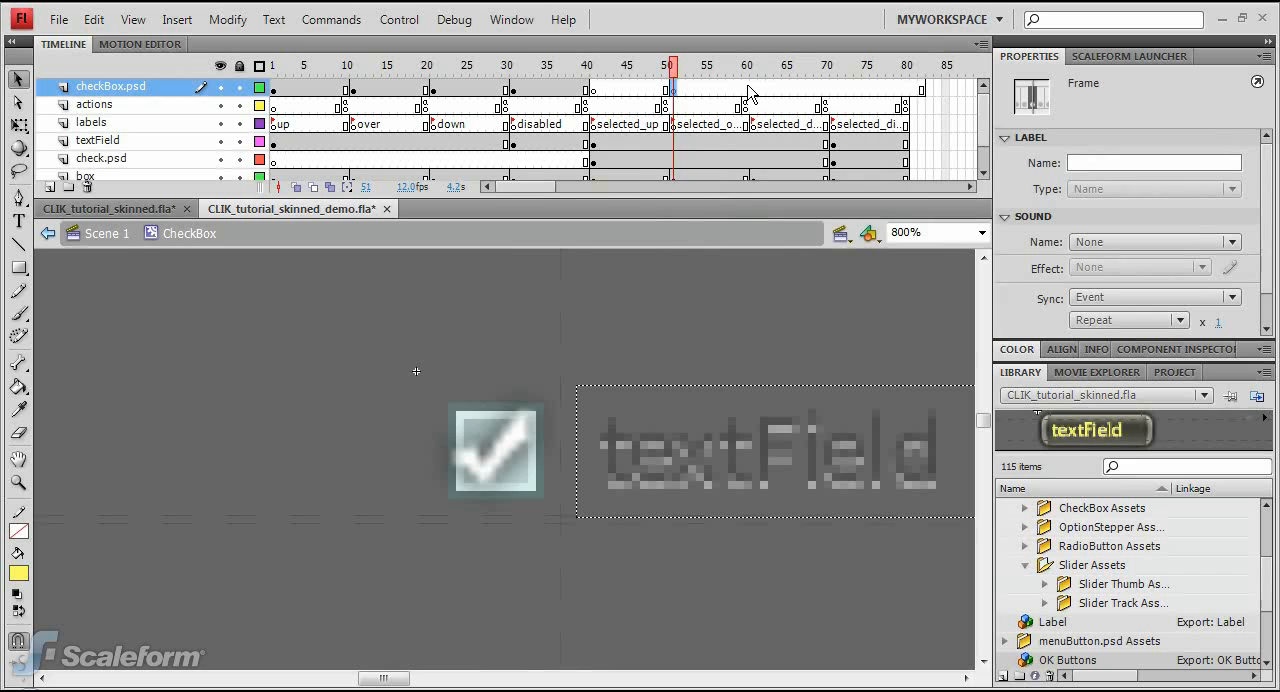
right_click(750, 90)
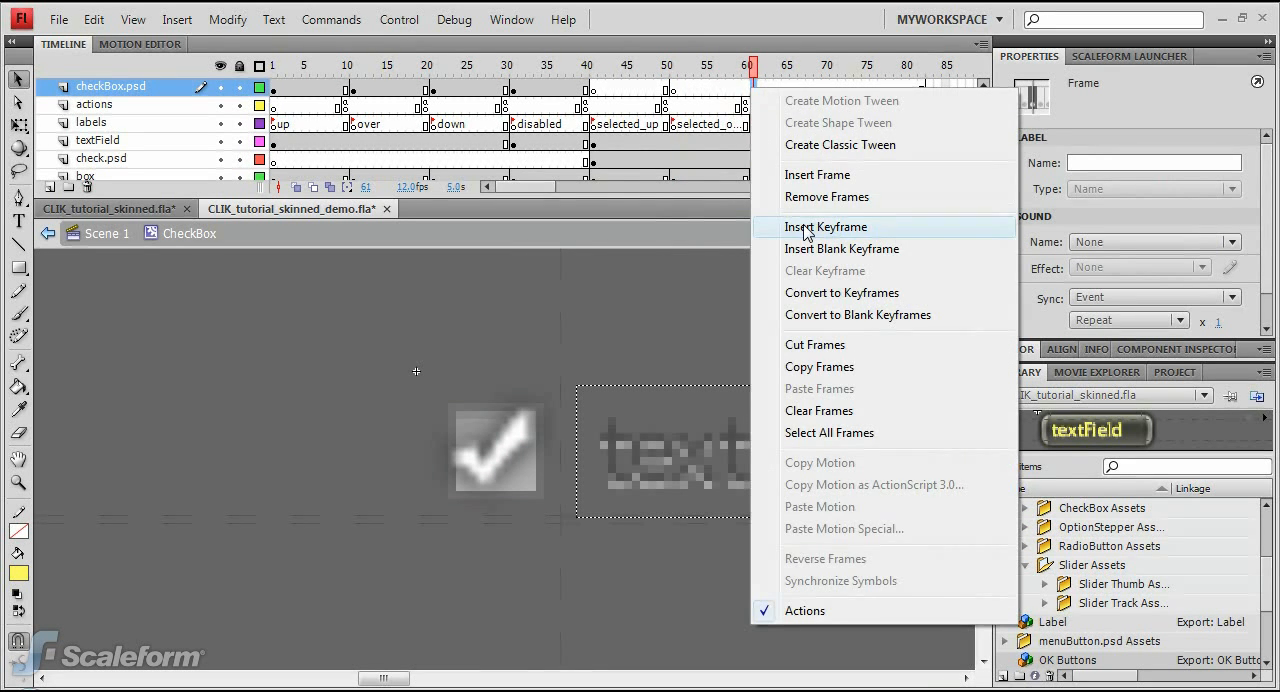
click(826, 227)
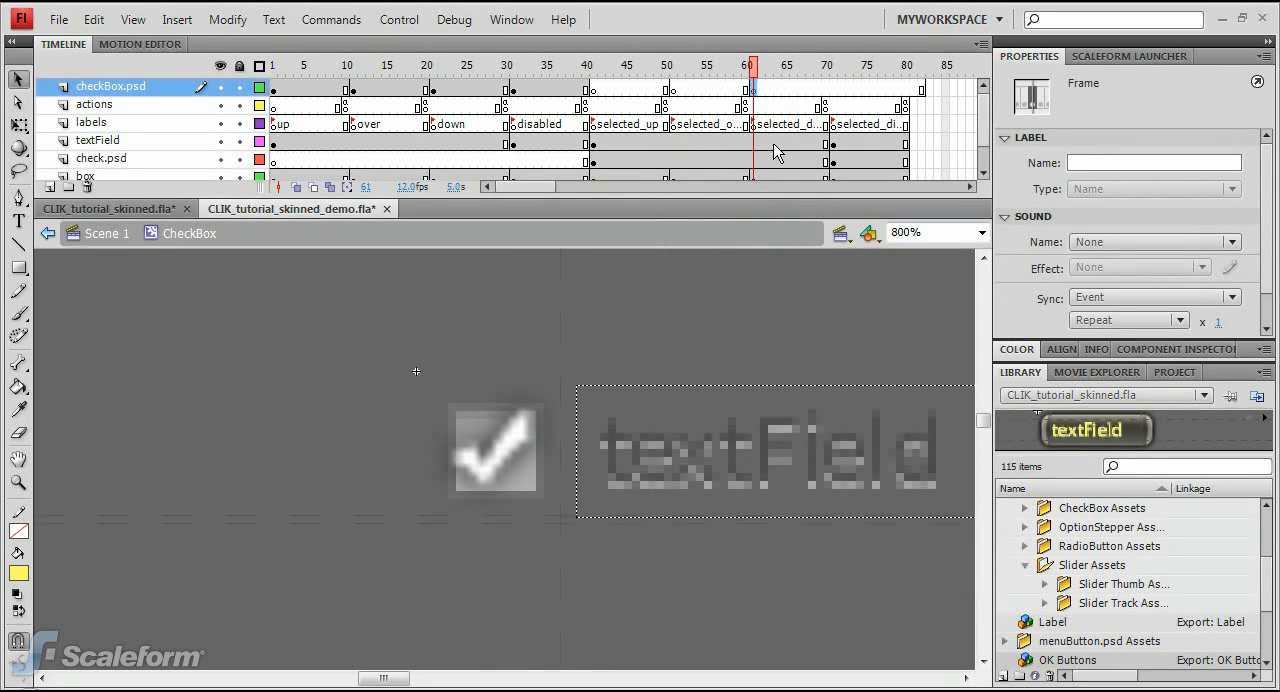
right_click(829, 95)
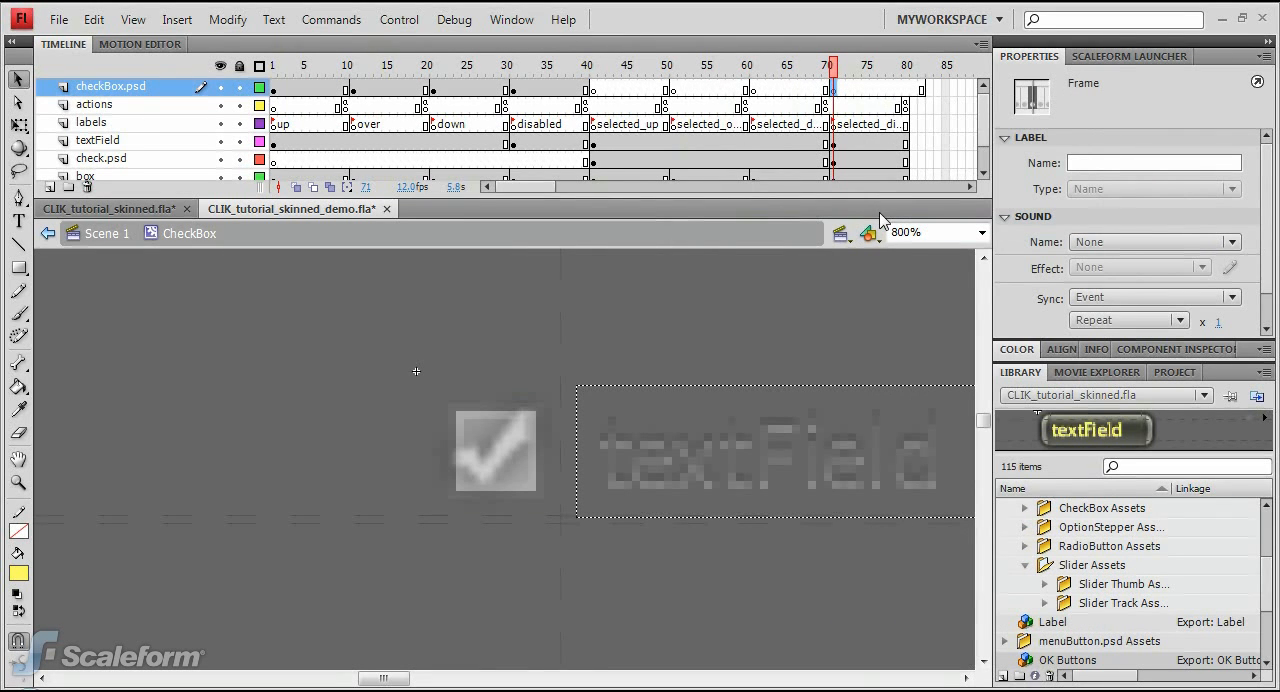
mouse_move(917, 95)
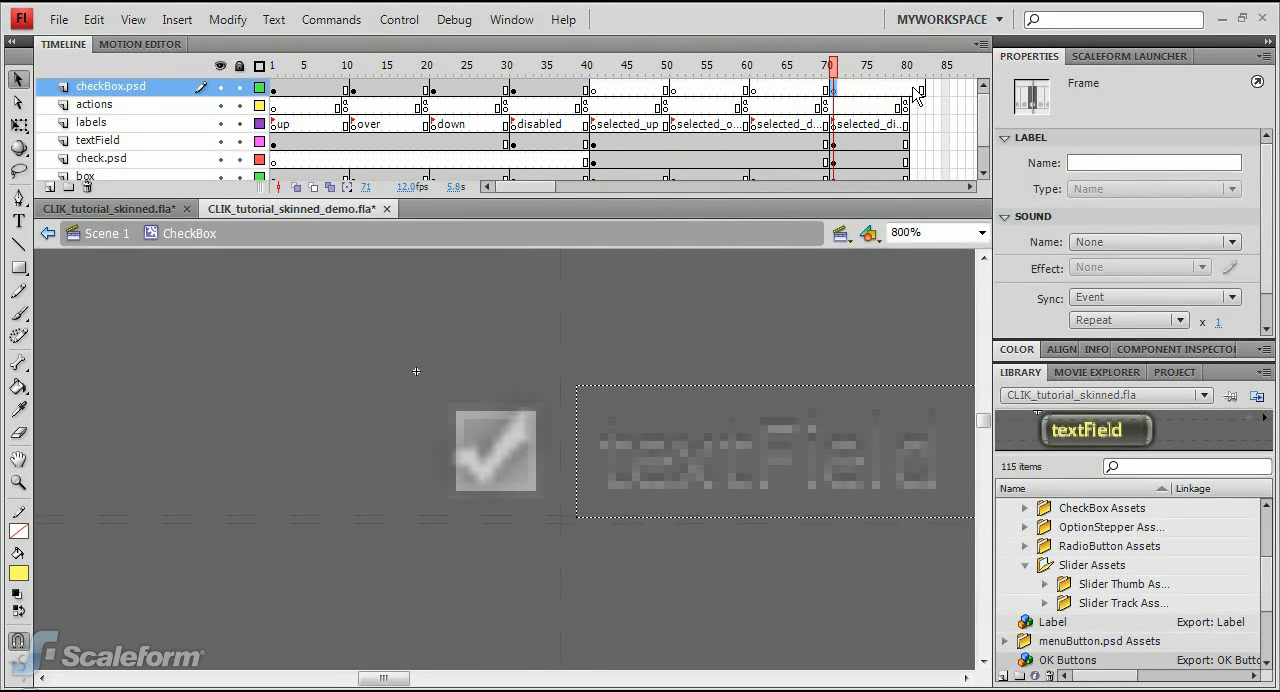
right_click(918, 85)
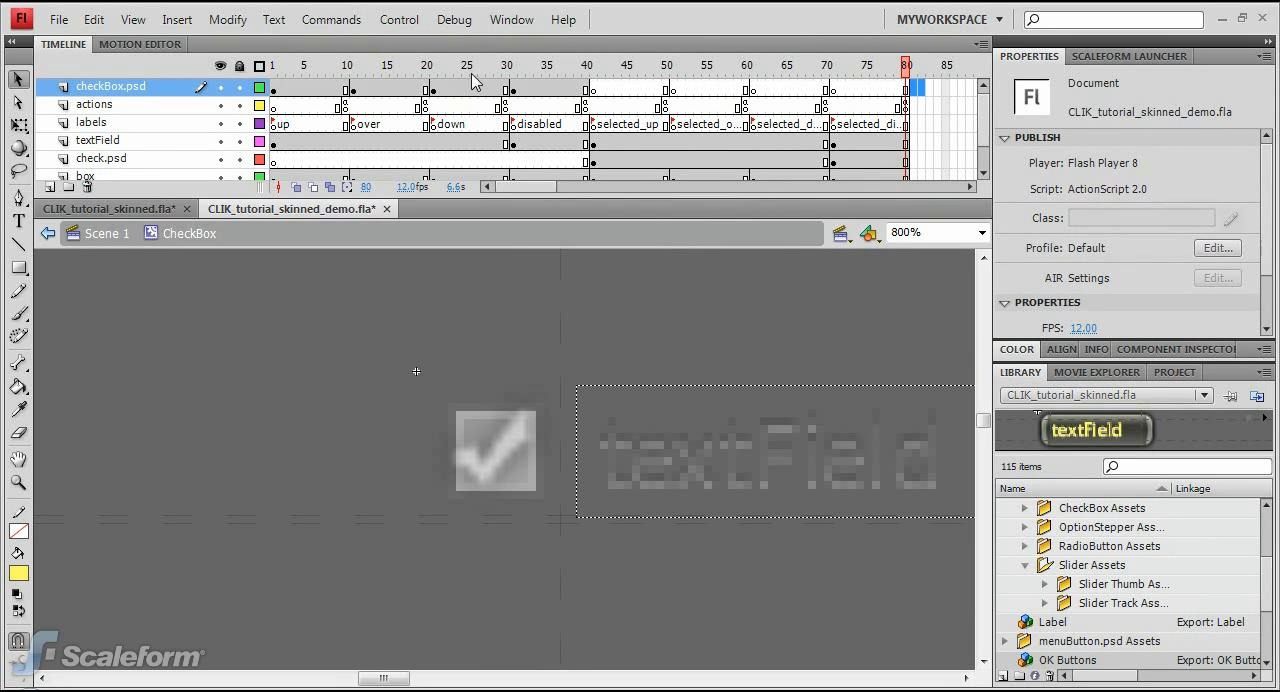
Copy the up, over and down box frames into frames 41, 51 and 61.
click(272, 65)
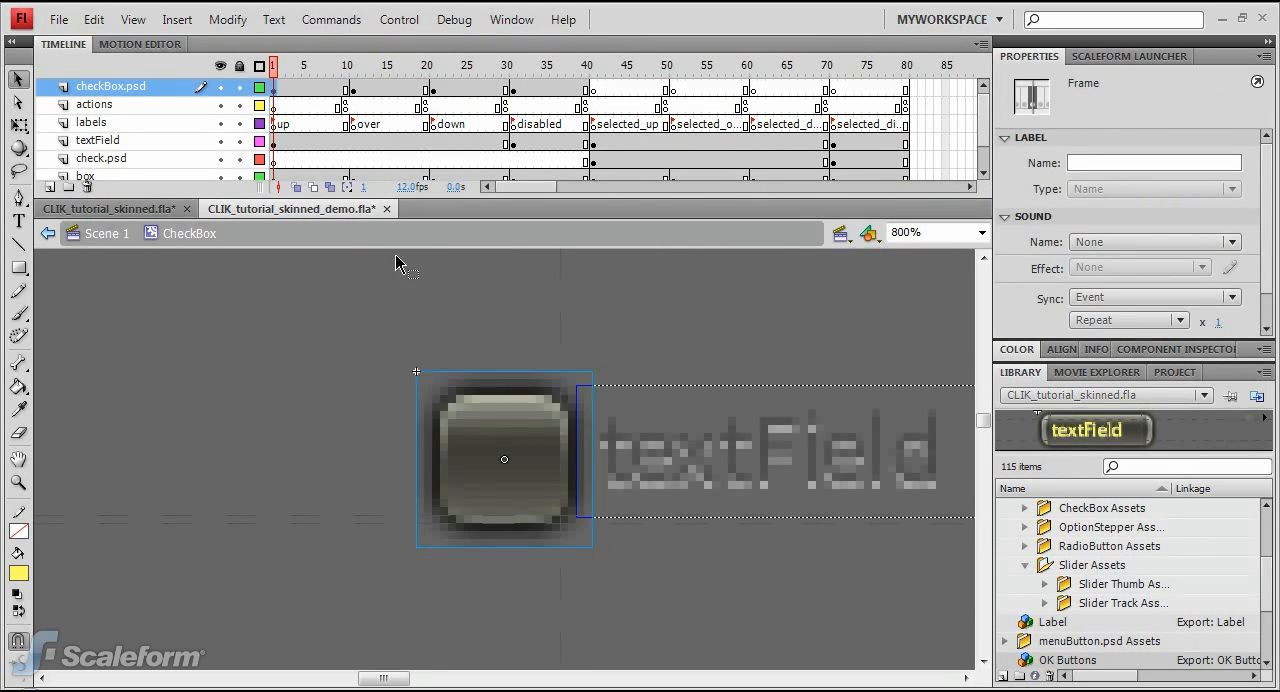
mouse_move(595, 97)
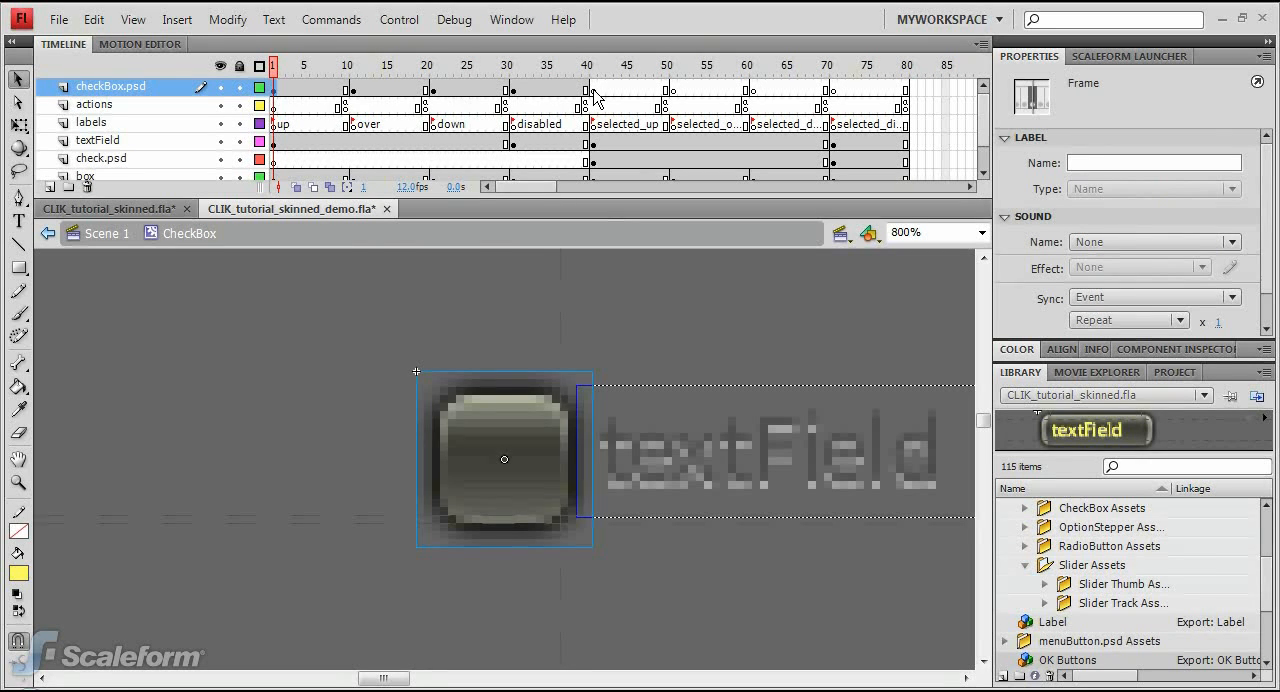
click(590, 65)
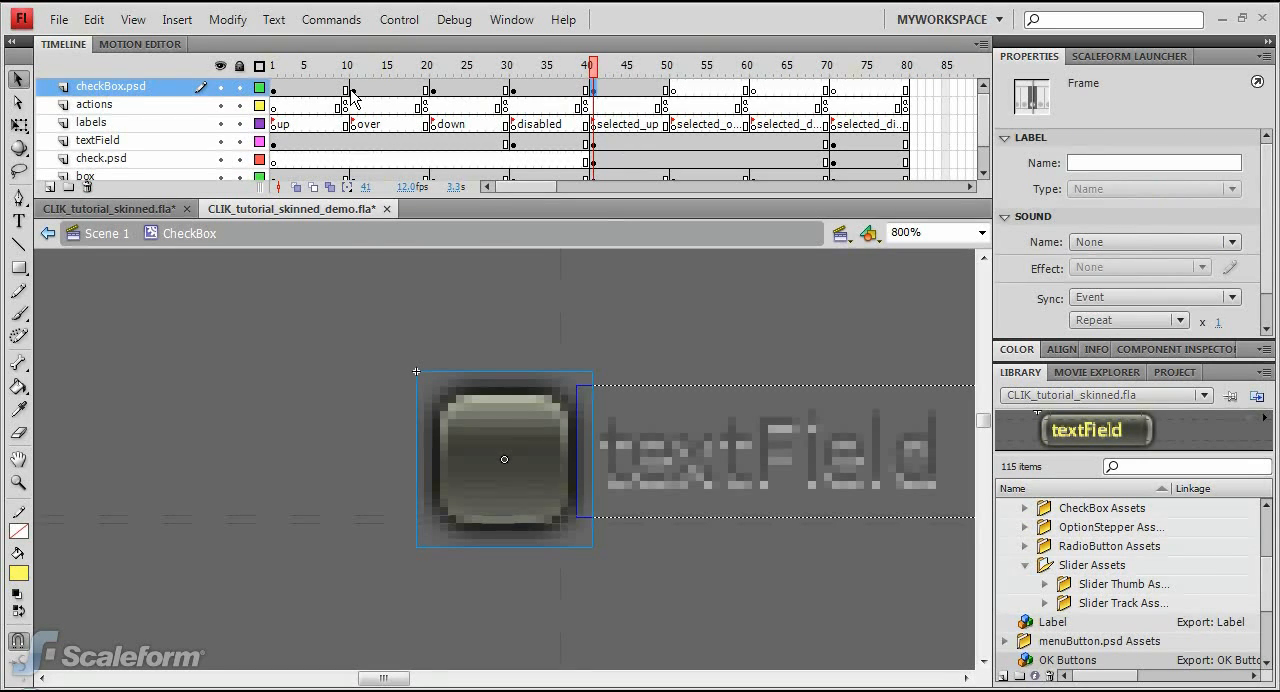
click(351, 65)
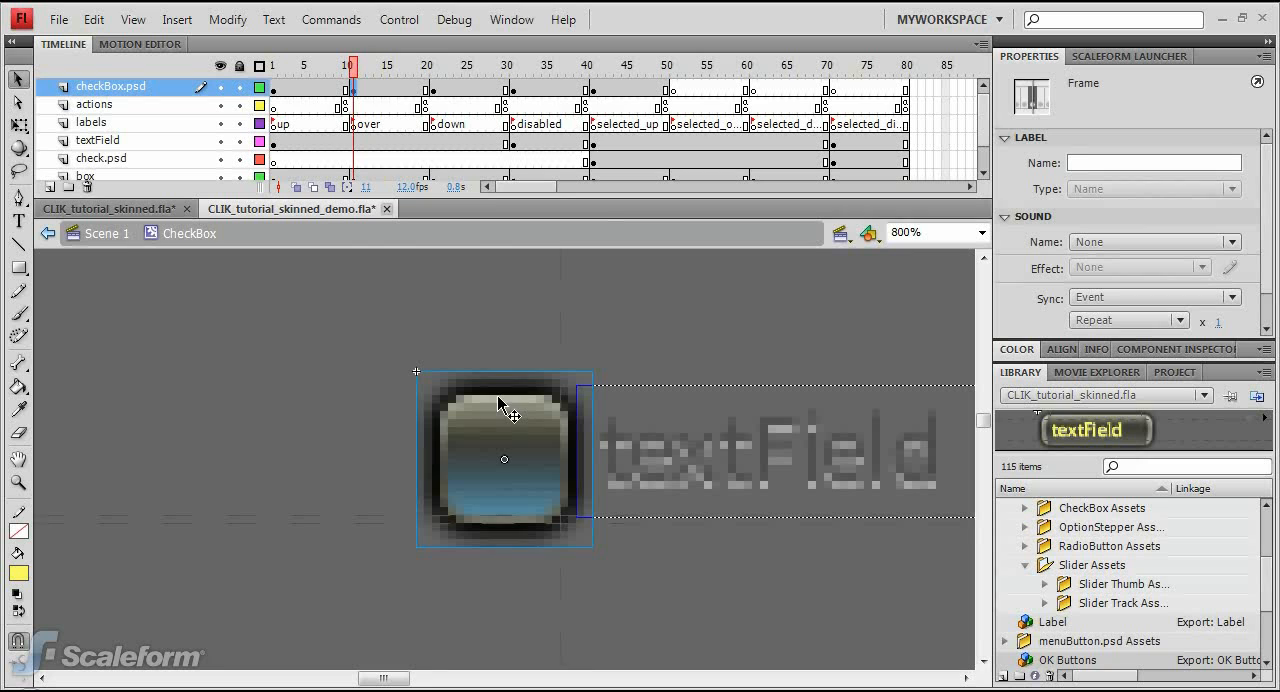
mouse_move(675, 100)
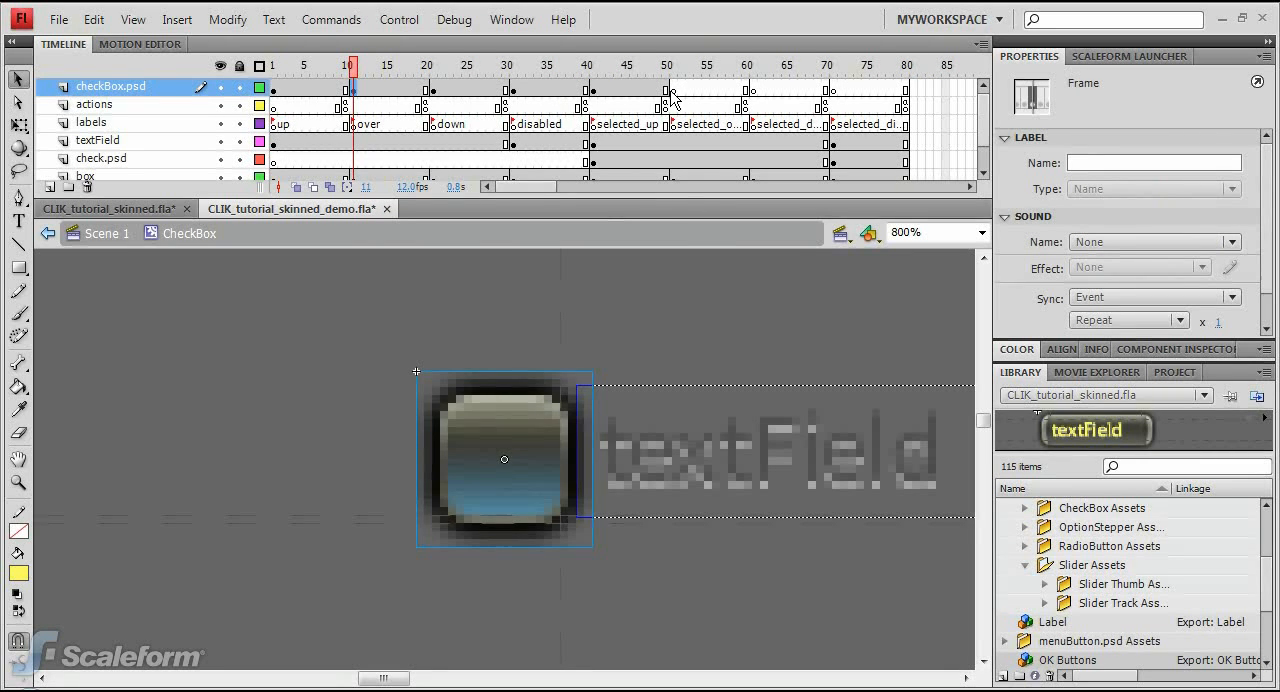
click(671, 65)
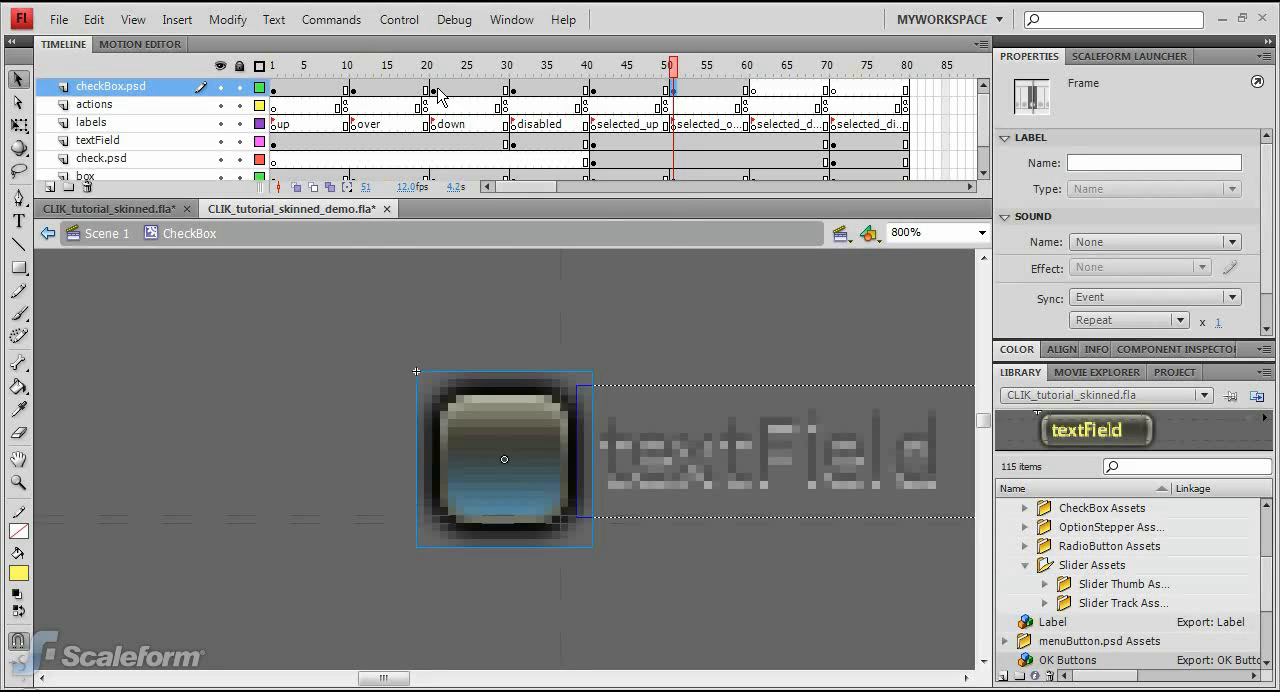
click(432, 65)
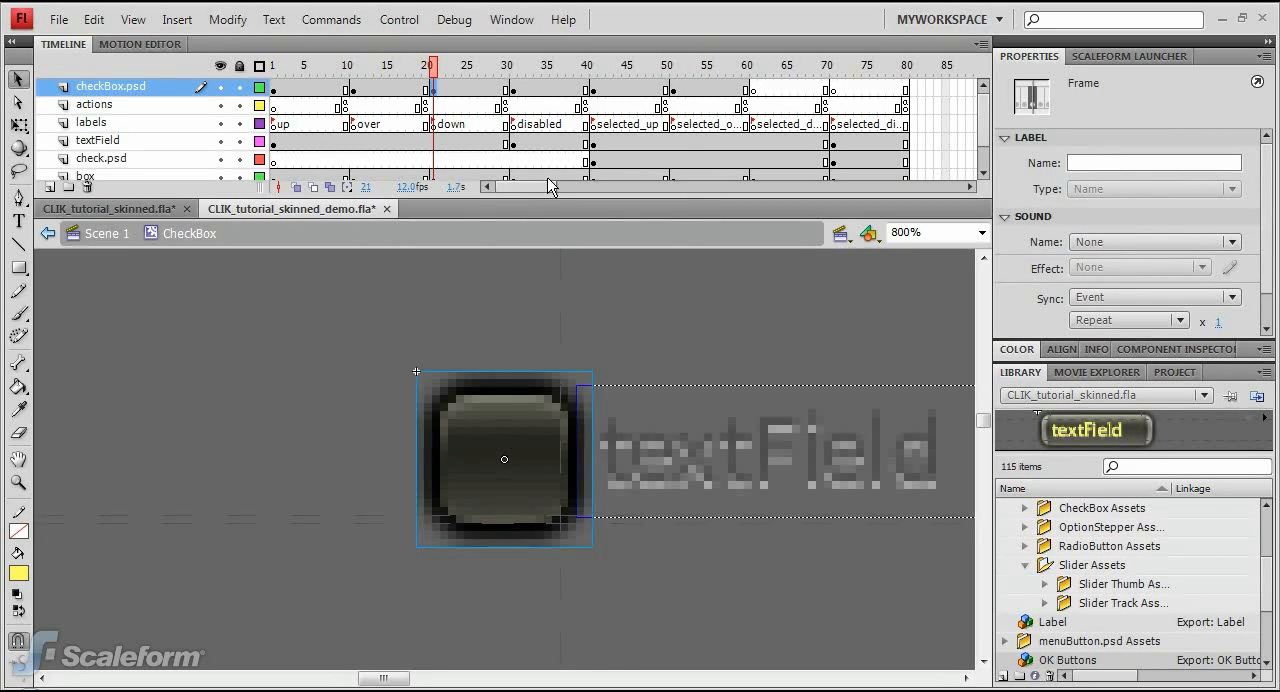
click(751, 65)
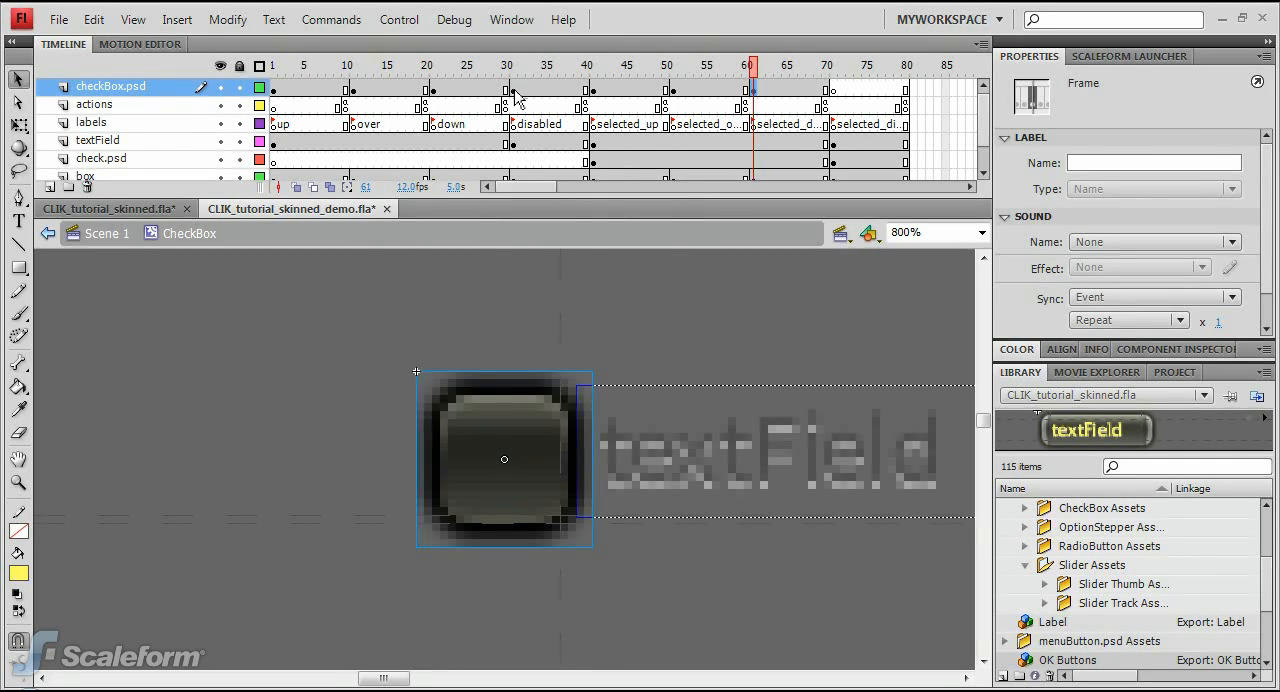
Fade the disabled box graphic at frame 31 to 50% alpha, then select frame 71.
click(512, 65)
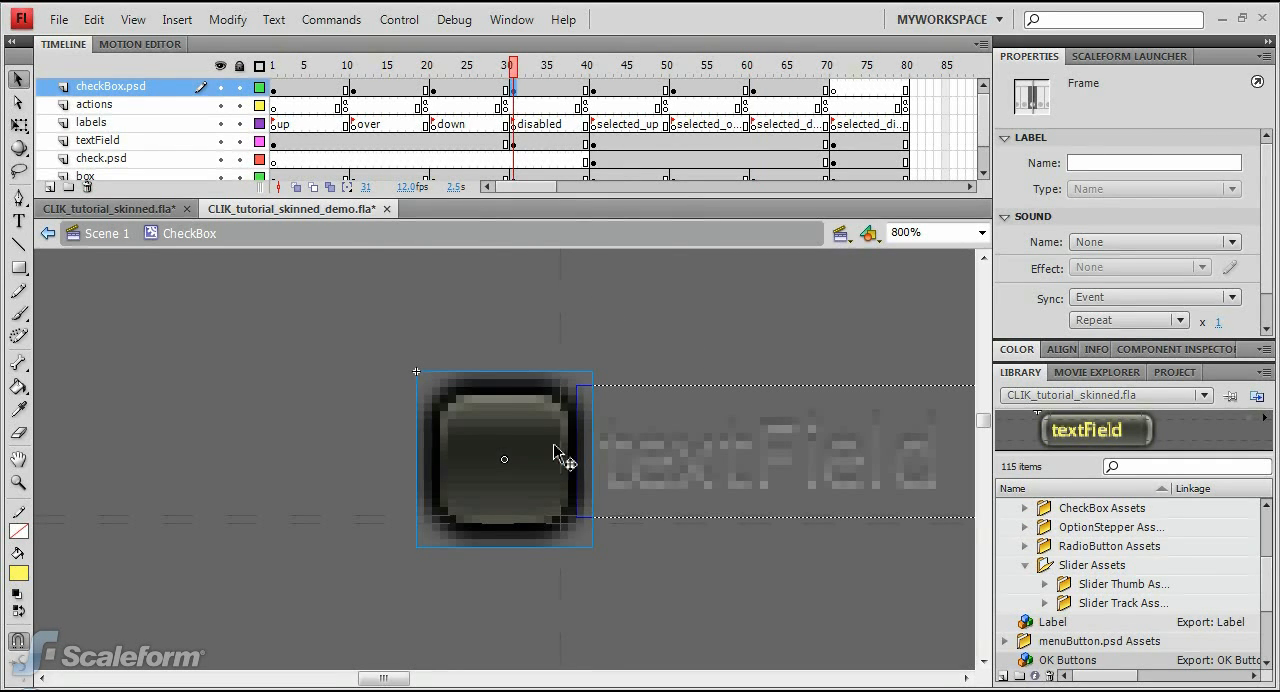
click(504, 458)
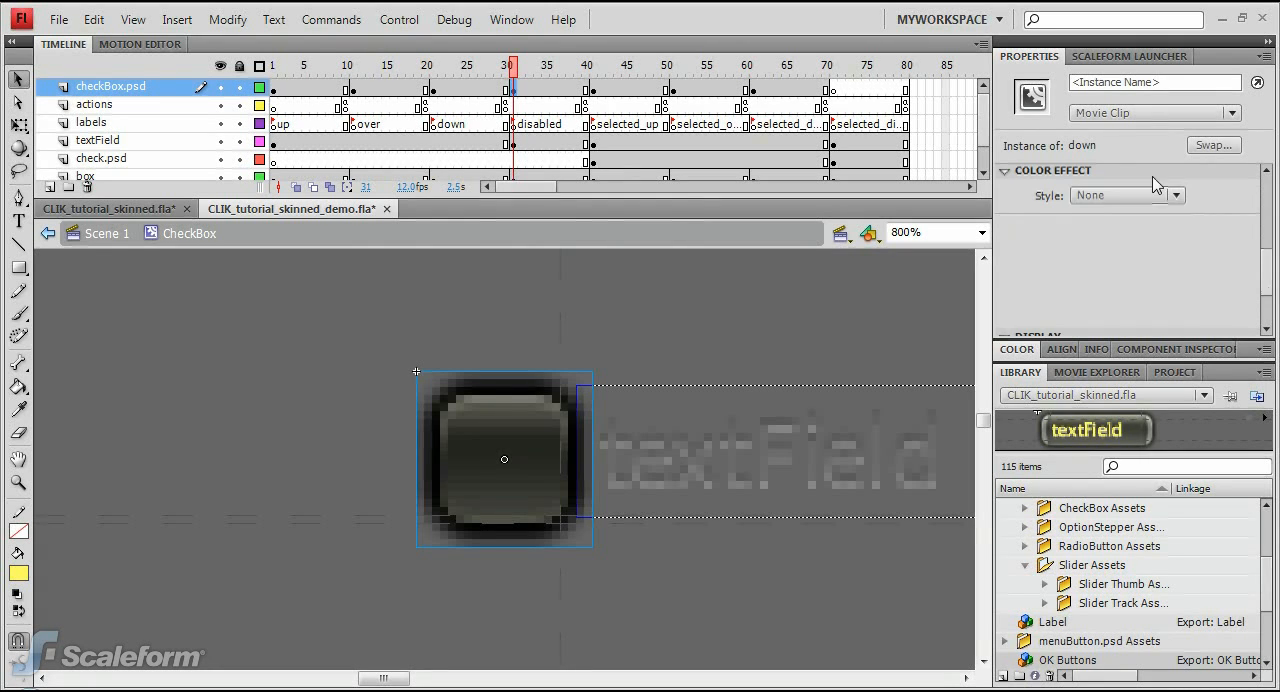
click(1176, 194)
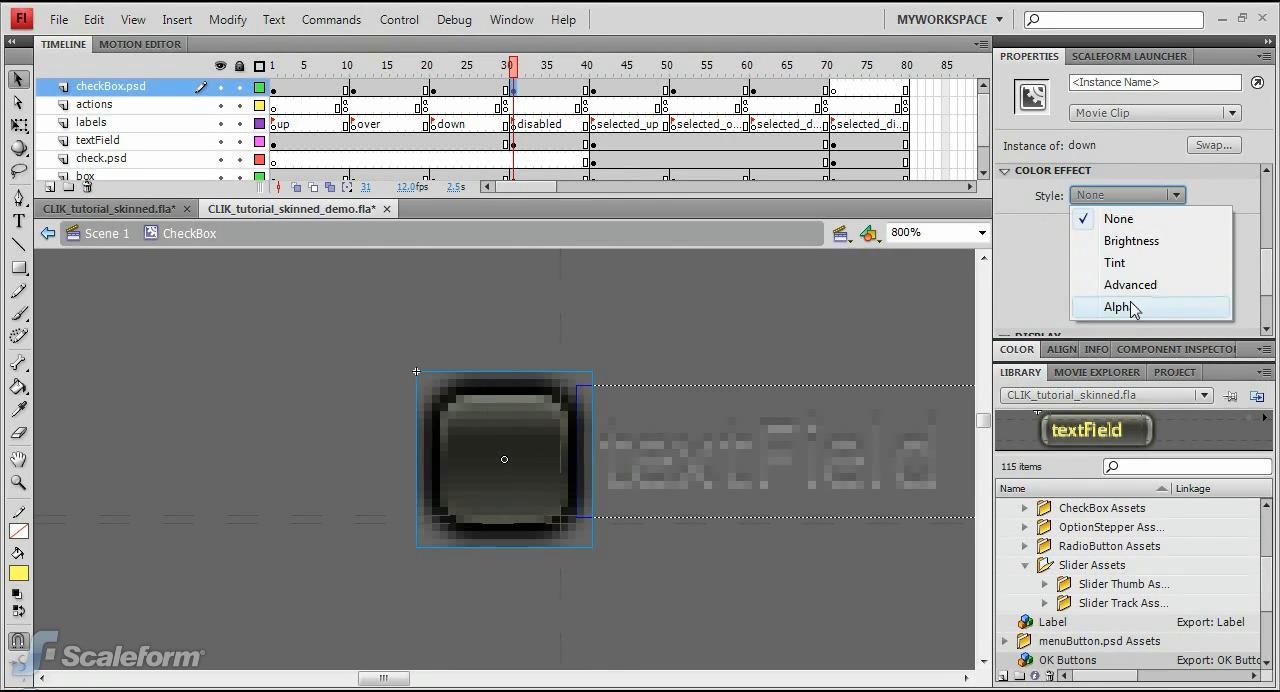
click(1117, 306)
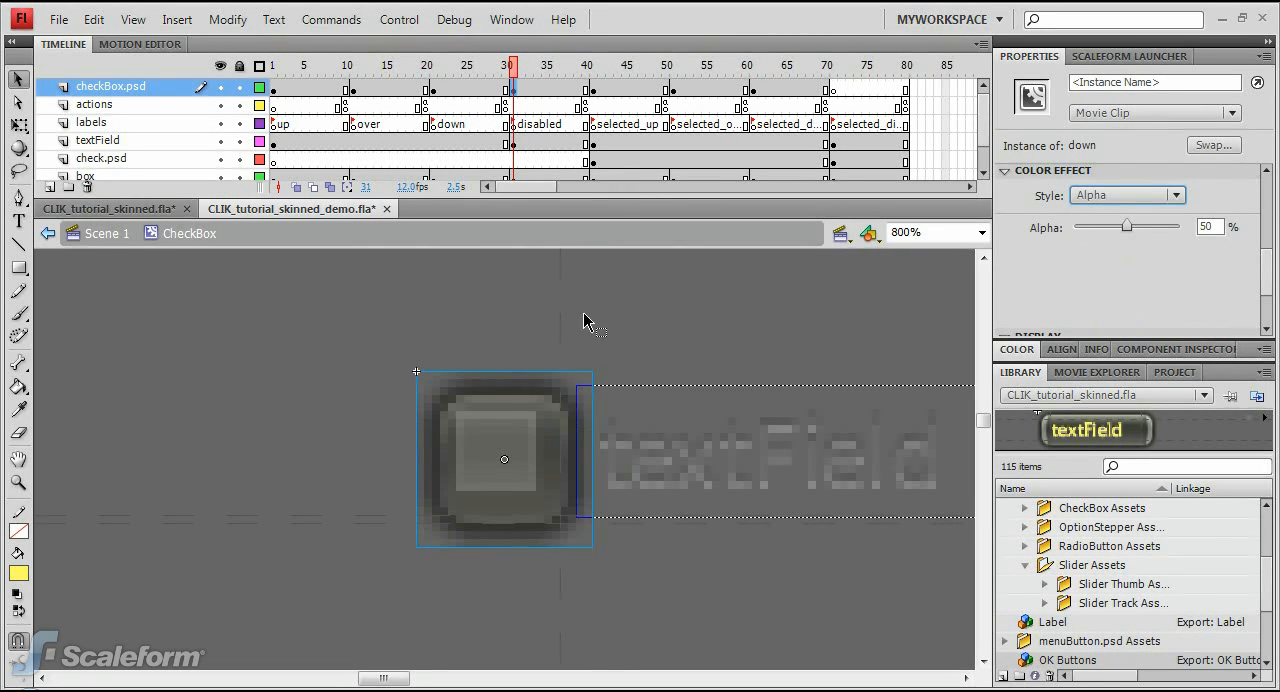
mouse_move(556, 425)
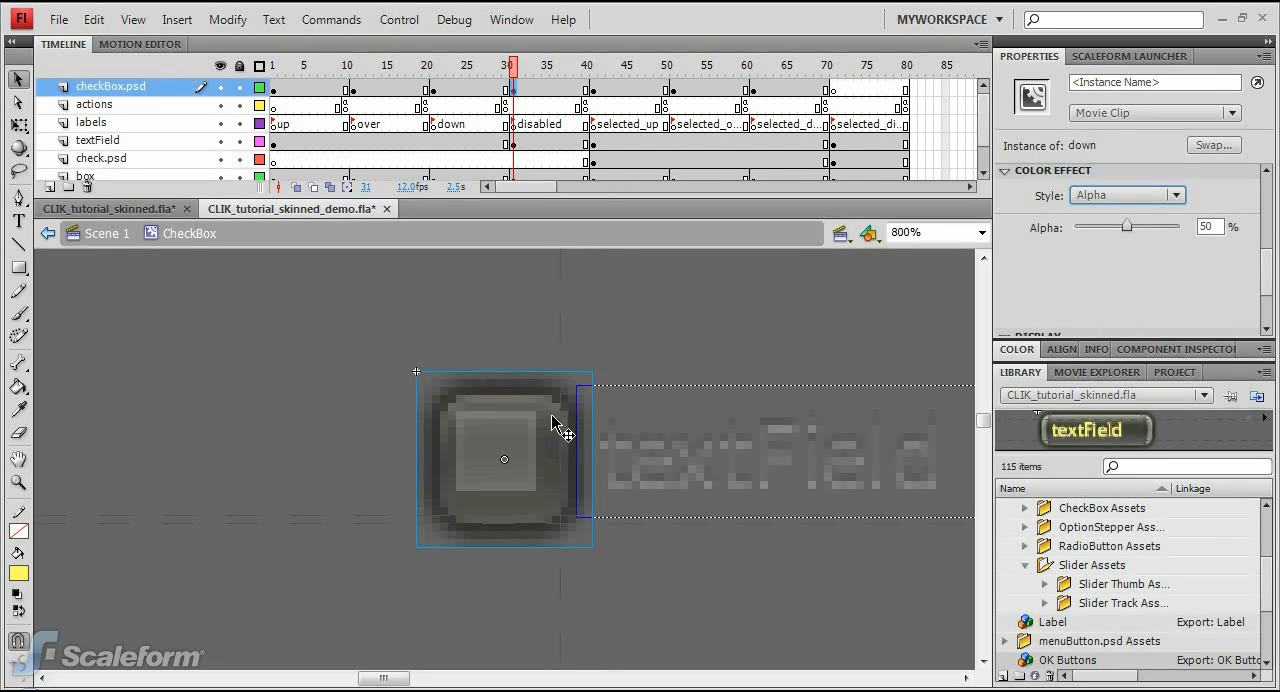
click(829, 65)
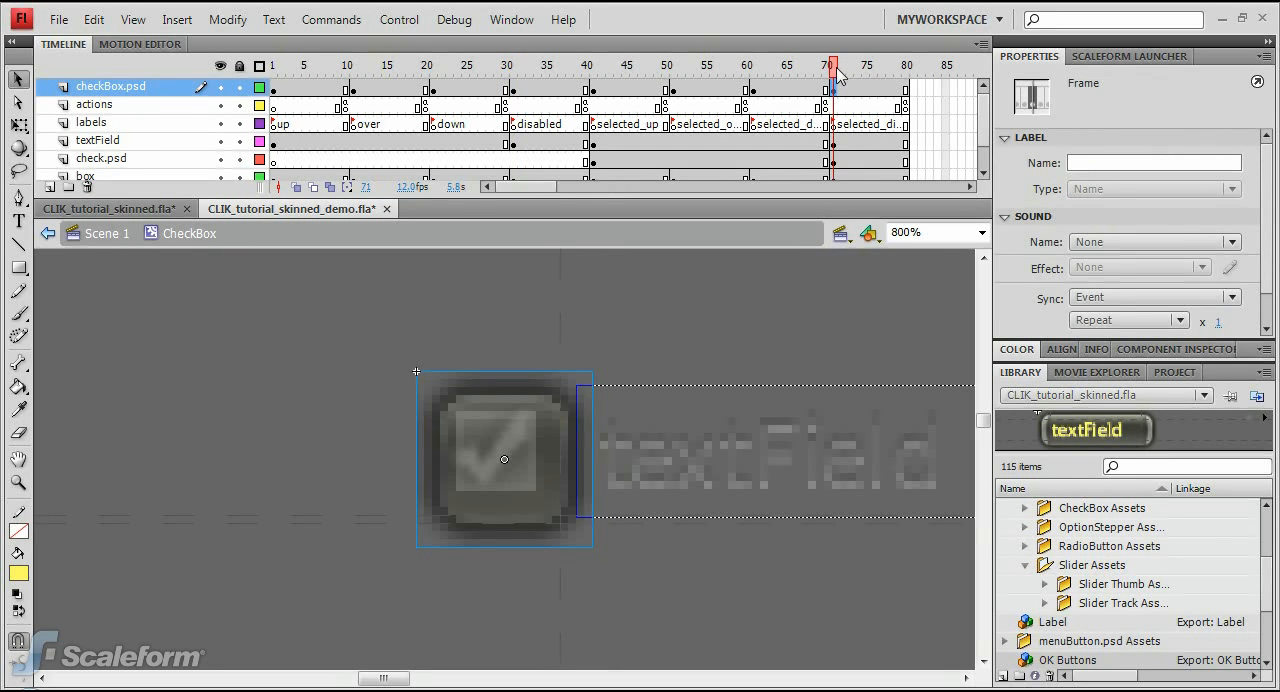
Move the checkBox.psd layer below check.psd, then view disabled frame 32.
click(272, 65)
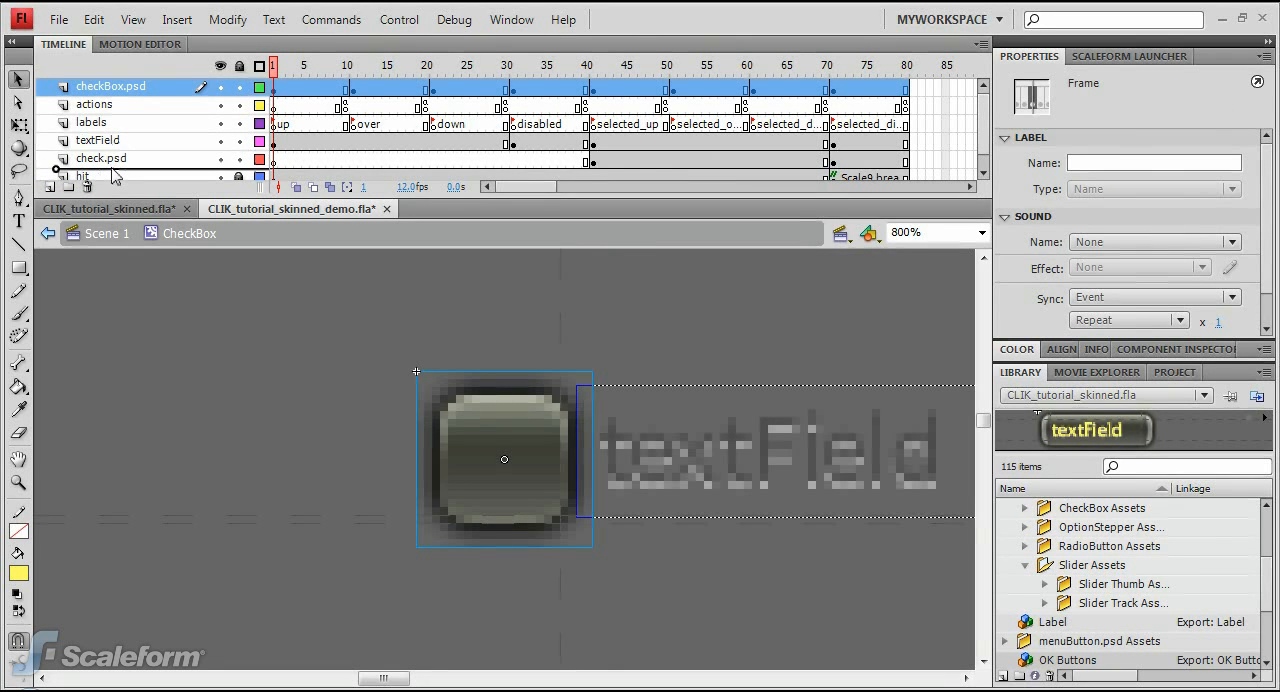
drag(110, 86, 110, 158)
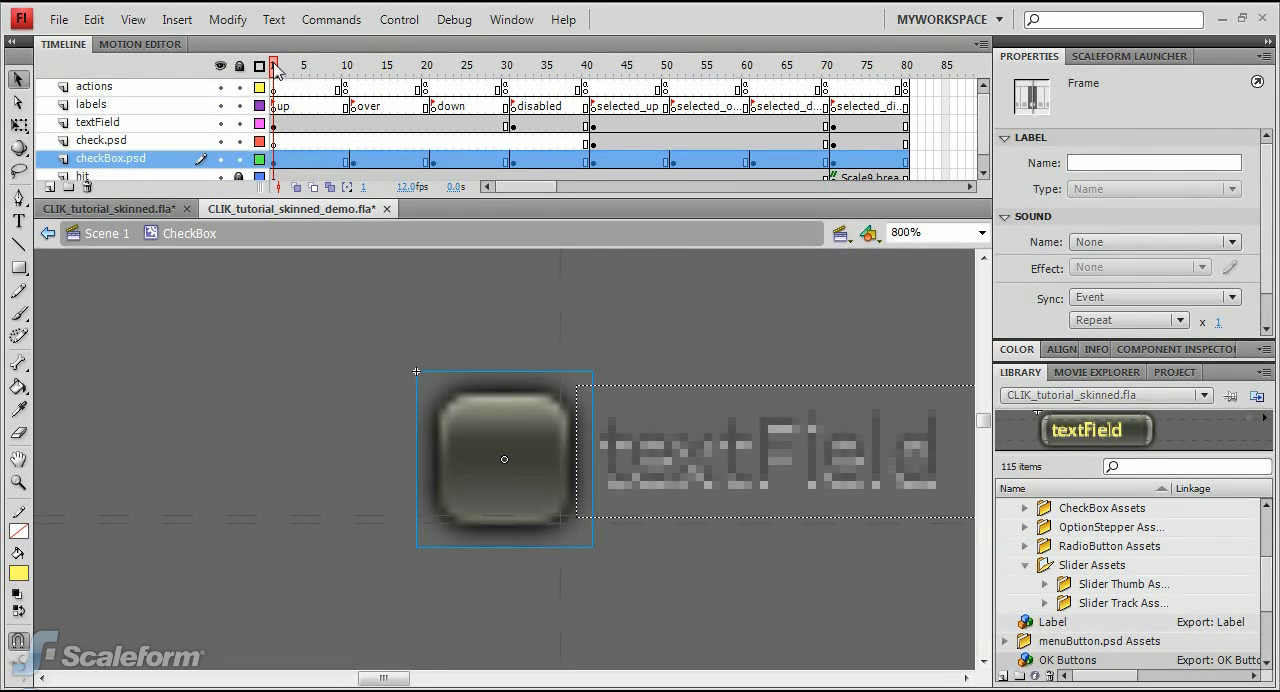
click(520, 65)
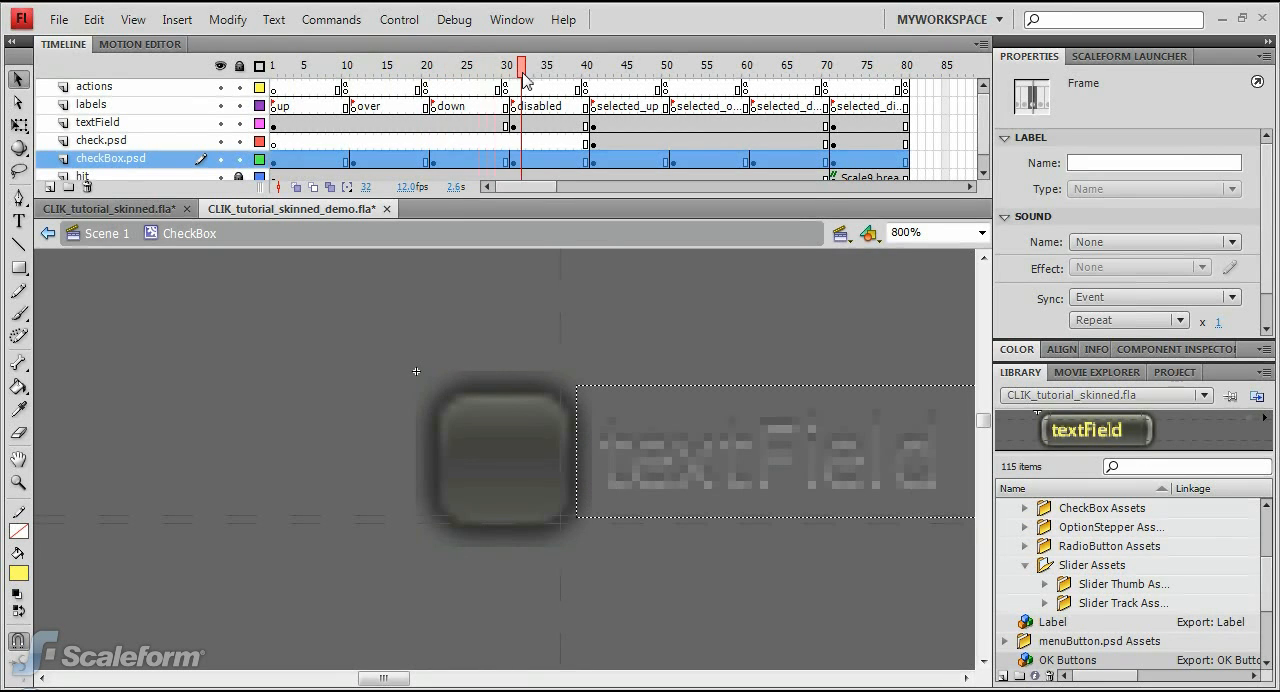
Centre the check.psd check mark on the box at frames 41 and 71.
click(593, 65)
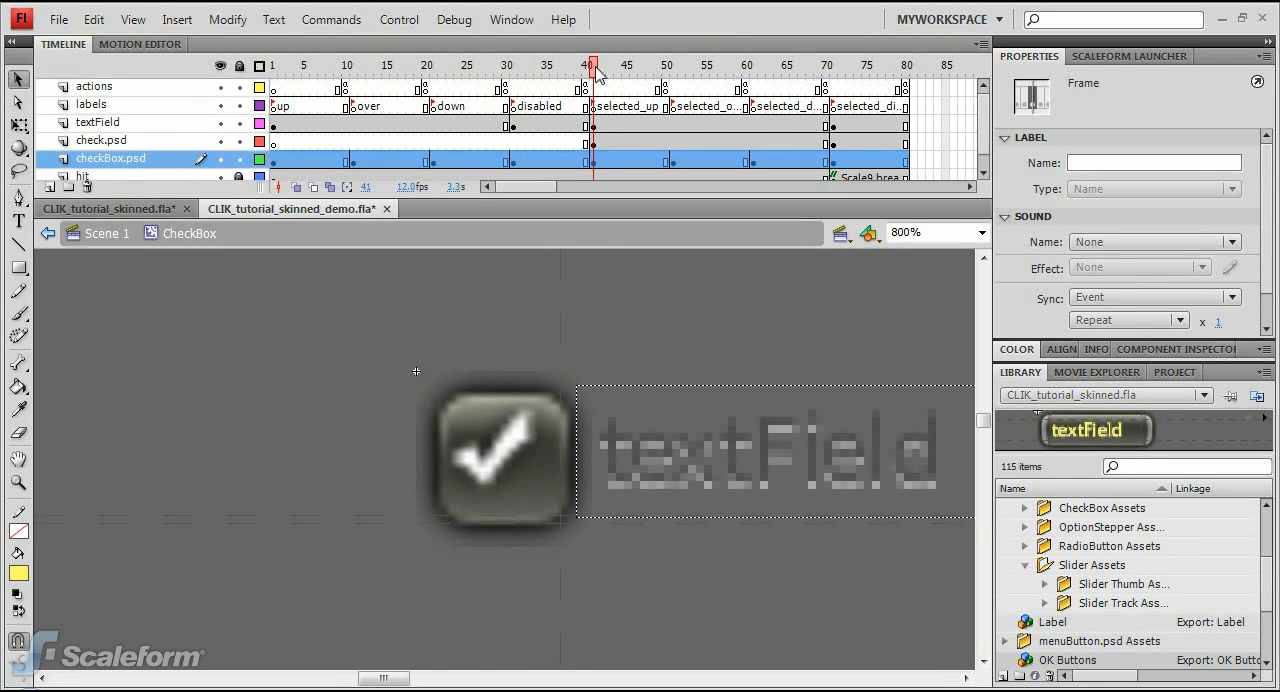
click(497, 455)
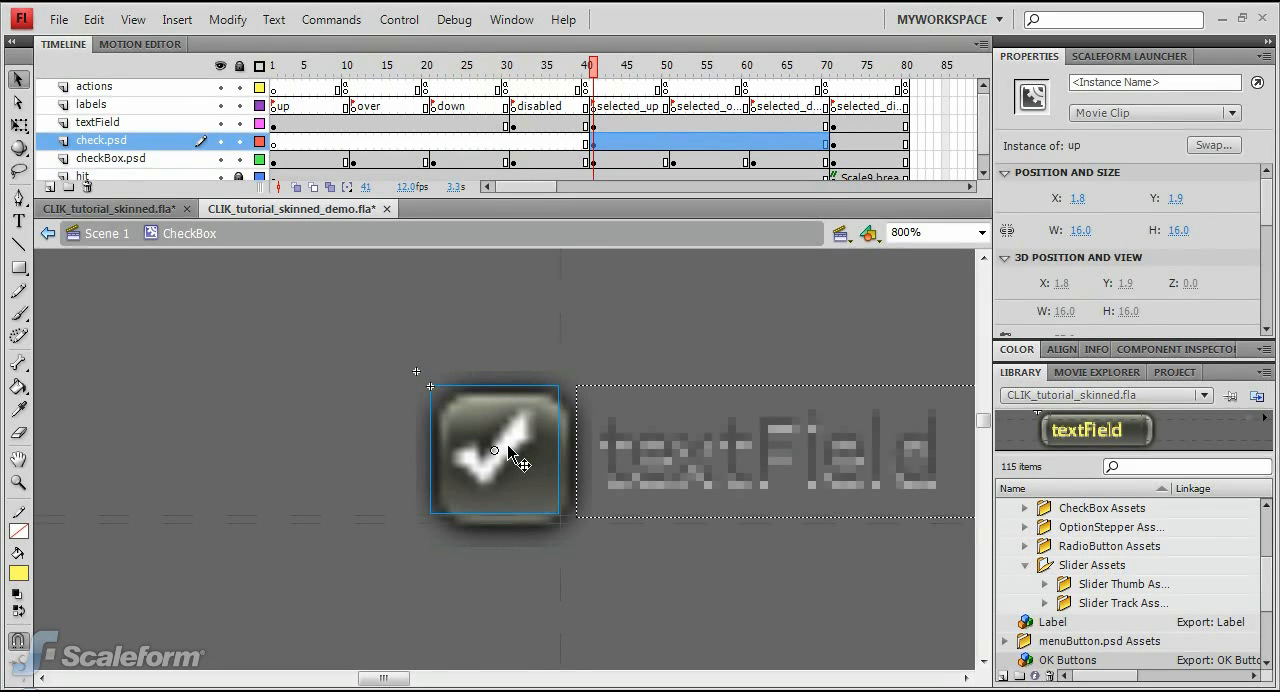
drag(510, 450, 520, 460)
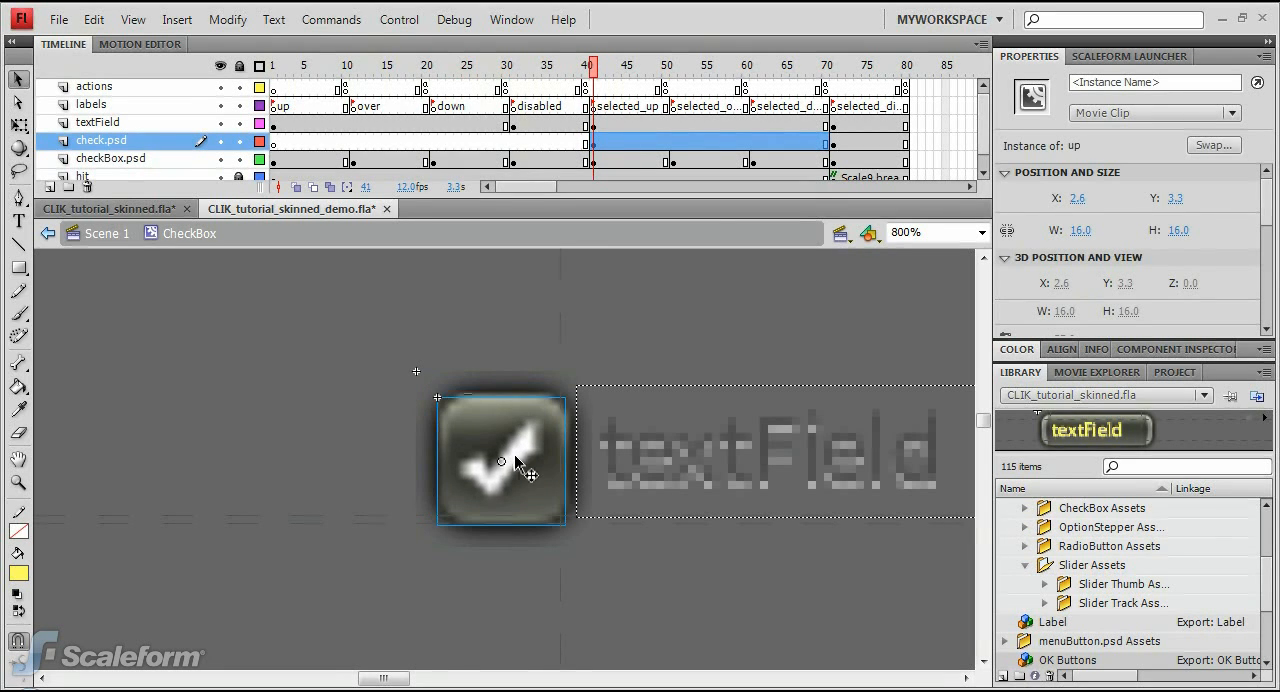
mouse_move(840, 150)
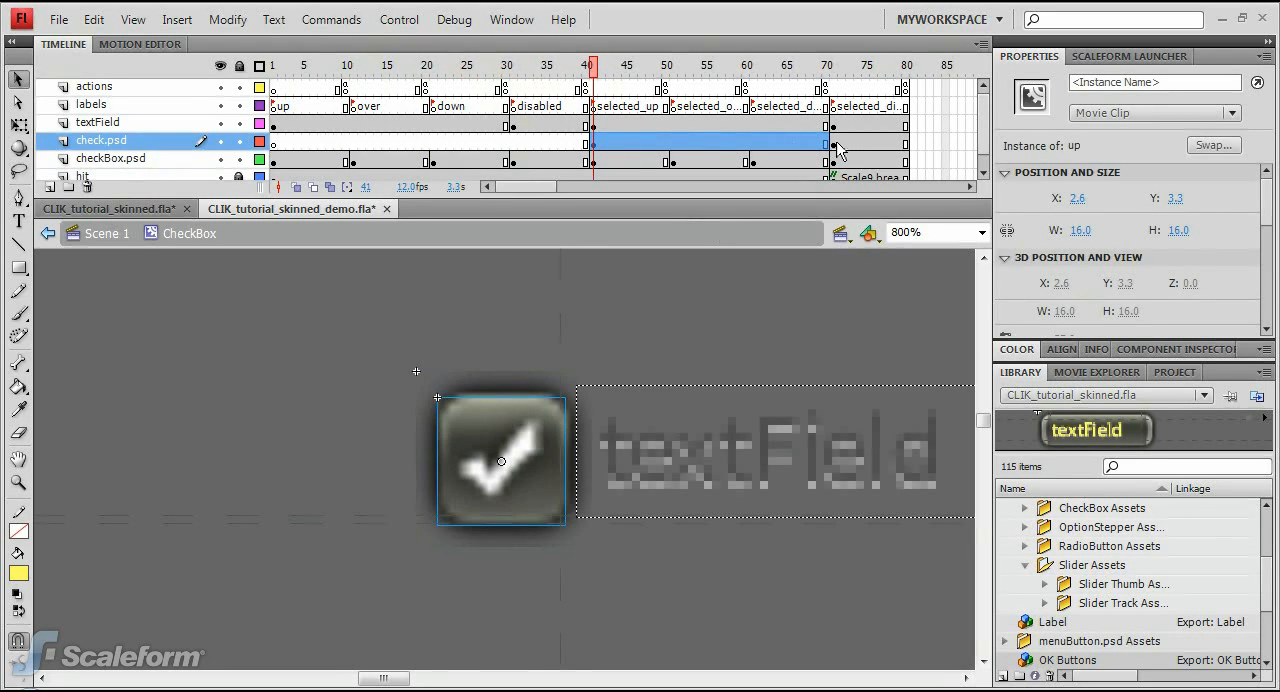
click(827, 65)
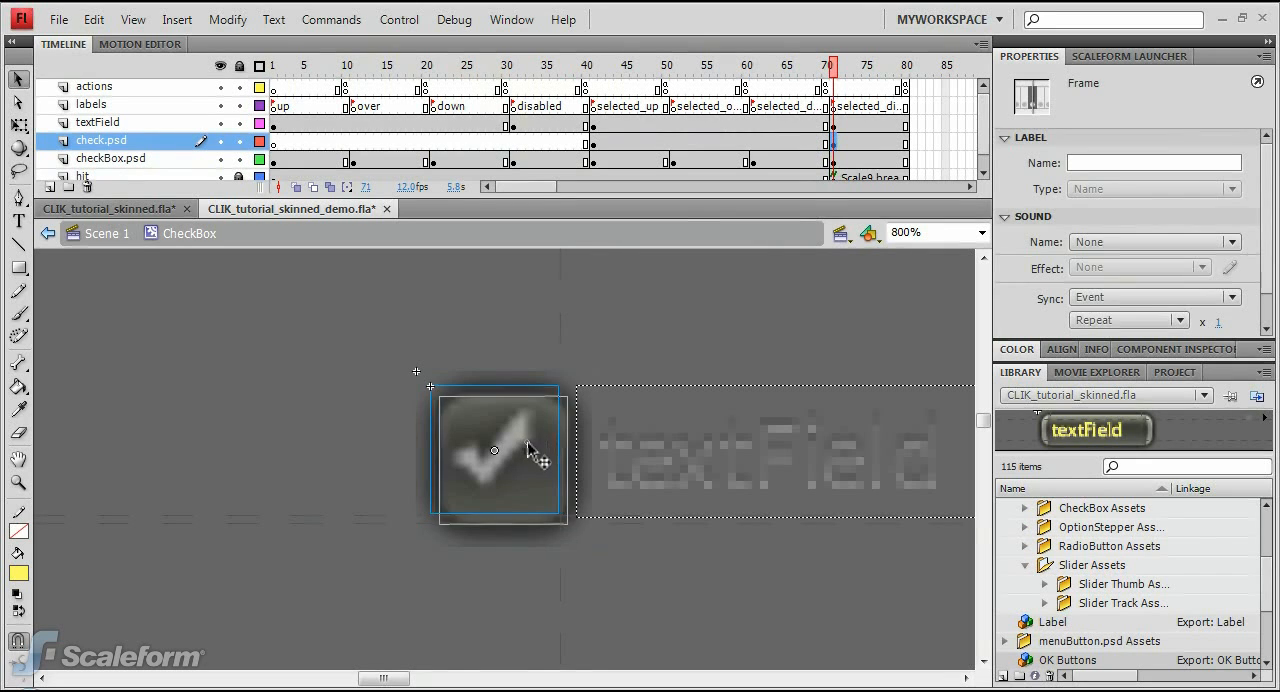
click(791, 65)
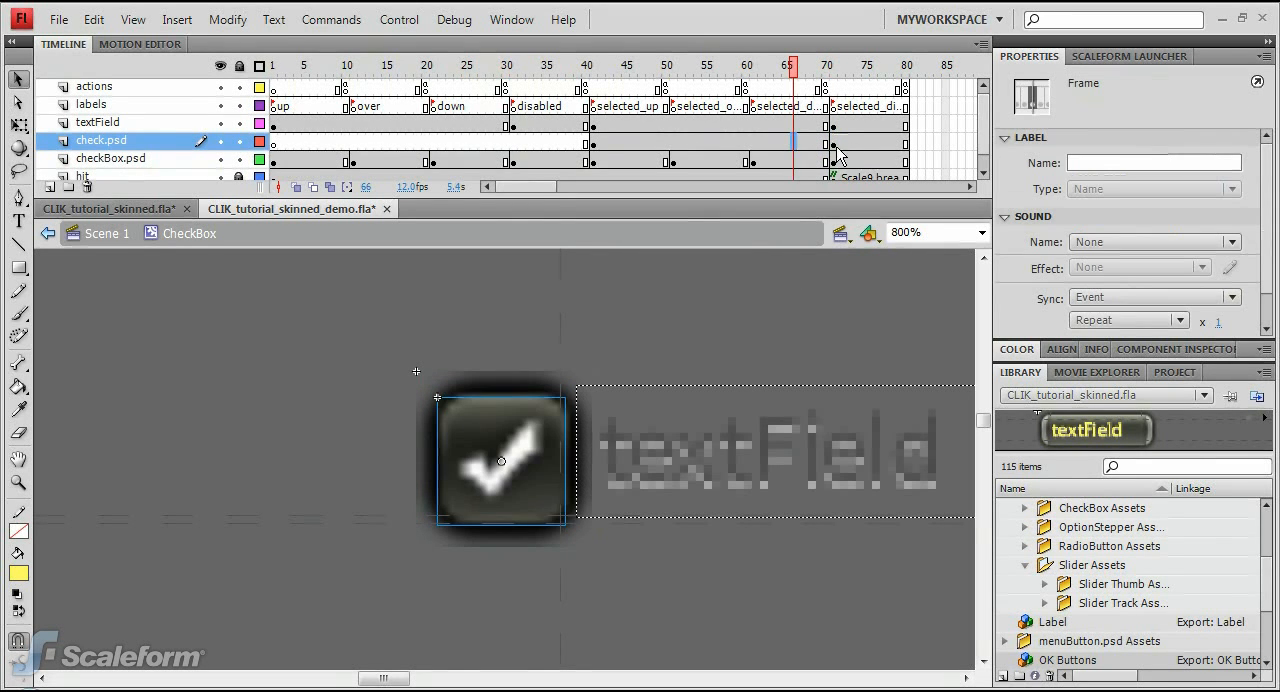
click(830, 65)
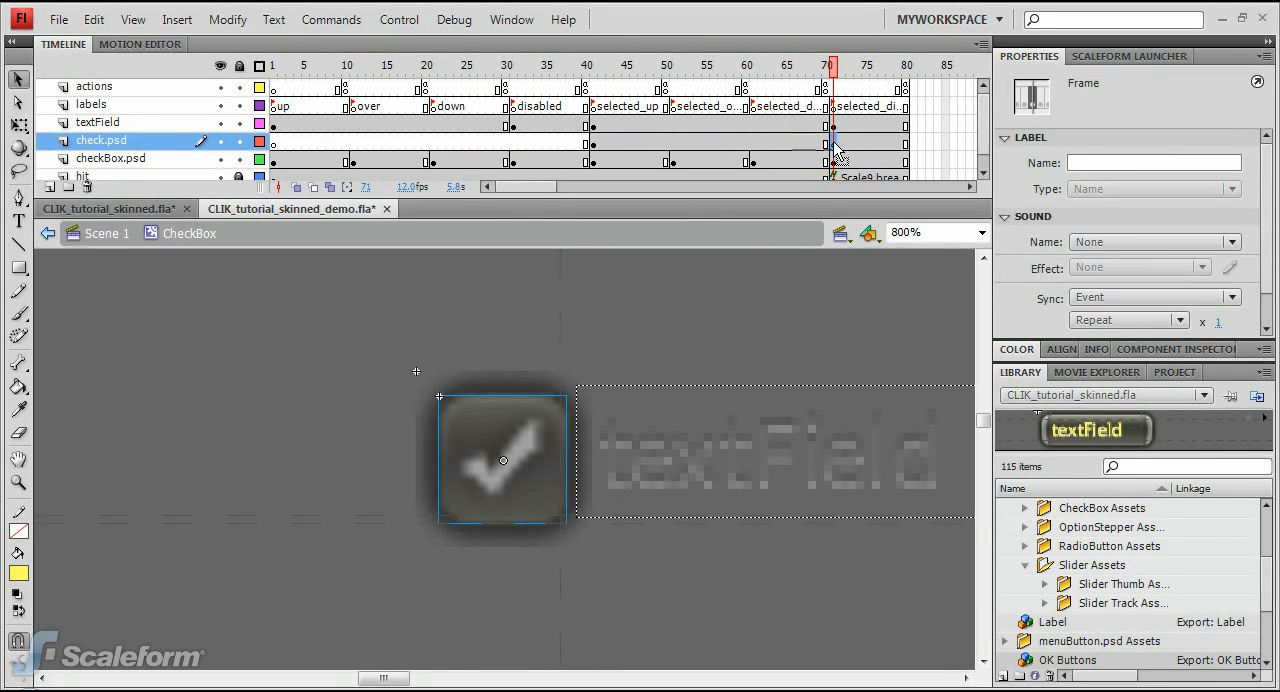
click(497, 65)
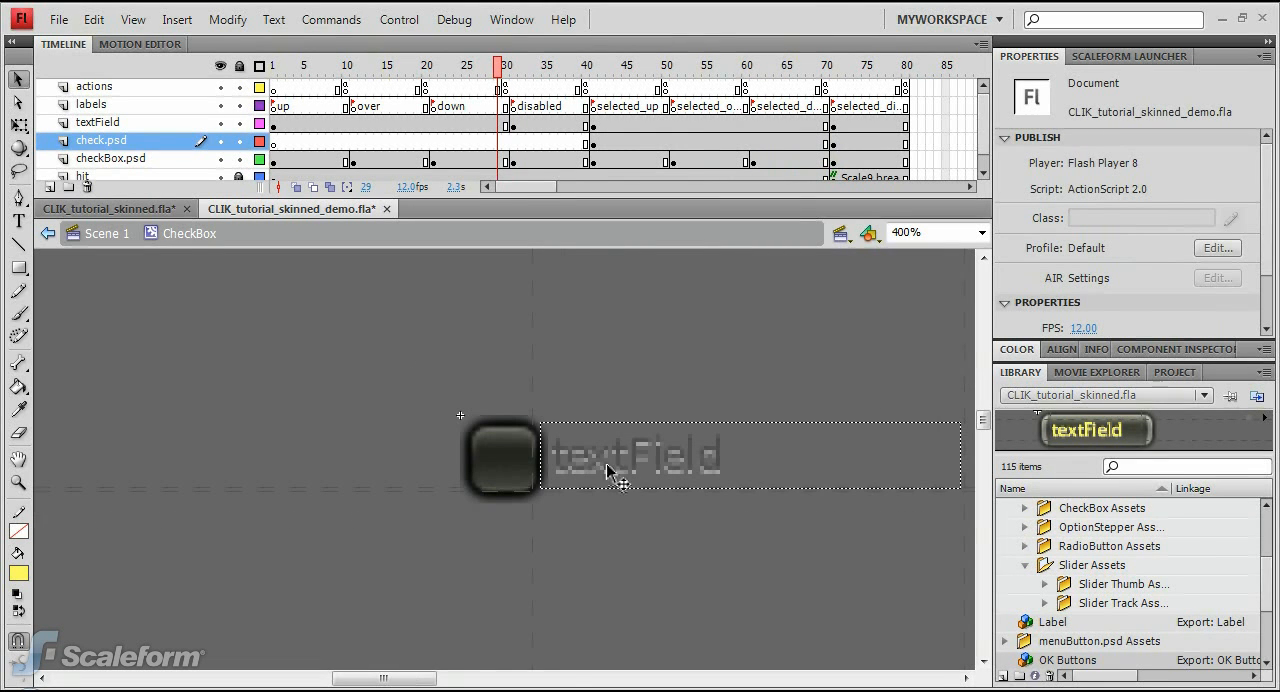
Set the frame-1 textField label to the Friz Quadrata font in yellow.
click(97, 121)
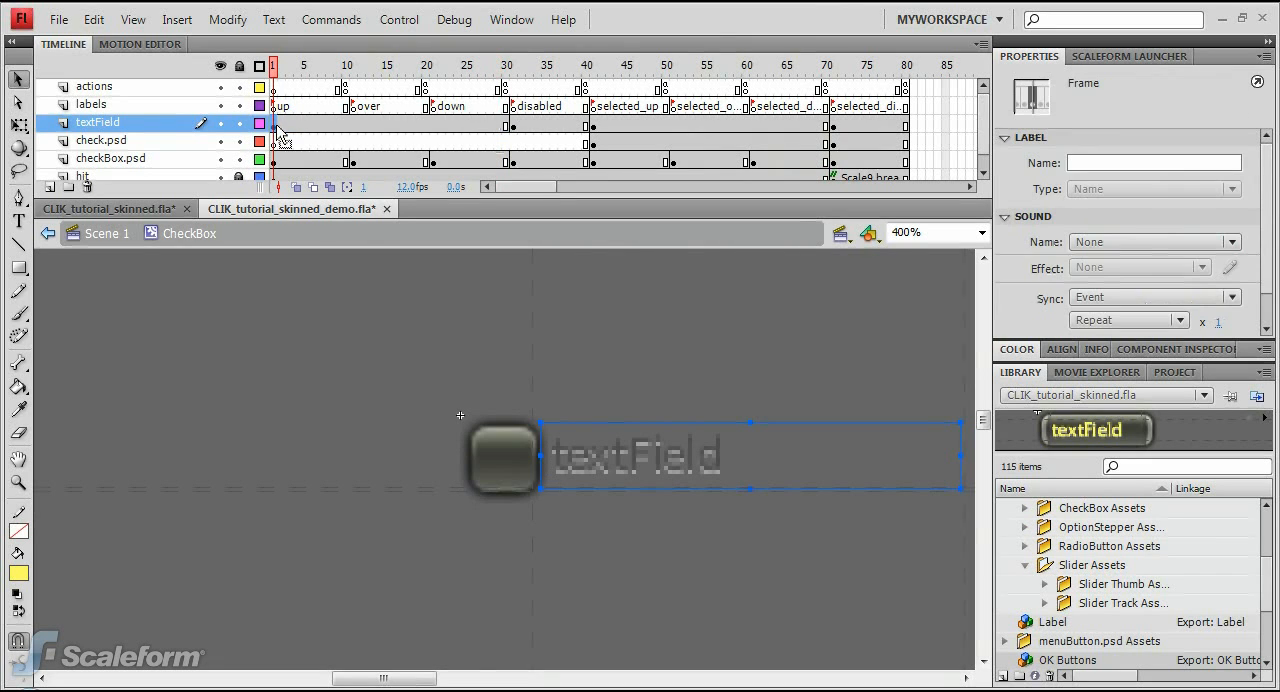
click(635, 453)
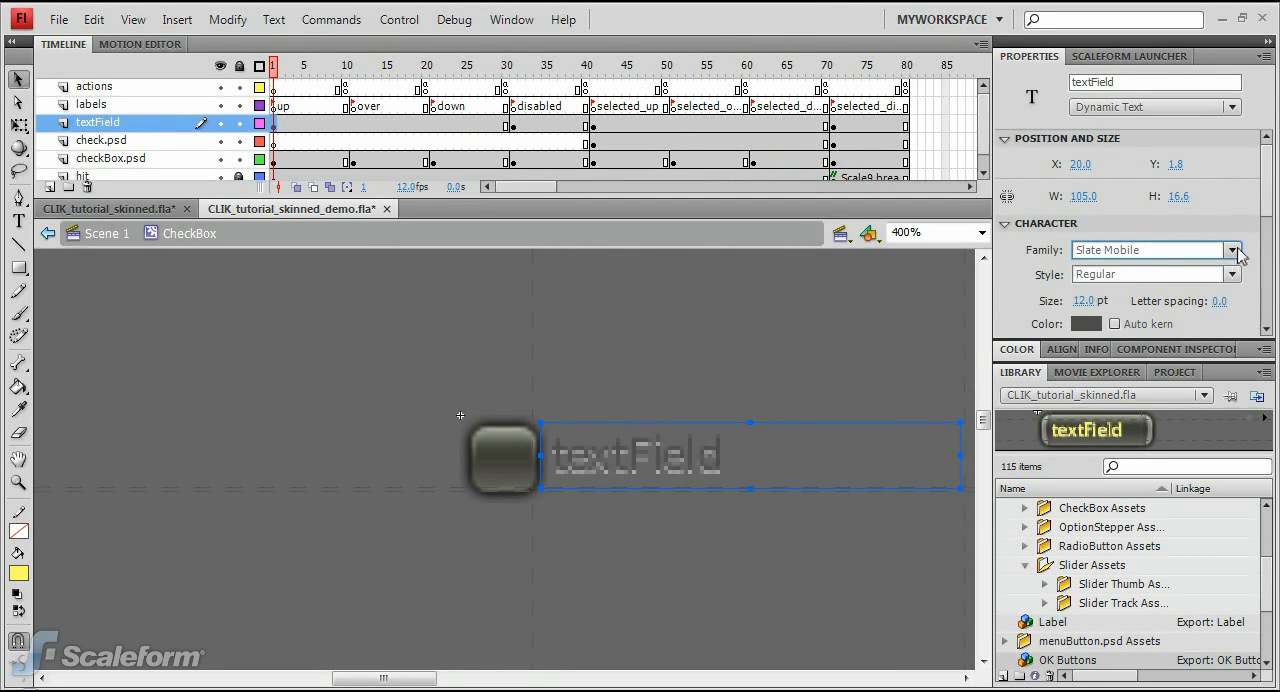
click(1234, 250)
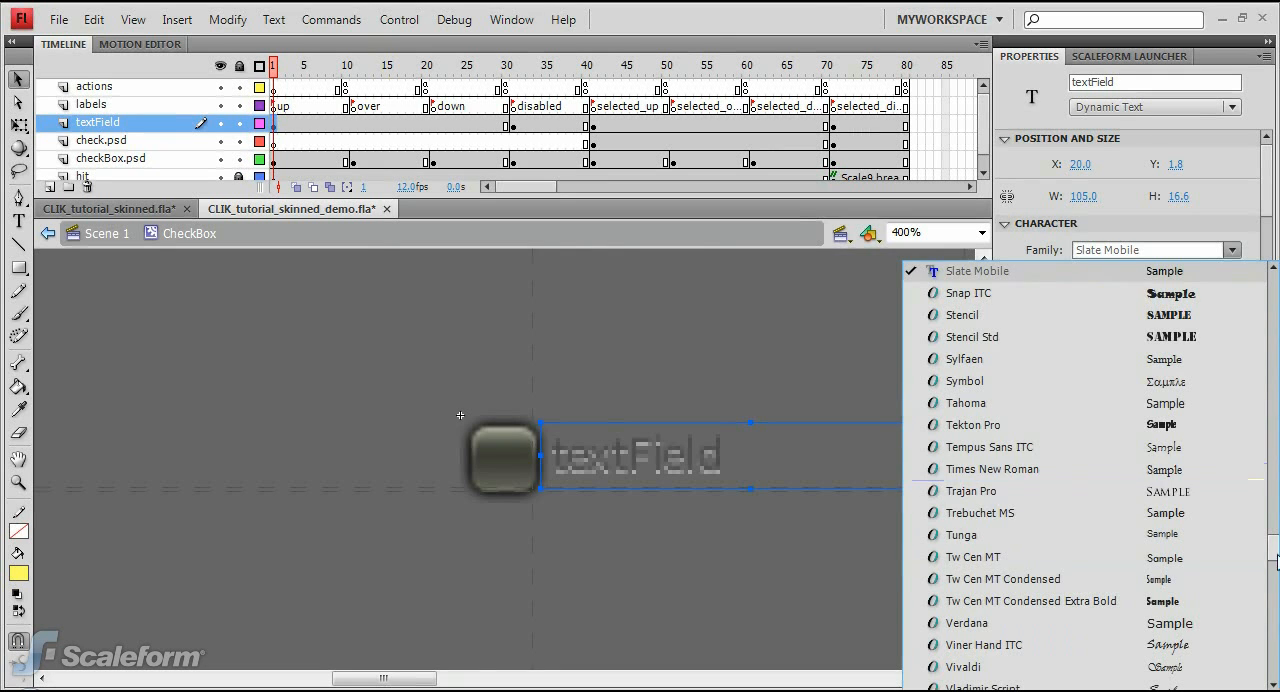
scroll(up, 3)
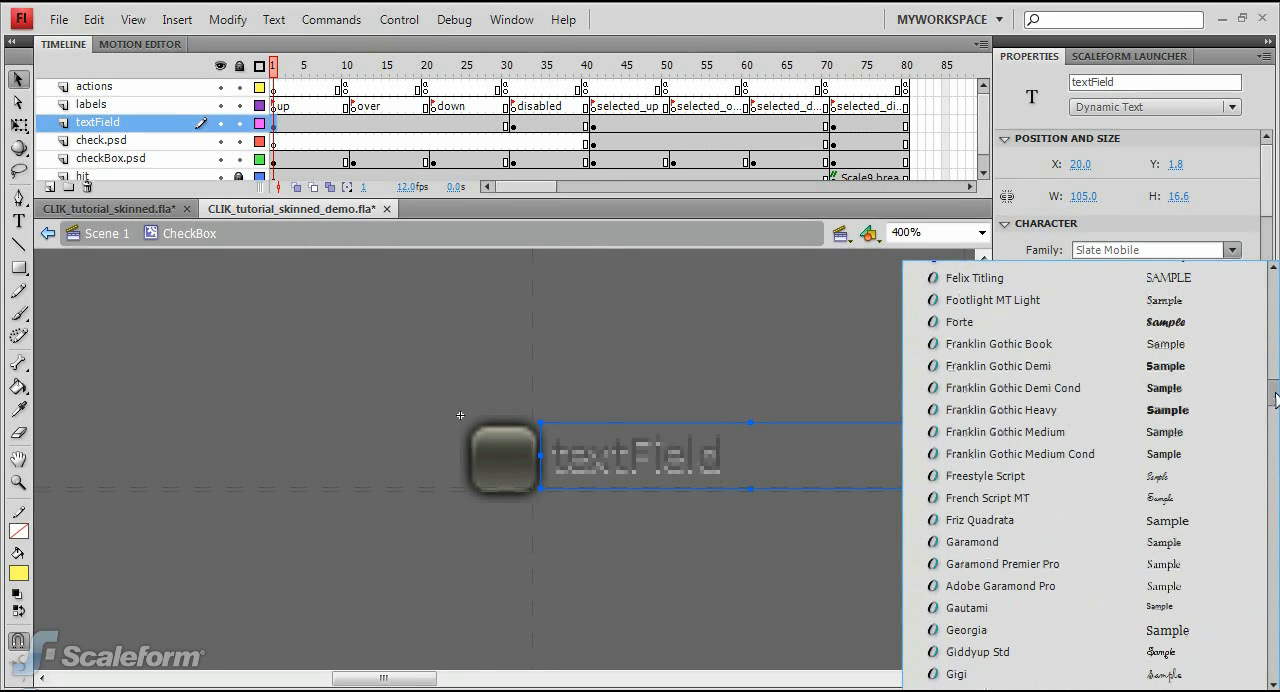
click(979, 519)
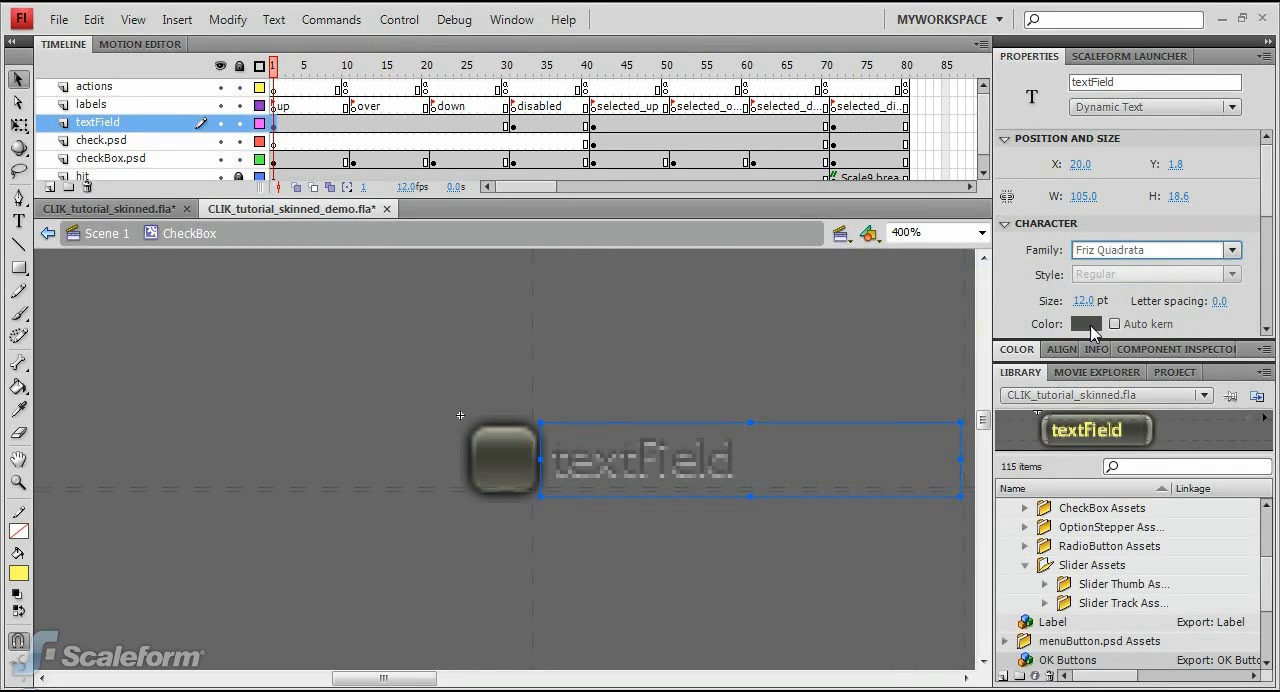
click(1086, 323)
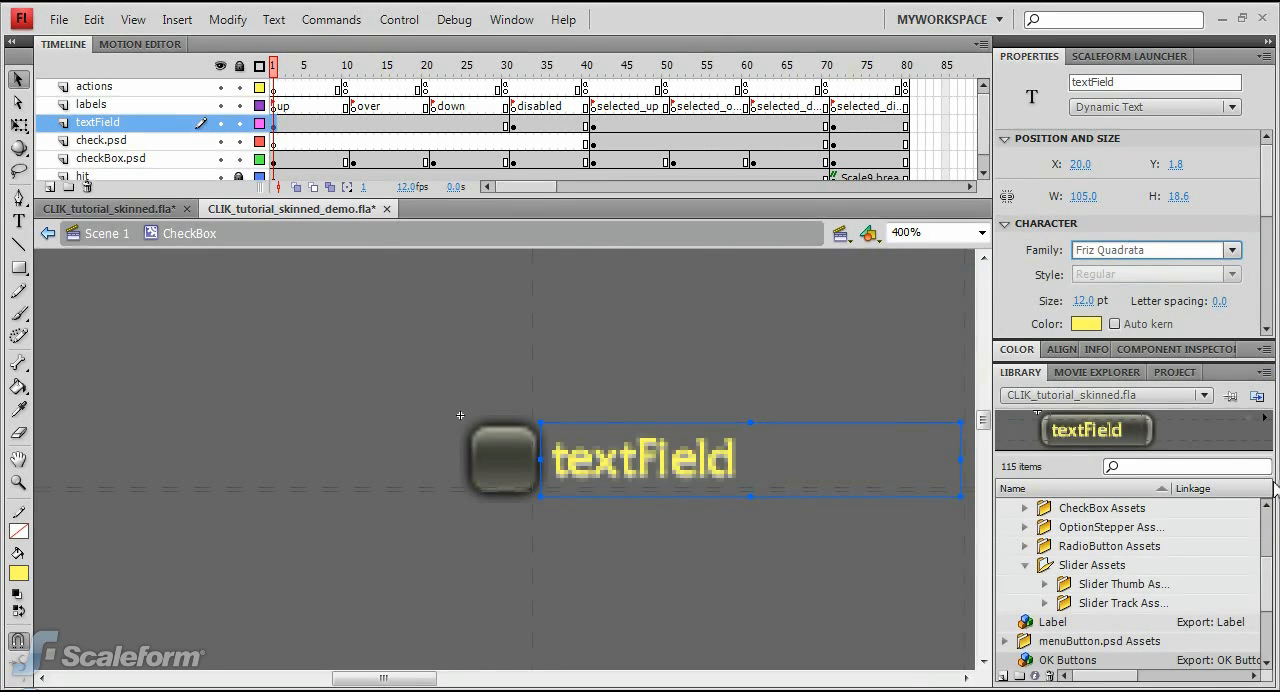
mouse_move(640, 470)
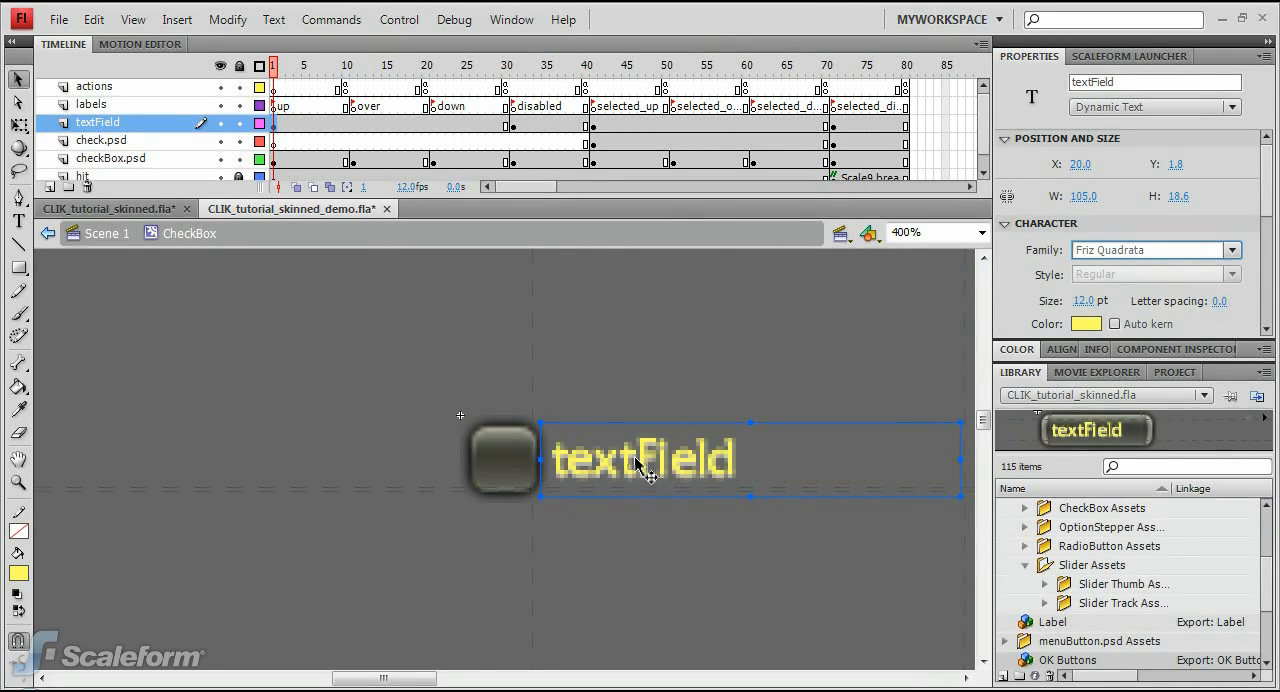
mouse_move(535, 140)
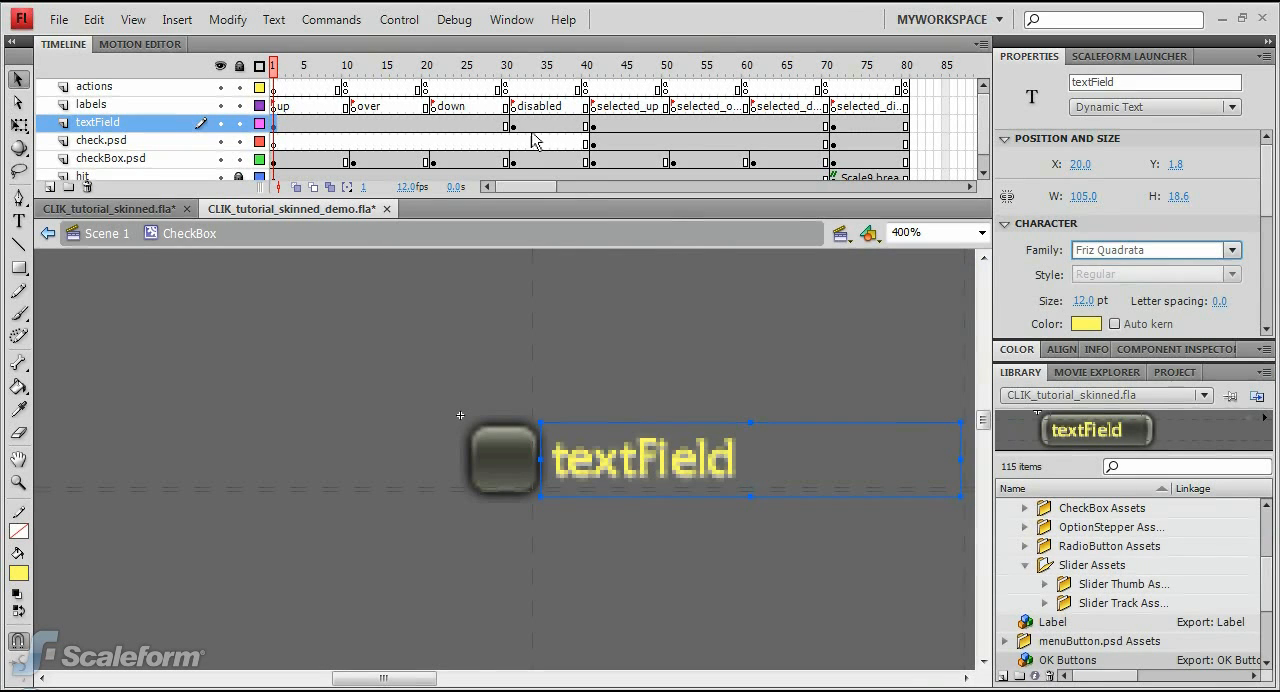
Recolour the label on the disabled frame and make frame 71's label dark grey.
click(511, 65)
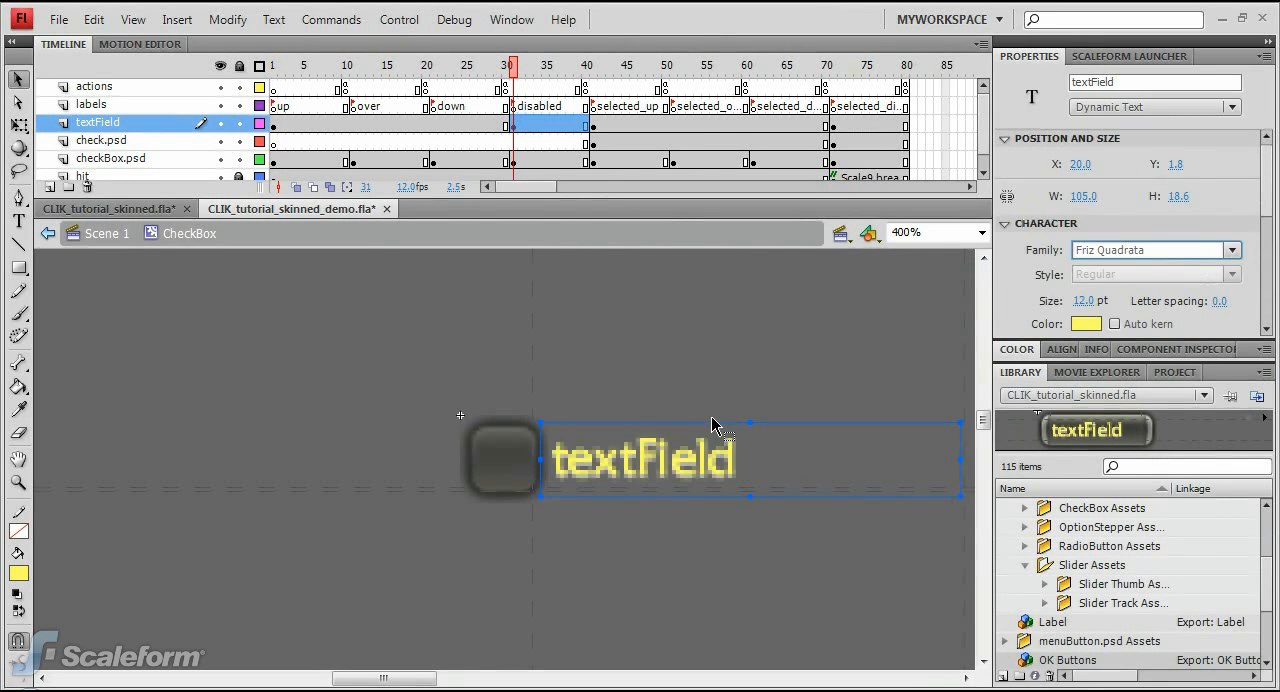
click(1086, 323)
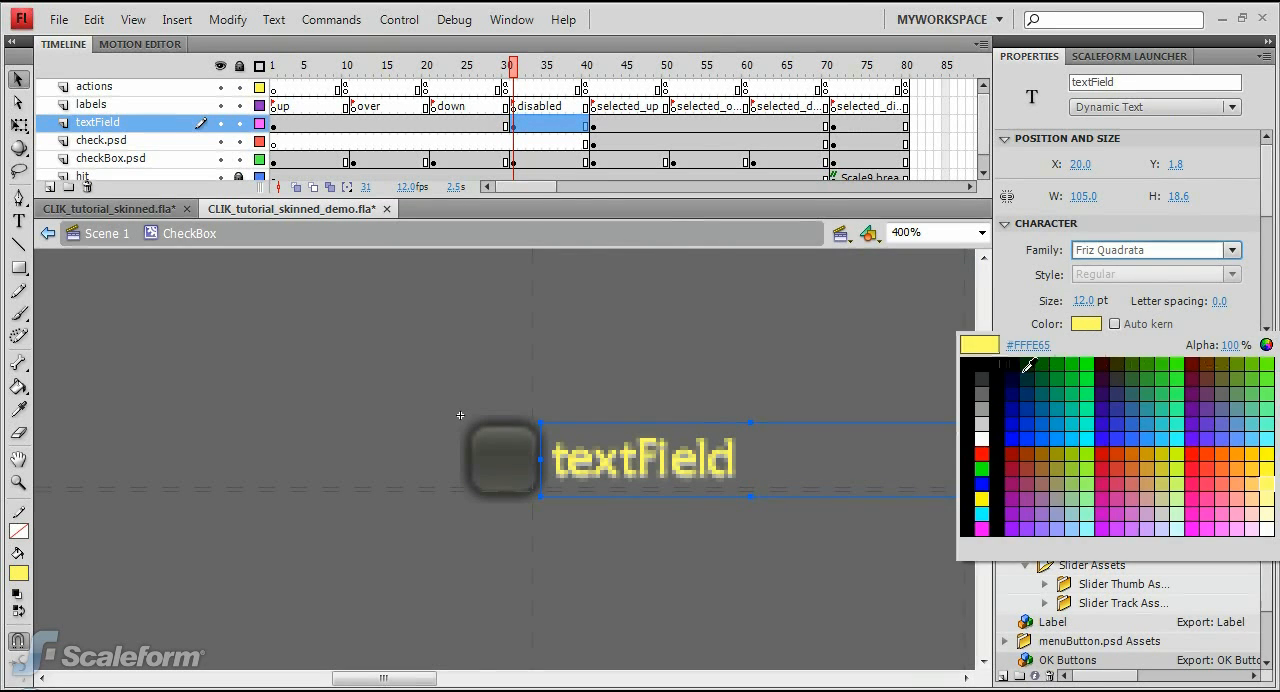
click(982, 377)
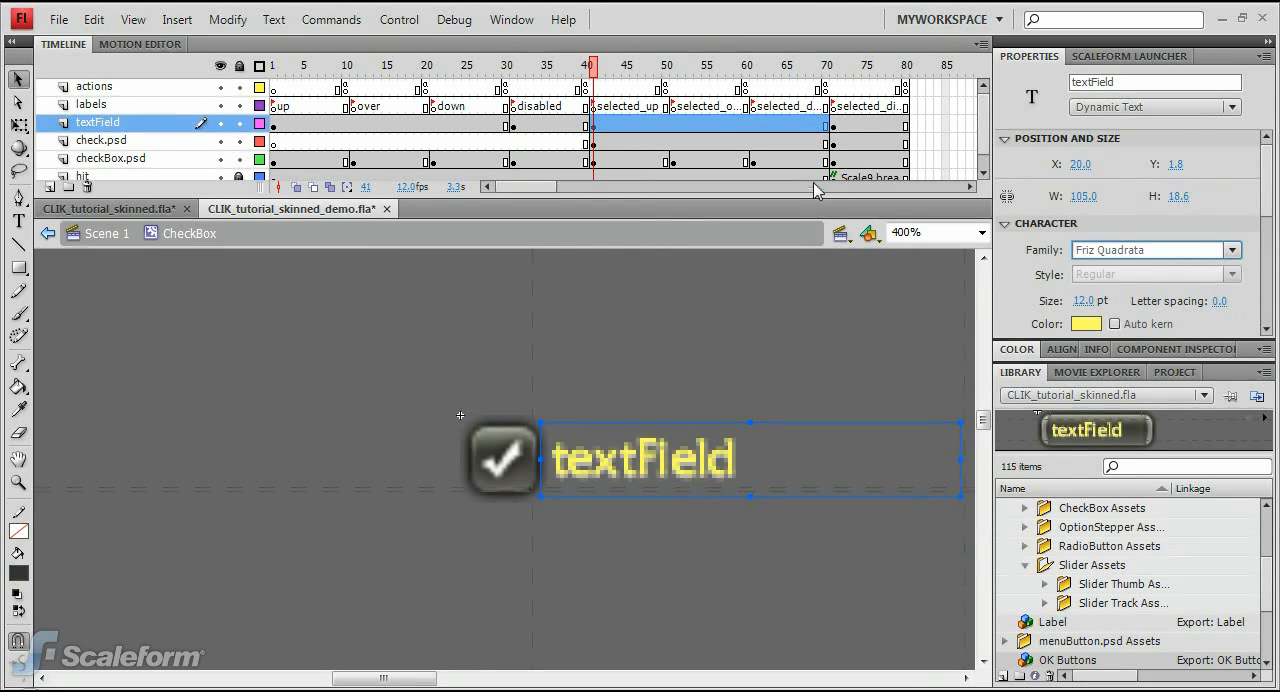
click(829, 65)
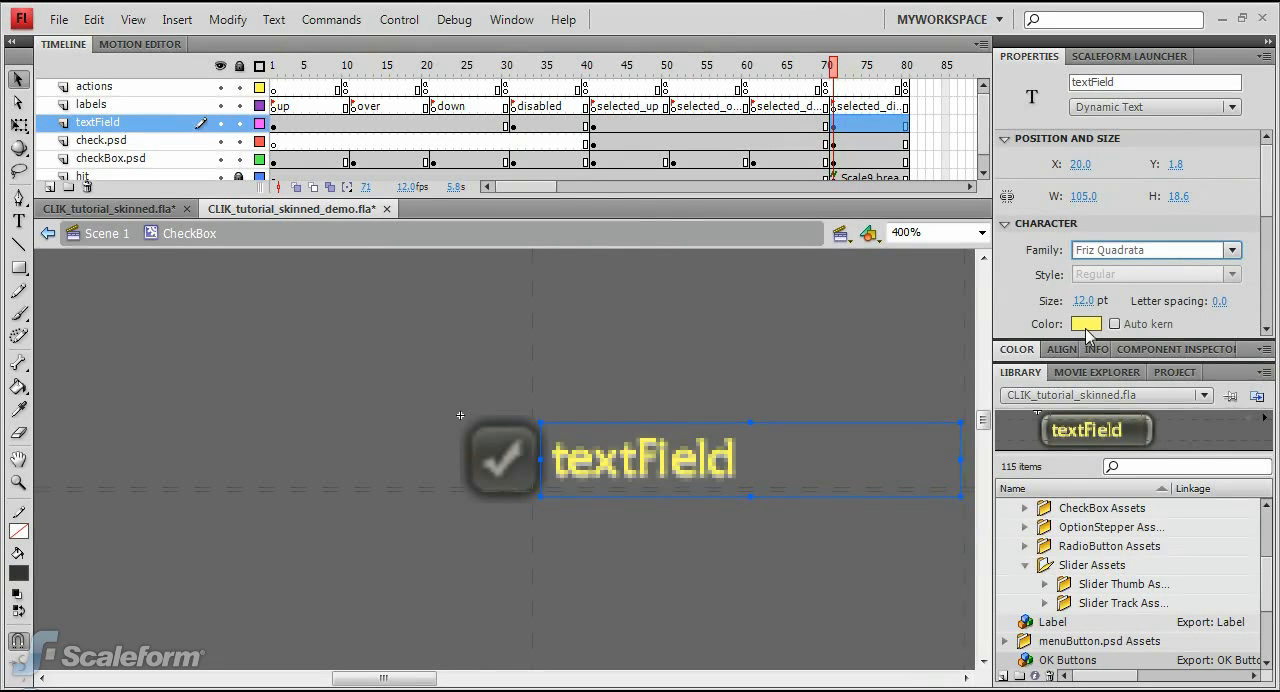
click(1085, 323)
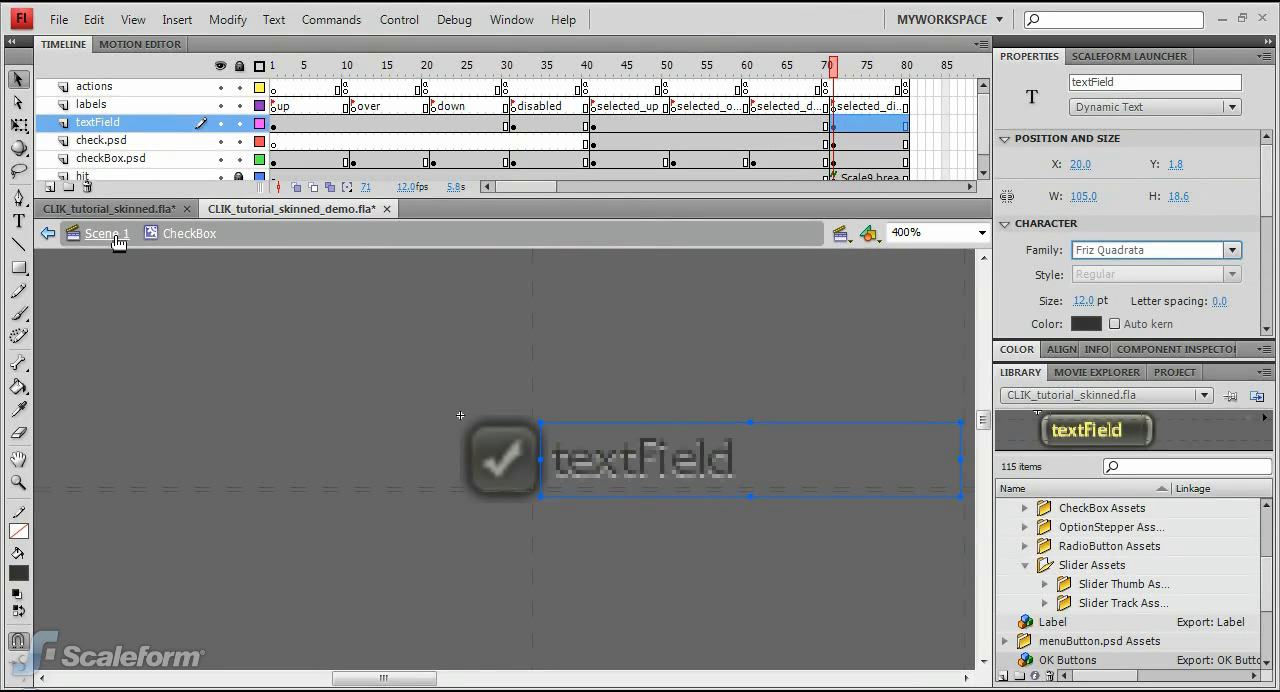
Leave the checkbox symbol for Scene 1 and deselect to view the demo.
click(101, 233)
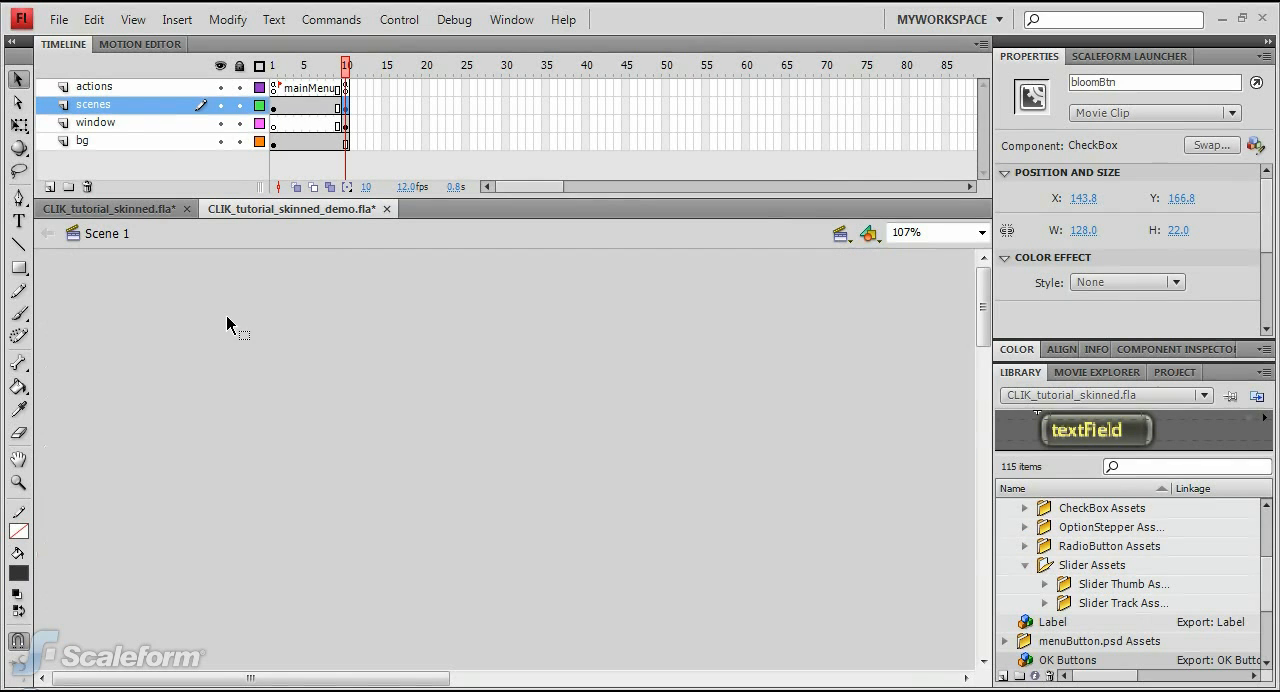
mouse_move(1040, 305)
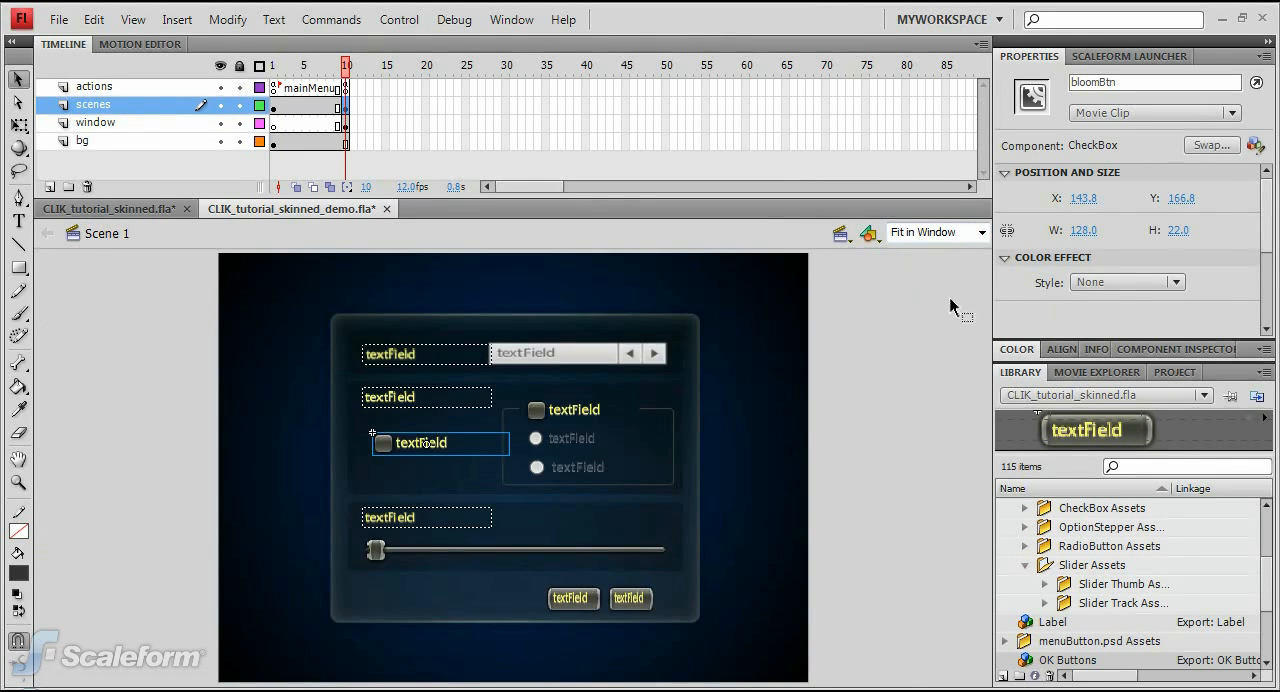
click(935, 358)
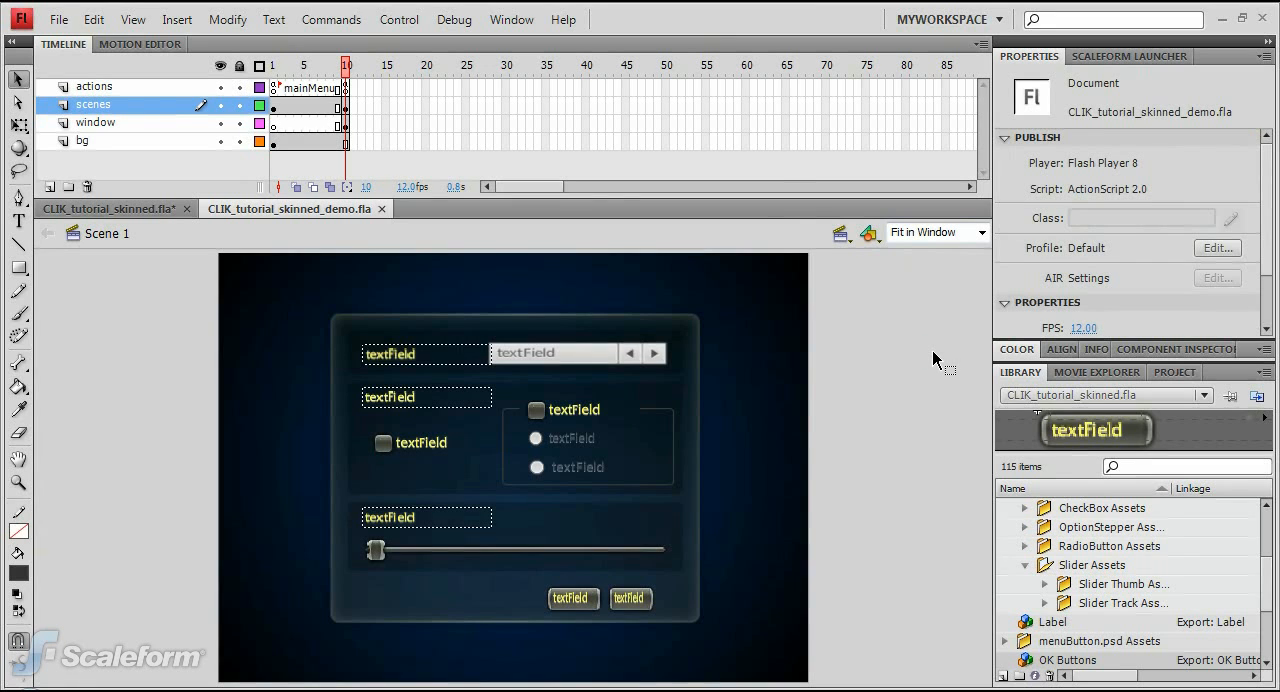